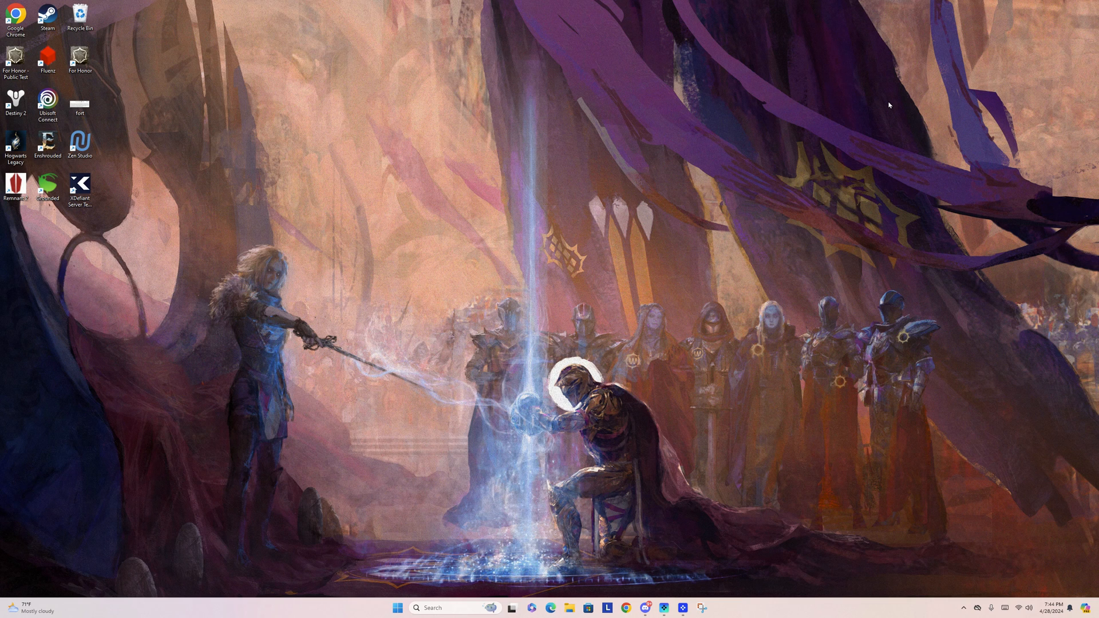
pyautogui.moveTo(578, 128)
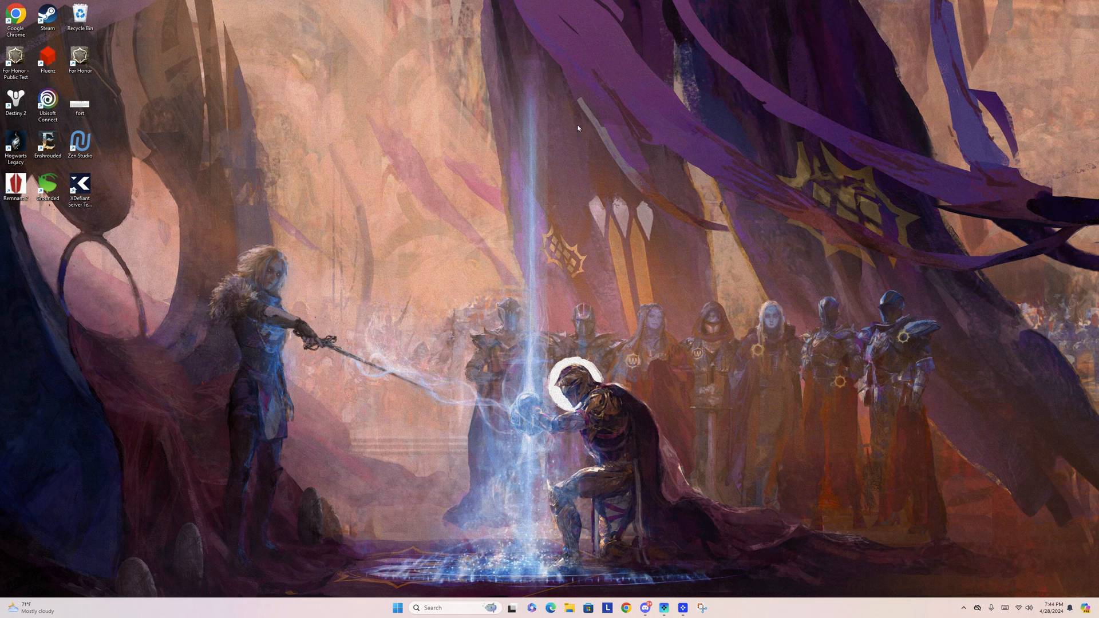
pyautogui.moveTo(200, 197)
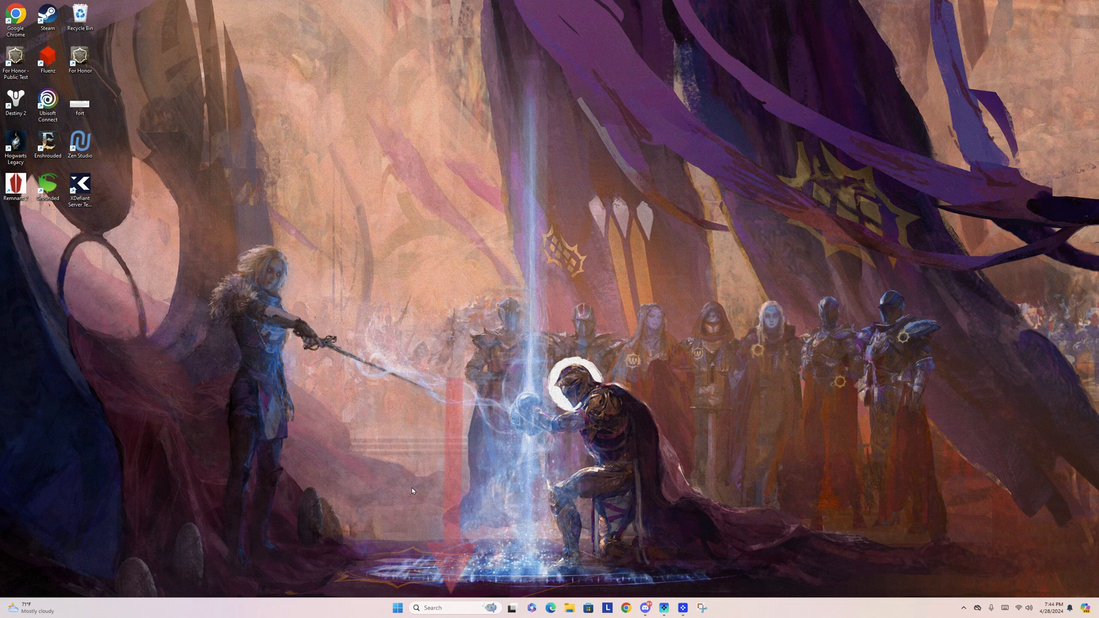
# Step: Search Windows for "control Panel" and open Control Panel from the results
pyautogui.click(454, 608)
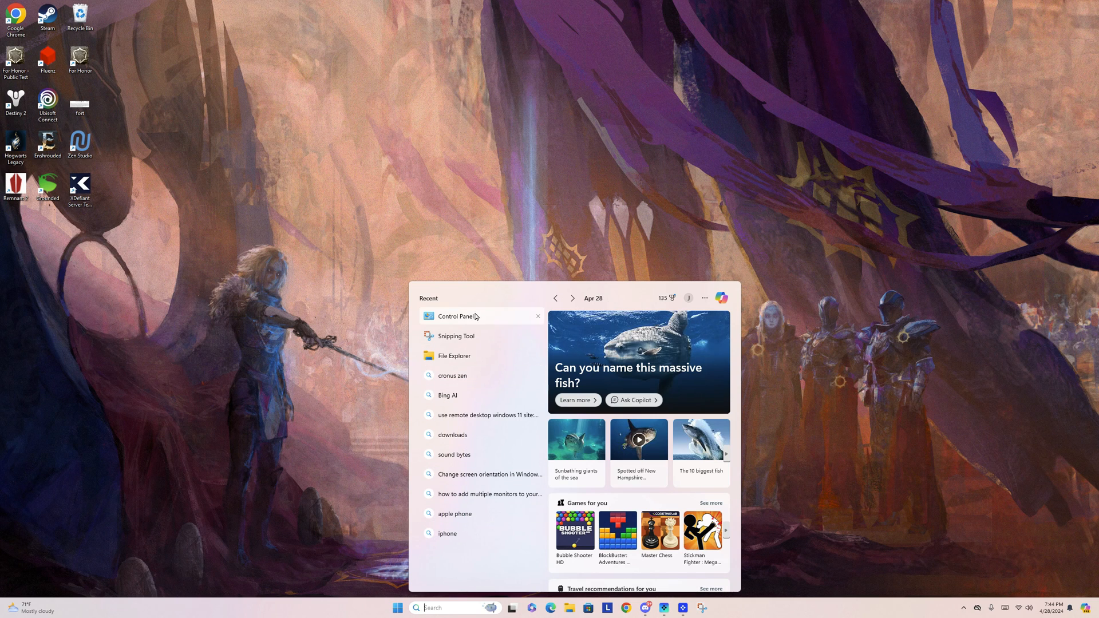
pyautogui.moveTo(456, 319)
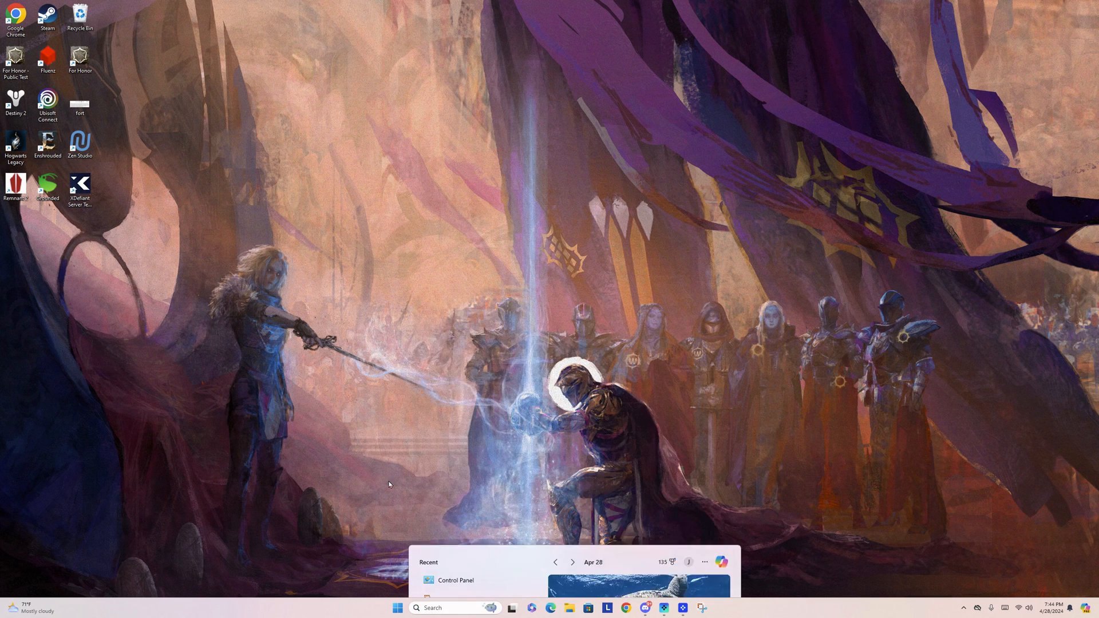
pyautogui.write('control Panel')
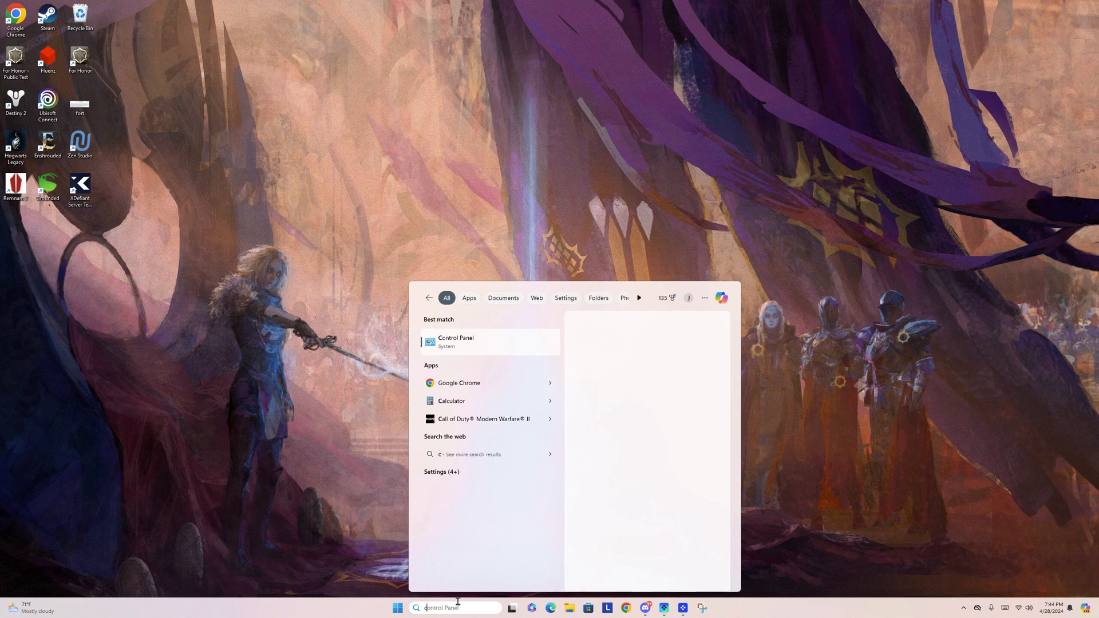
pyautogui.write('control')
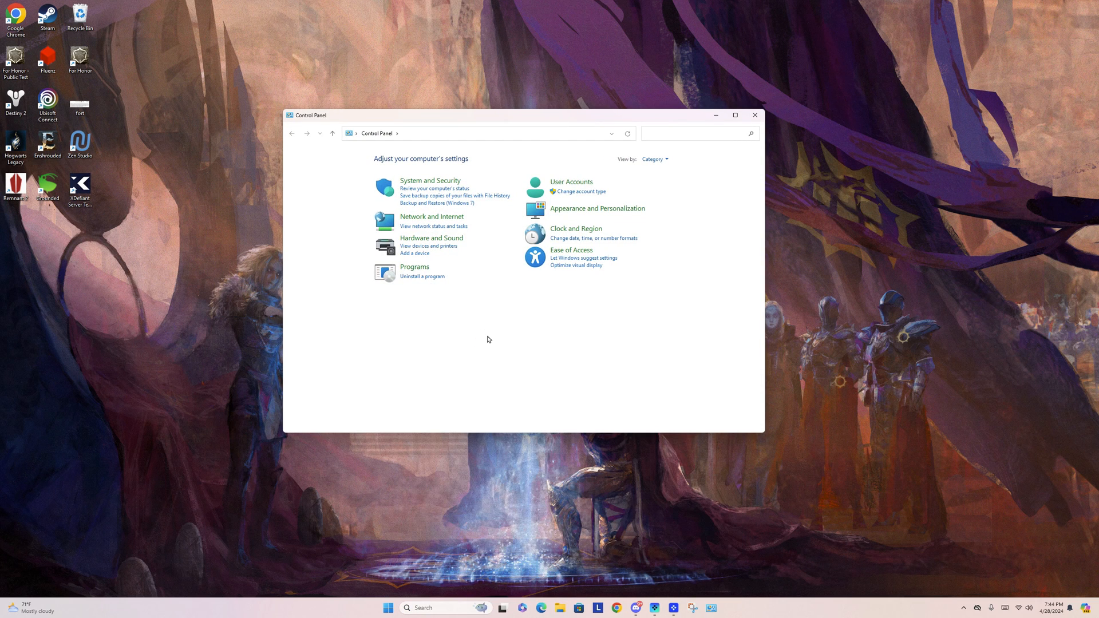
pyautogui.moveTo(576, 232)
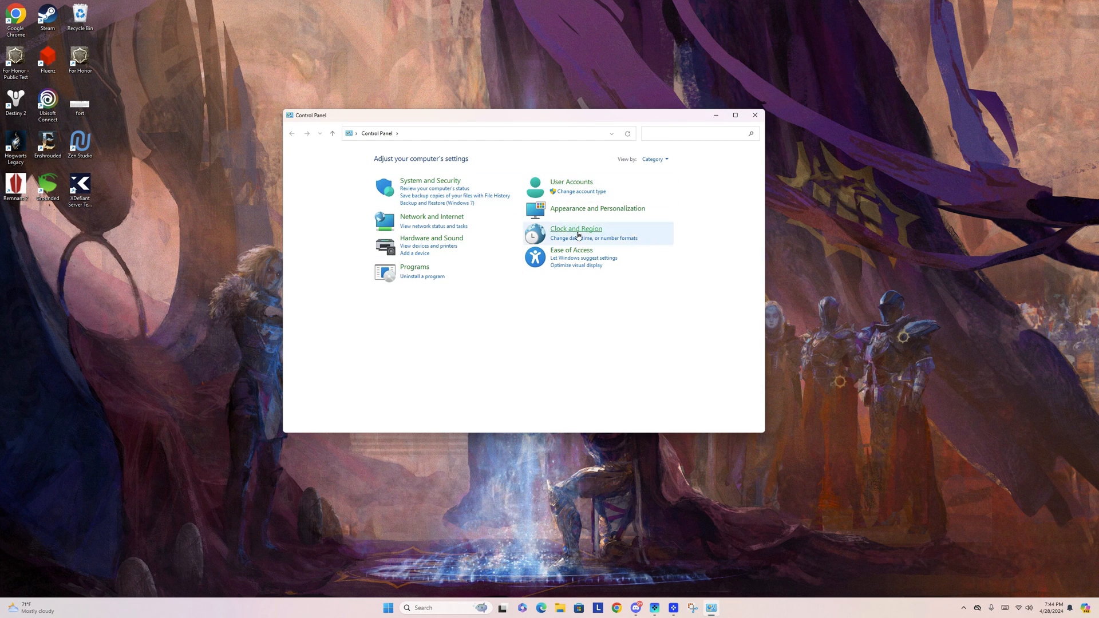
pyautogui.moveTo(415, 271)
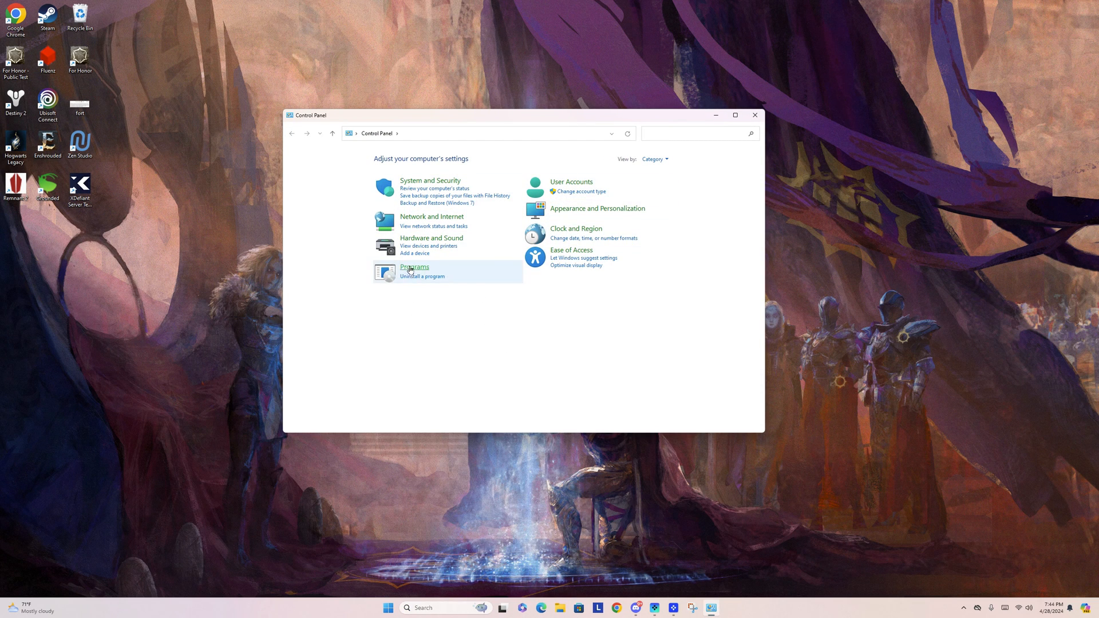
pyautogui.moveTo(422, 275)
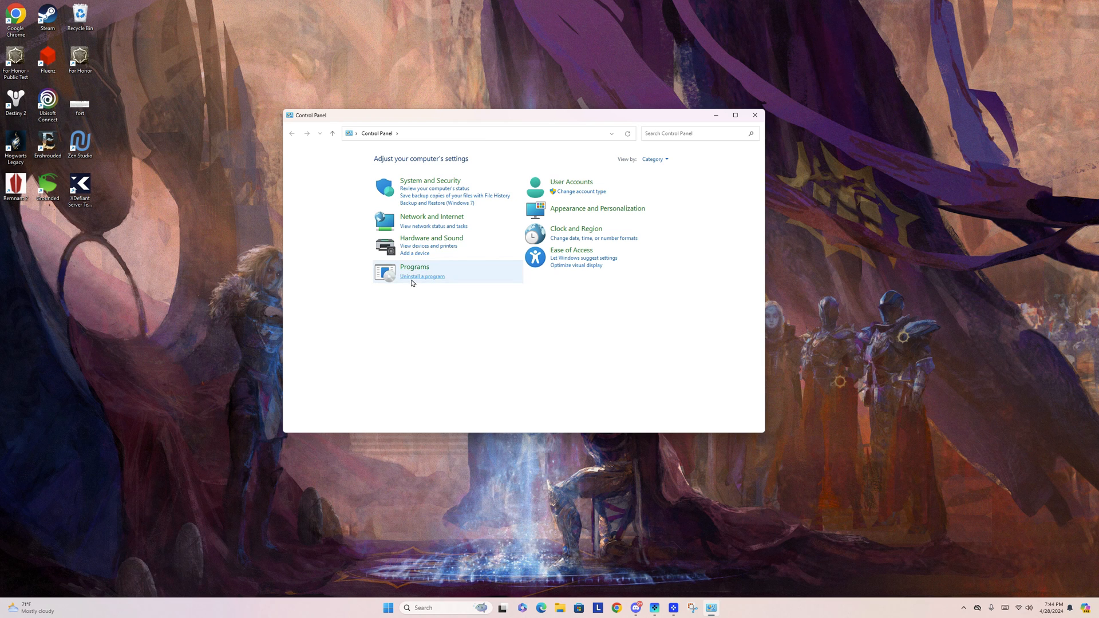
# Step: List installed programs, filter by "zen", and select Zen Studio v1.5.0.24
pyautogui.click(423, 275)
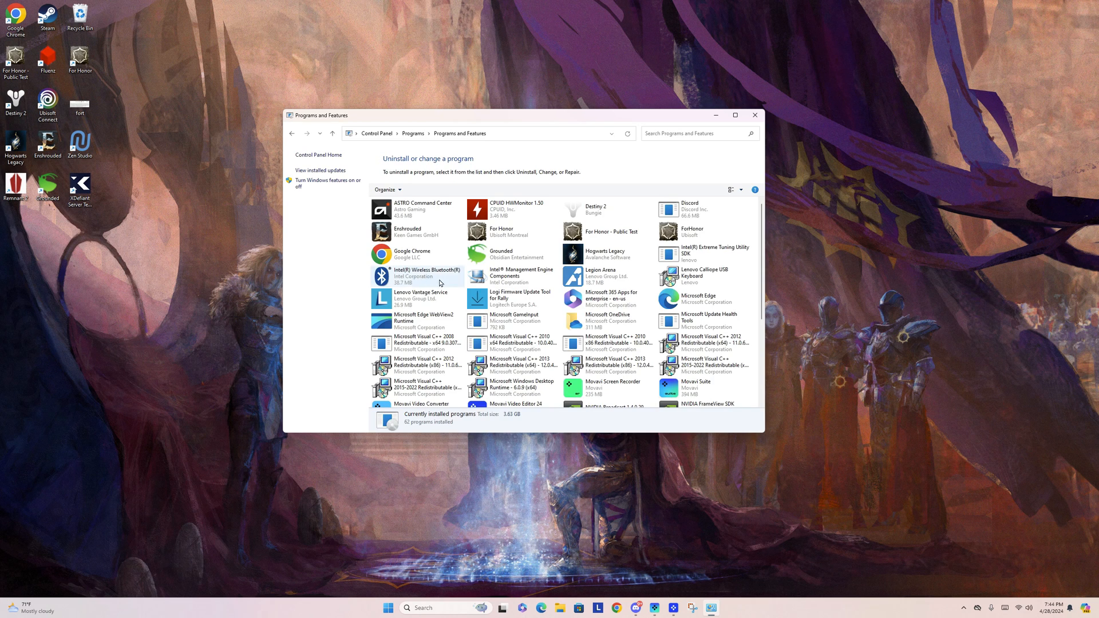
pyautogui.scroll(-3)
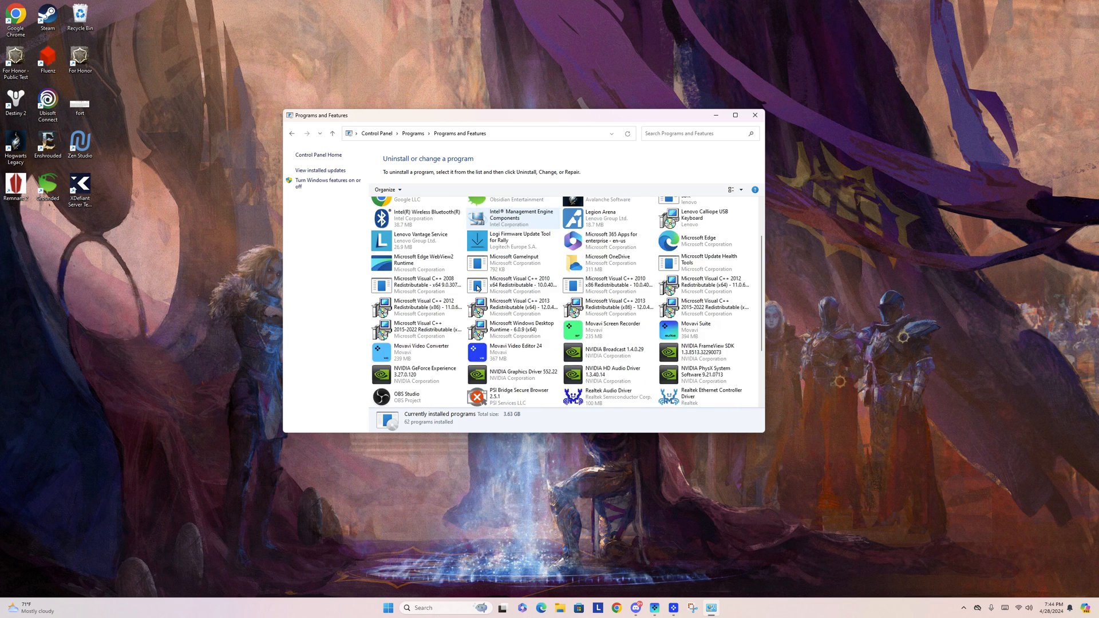
pyautogui.scroll(-3)
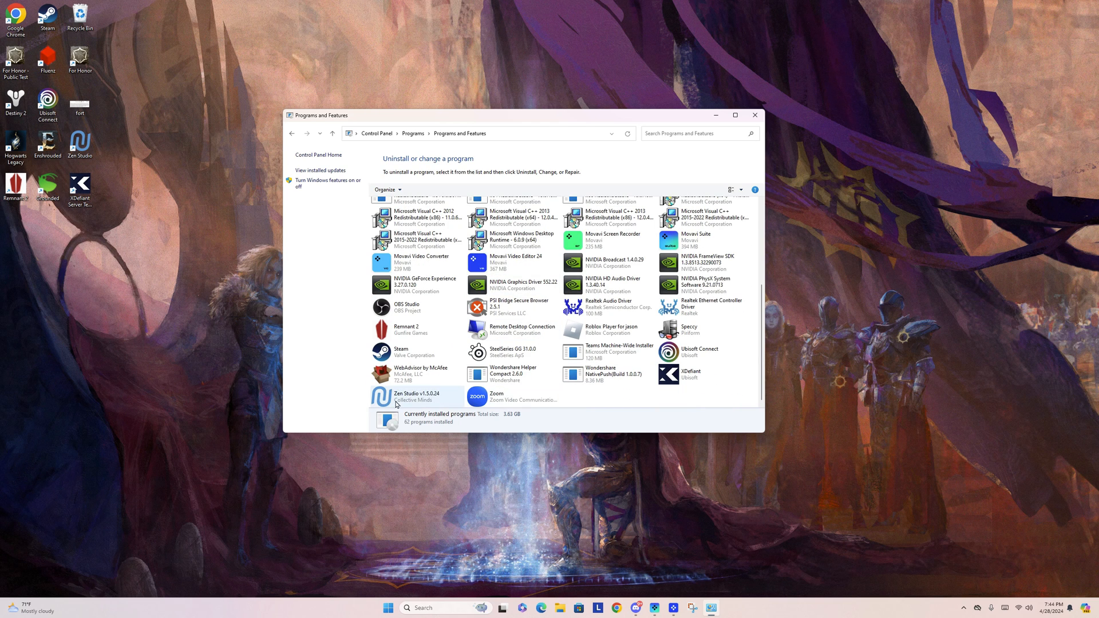
pyautogui.click(698, 133)
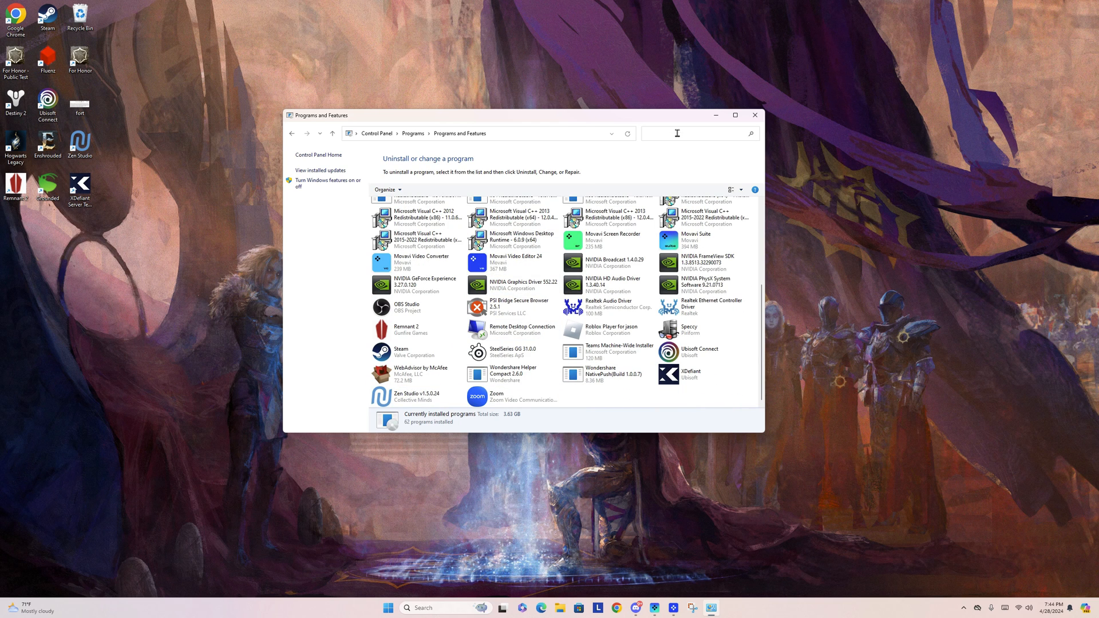
pyautogui.write('zen')
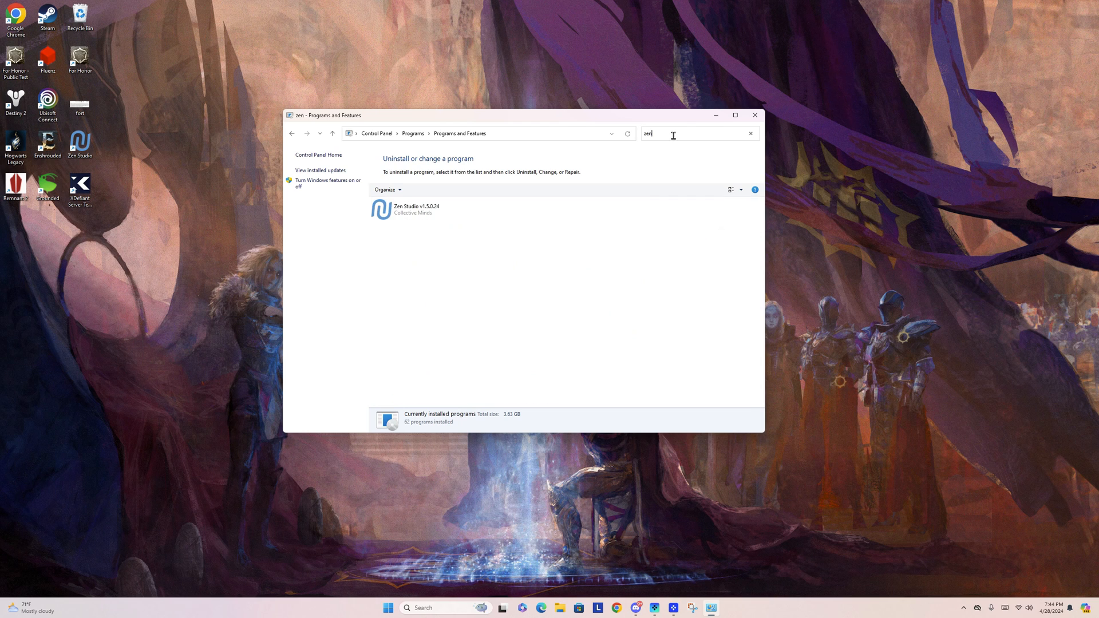
pyautogui.click(417, 209)
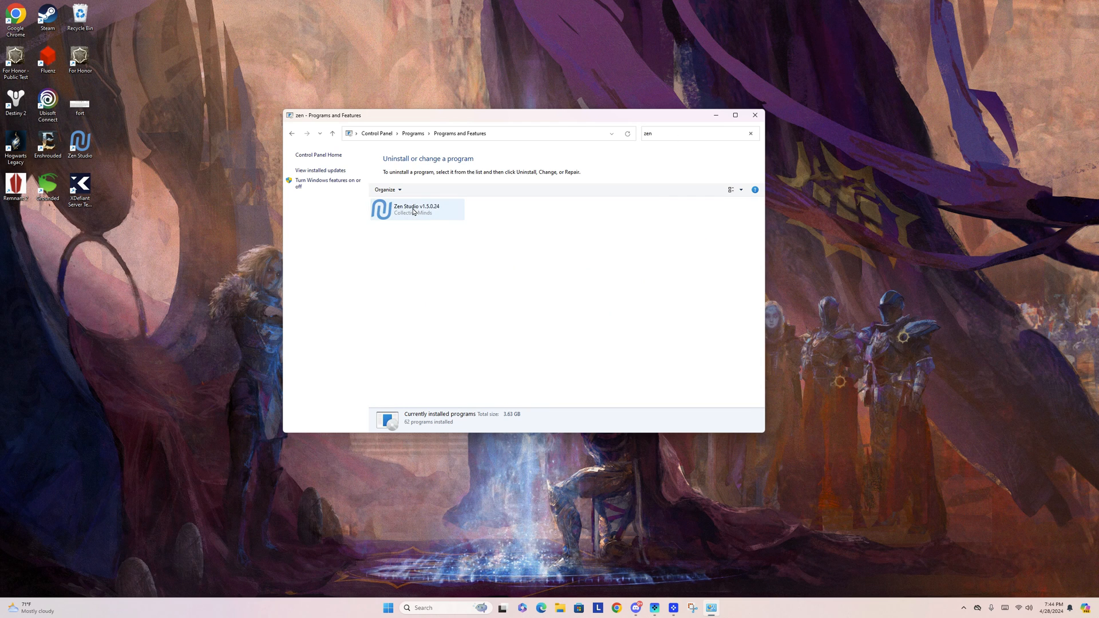
pyautogui.click(418, 209)
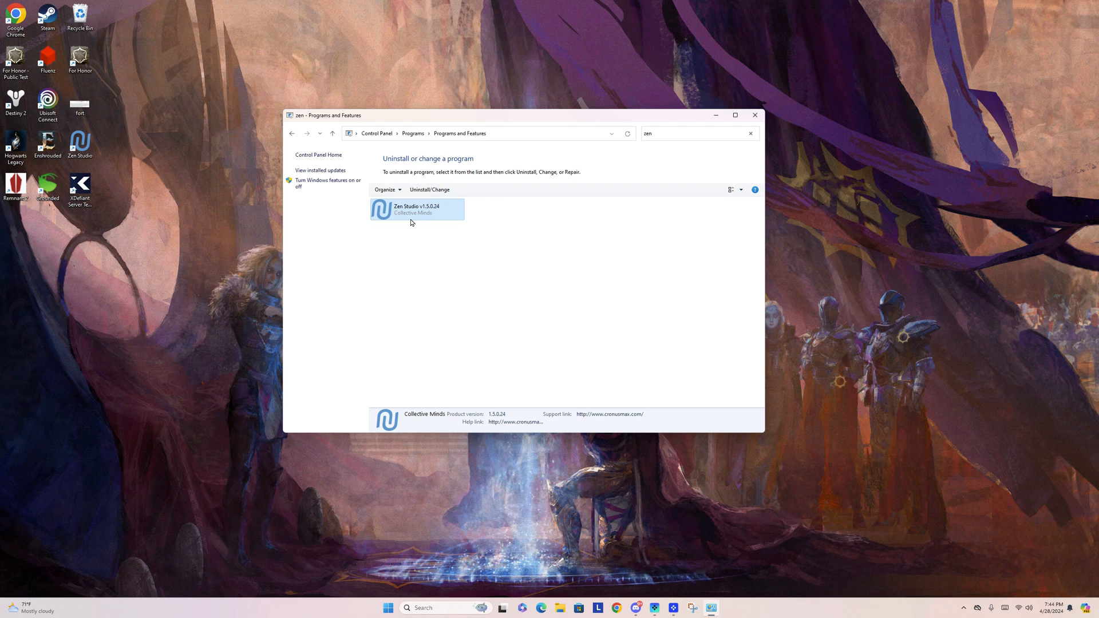
pyautogui.moveTo(412, 214)
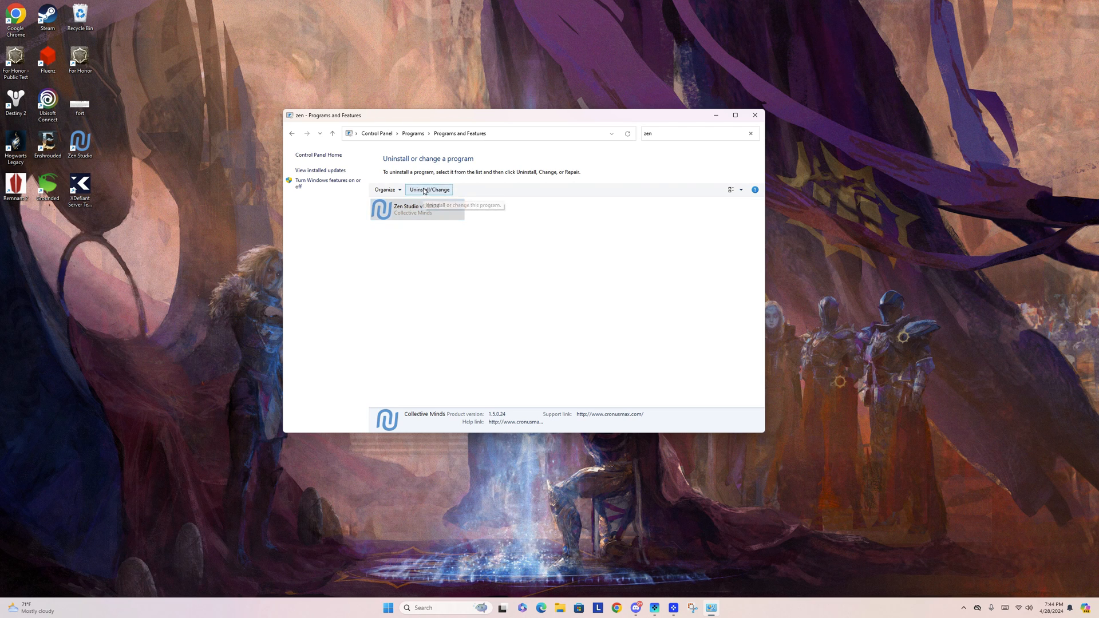
# Step: Uninstall Zen Studio v1.5.0.24 including settings and device data, then close Programs and Features
pyautogui.click(428, 189)
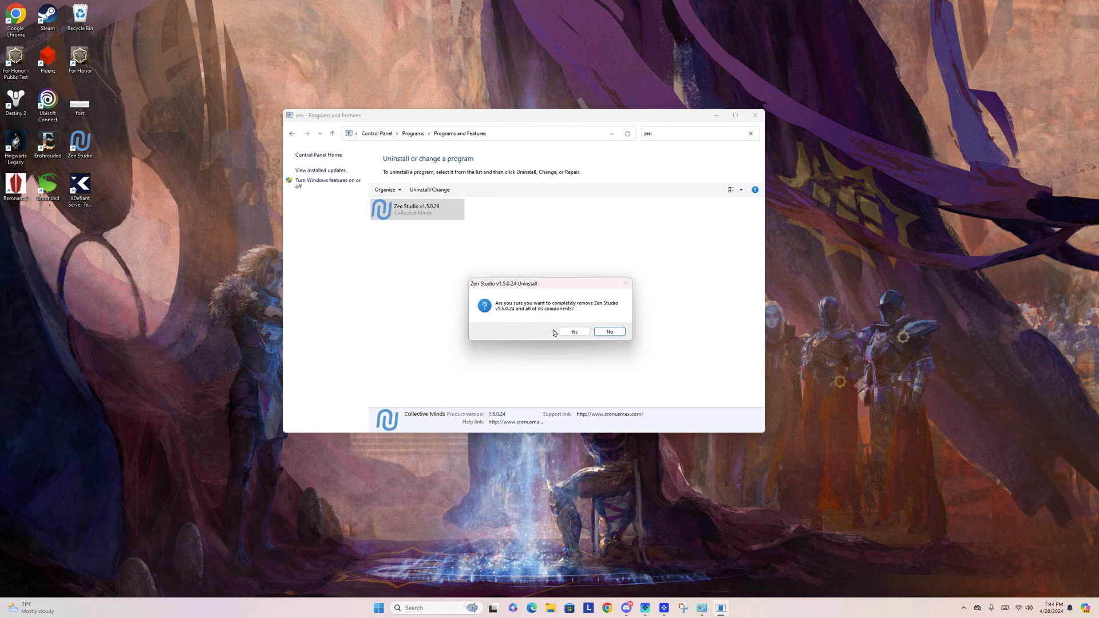
pyautogui.click(574, 331)
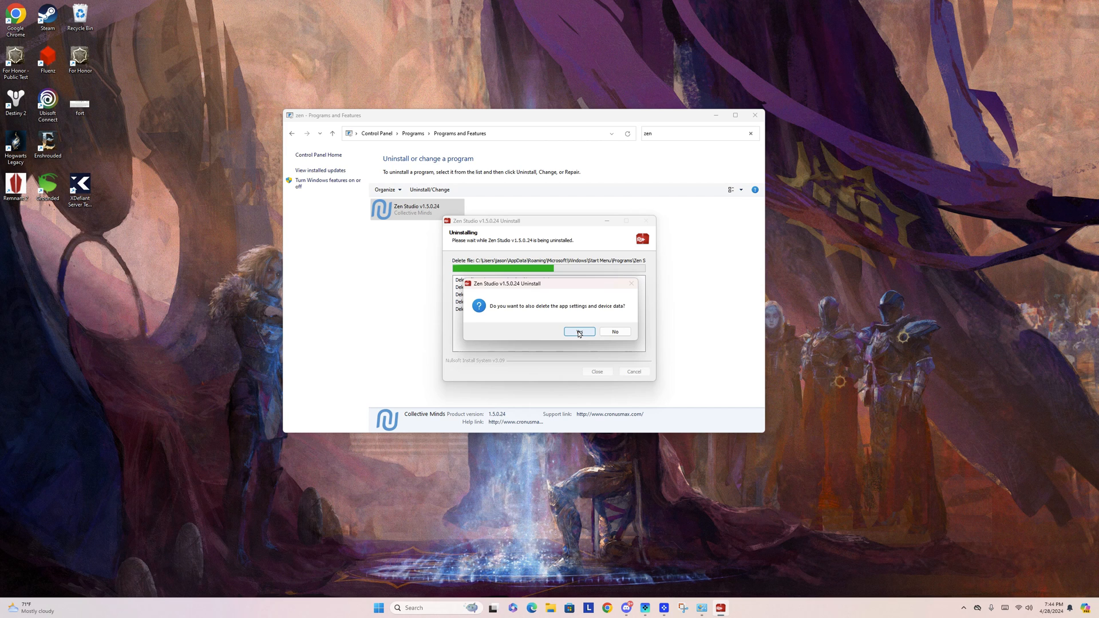
pyautogui.click(579, 331)
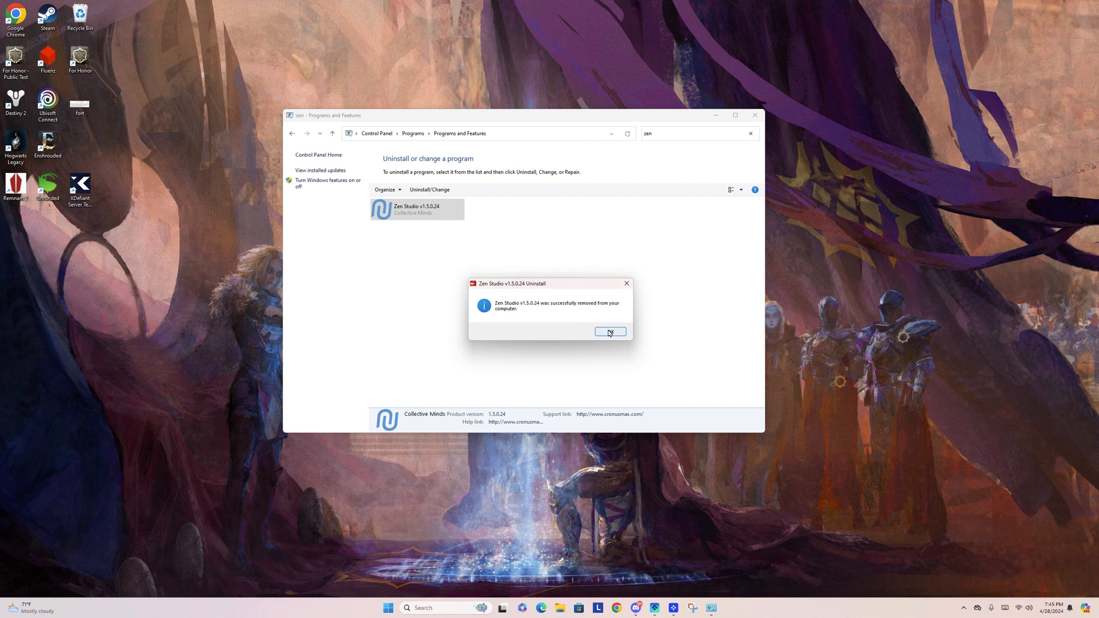
pyautogui.click(609, 331)
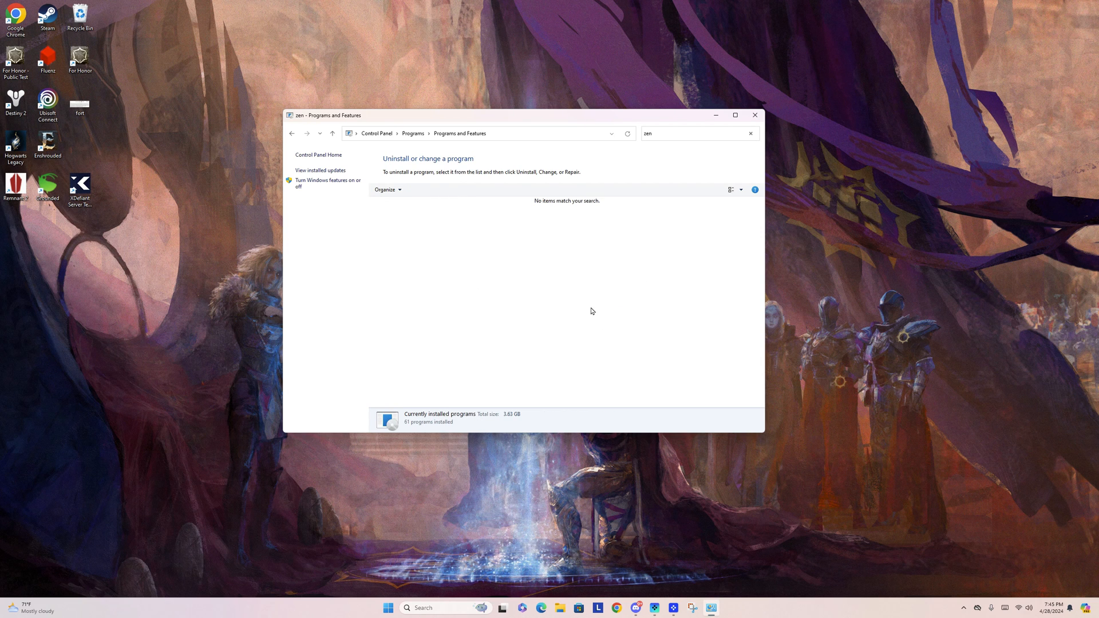
pyautogui.click(755, 115)
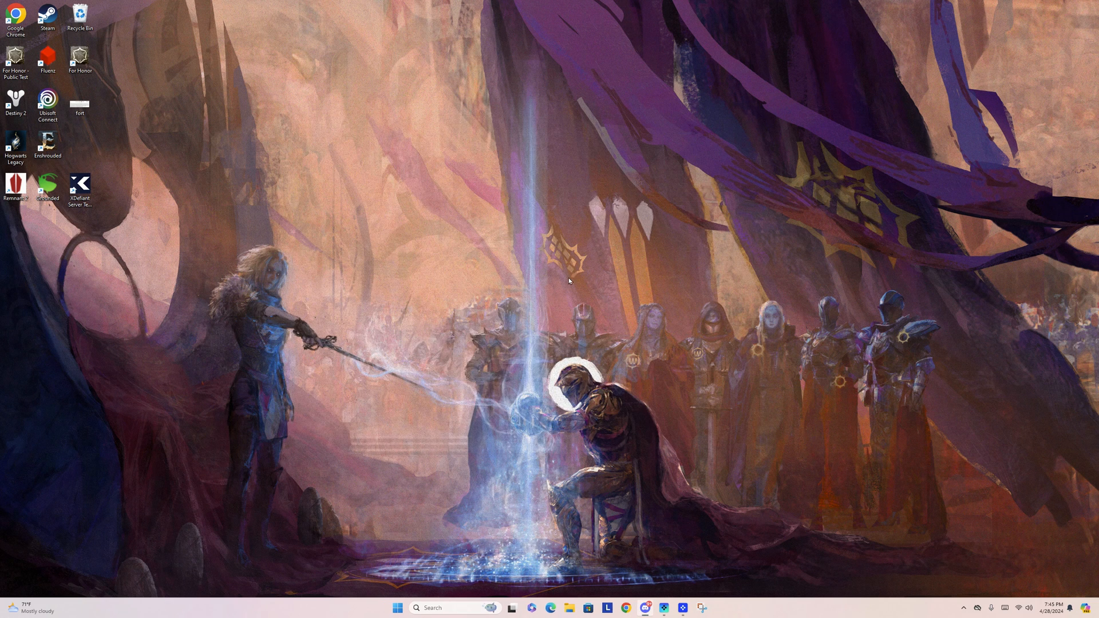
pyautogui.moveTo(549, 297)
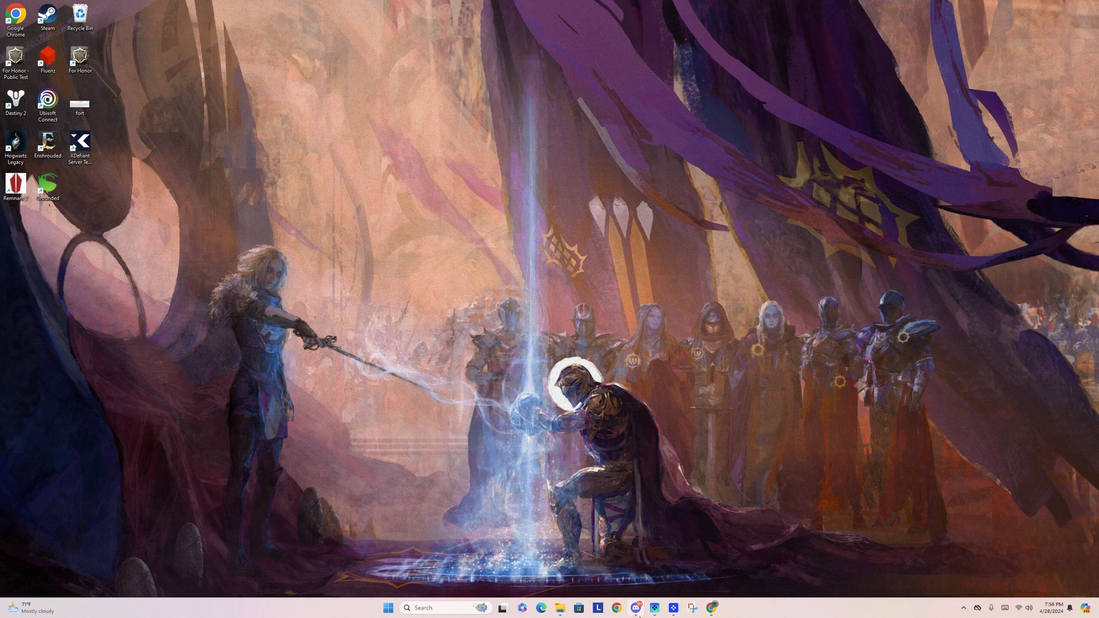
# Step: In Discord announcements, follow the 'Download Zen Studio 1.5.0 Build 76' link
pyautogui.click(636, 608)
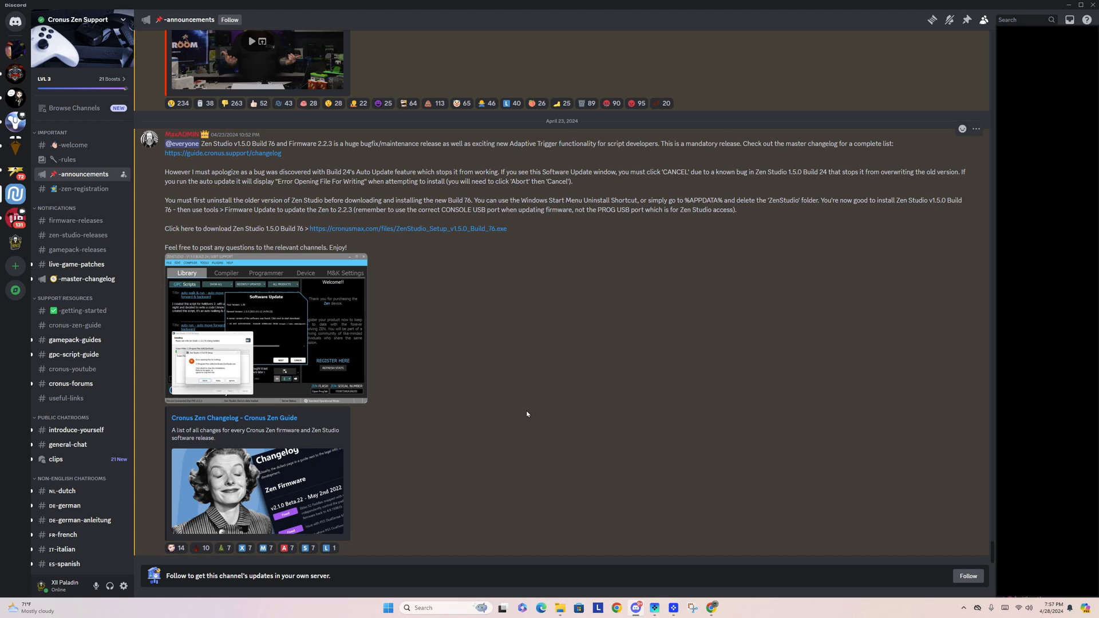
pyautogui.moveTo(265, 194)
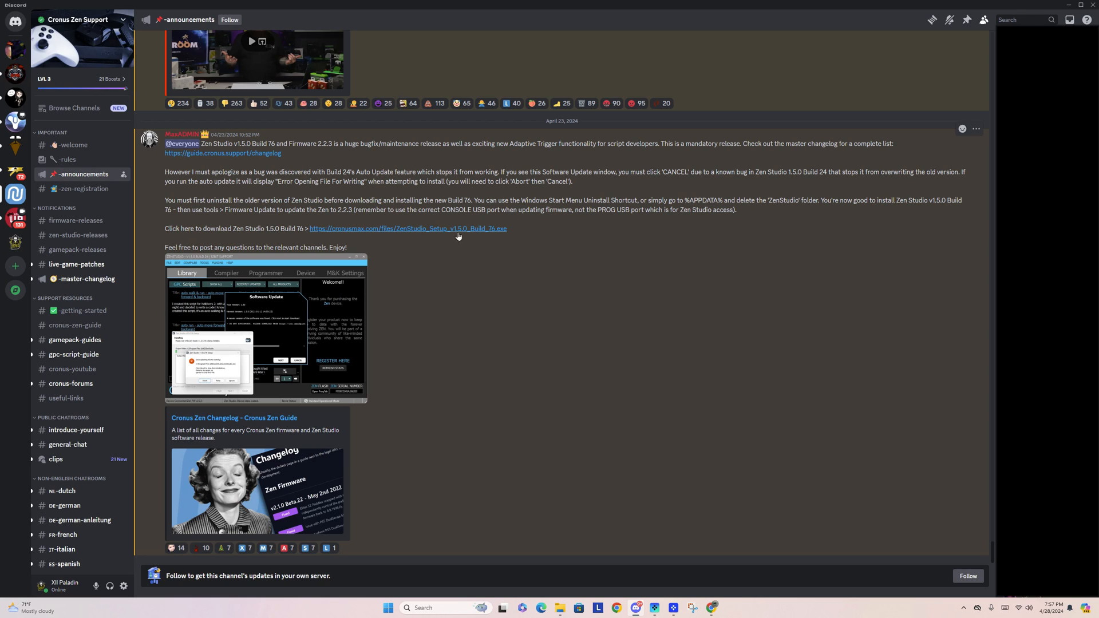
pyautogui.moveTo(428, 249)
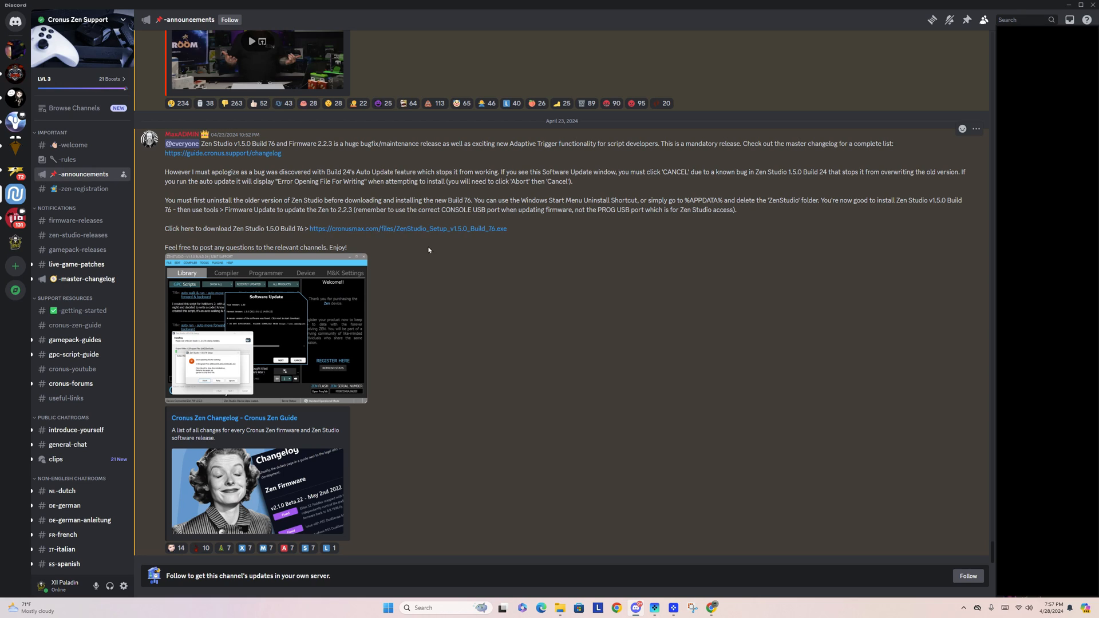
pyautogui.click(406, 228)
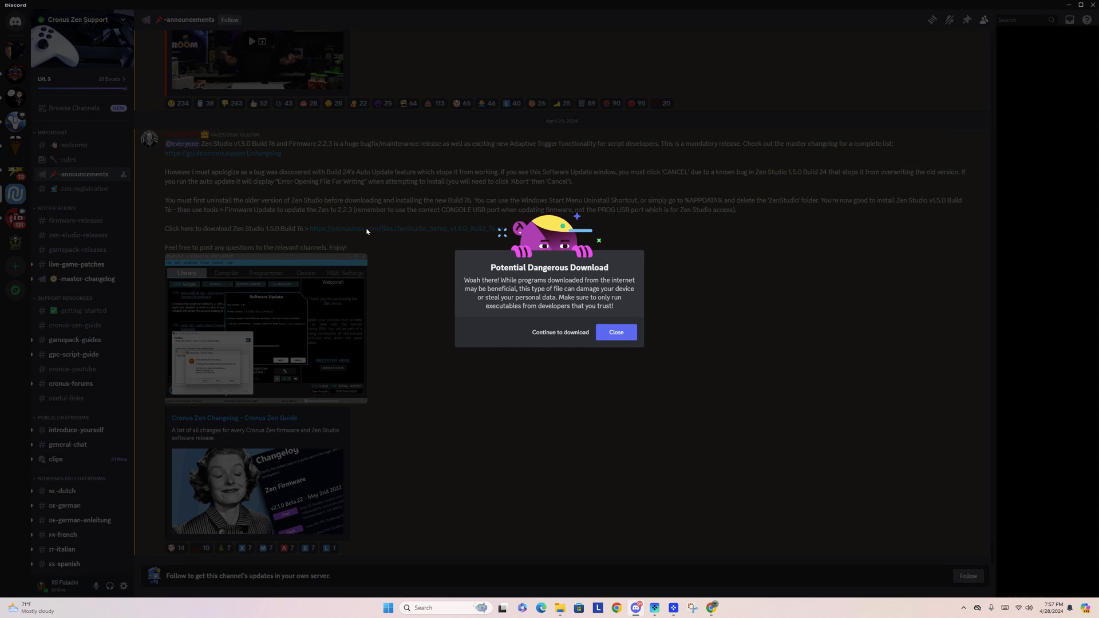
pyautogui.moveTo(557, 296)
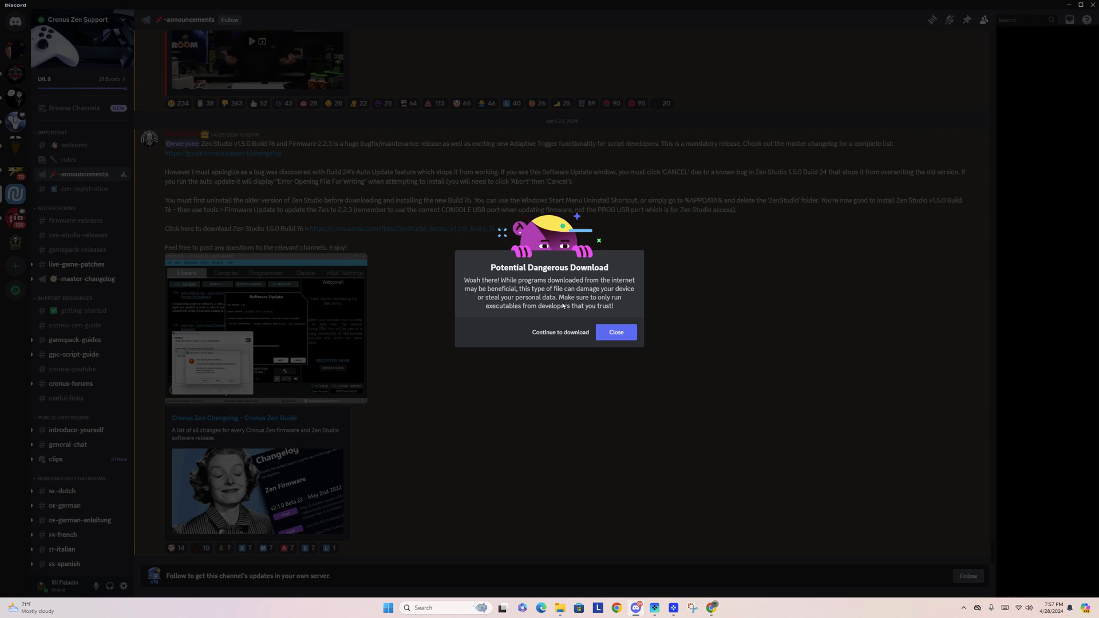
pyautogui.moveTo(560, 332)
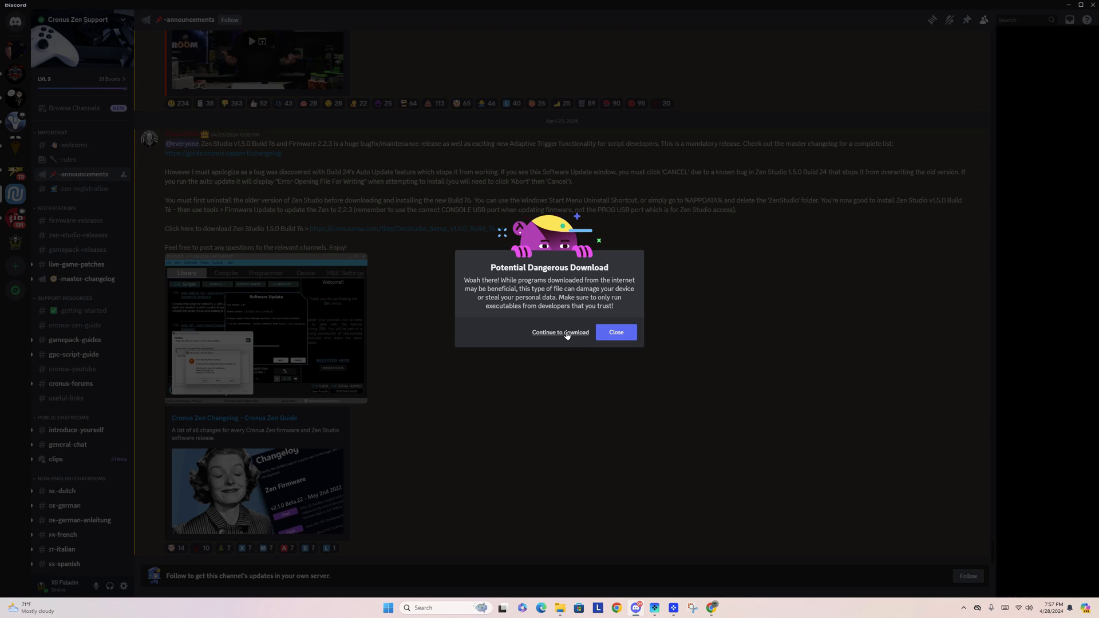
# Step: Continue the Build 76 download and confirm the installer in the Downloads folder
pyautogui.click(560, 332)
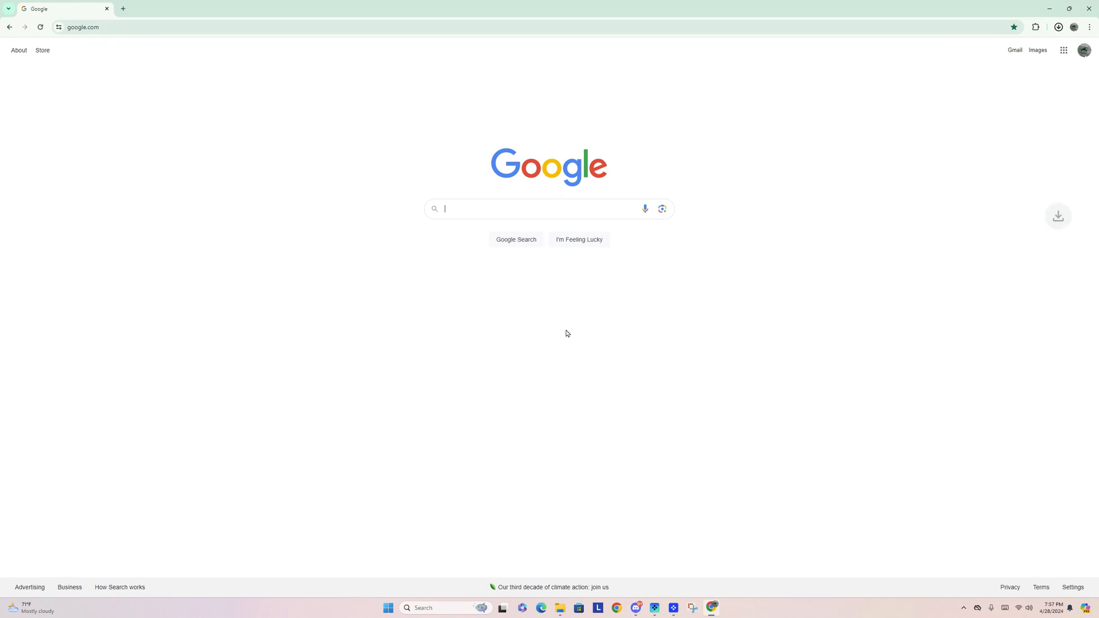
pyautogui.click(1058, 27)
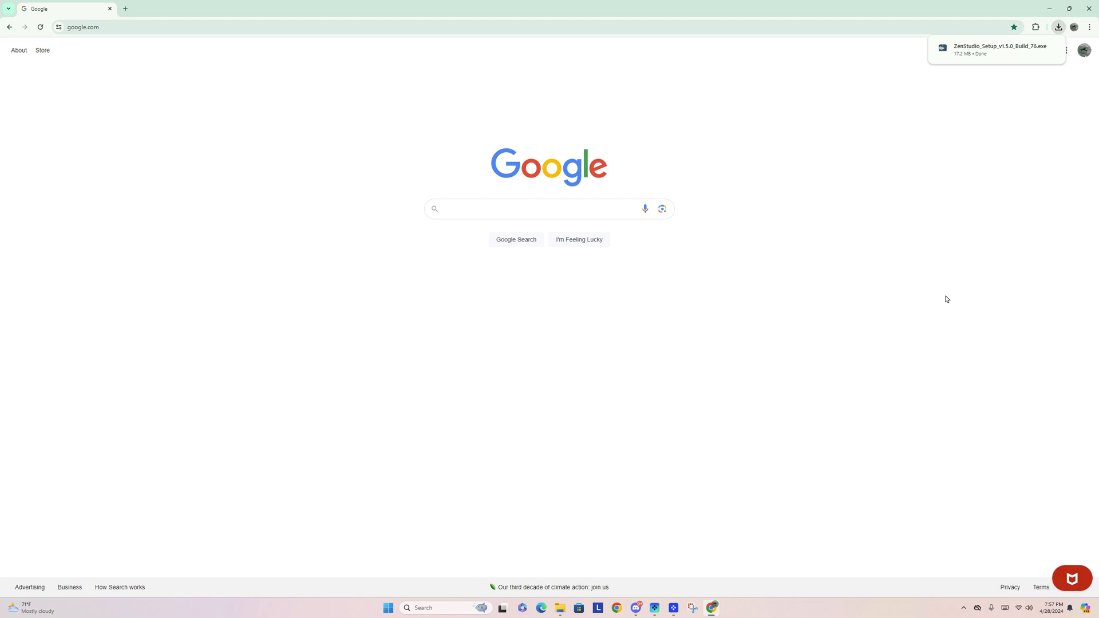
pyautogui.click(1057, 27)
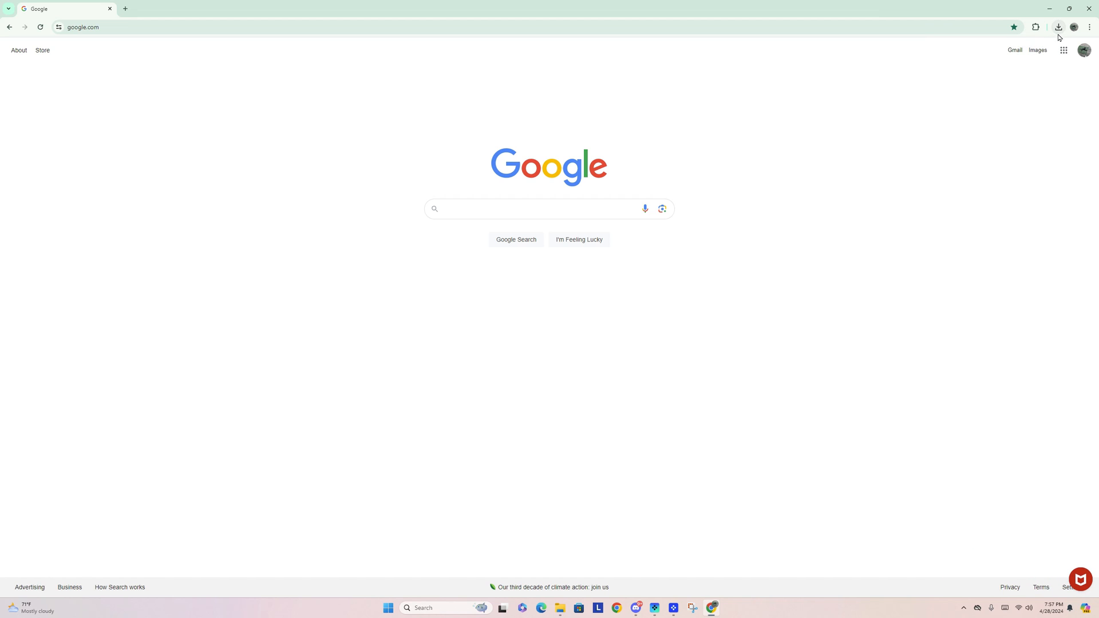
pyautogui.click(1058, 27)
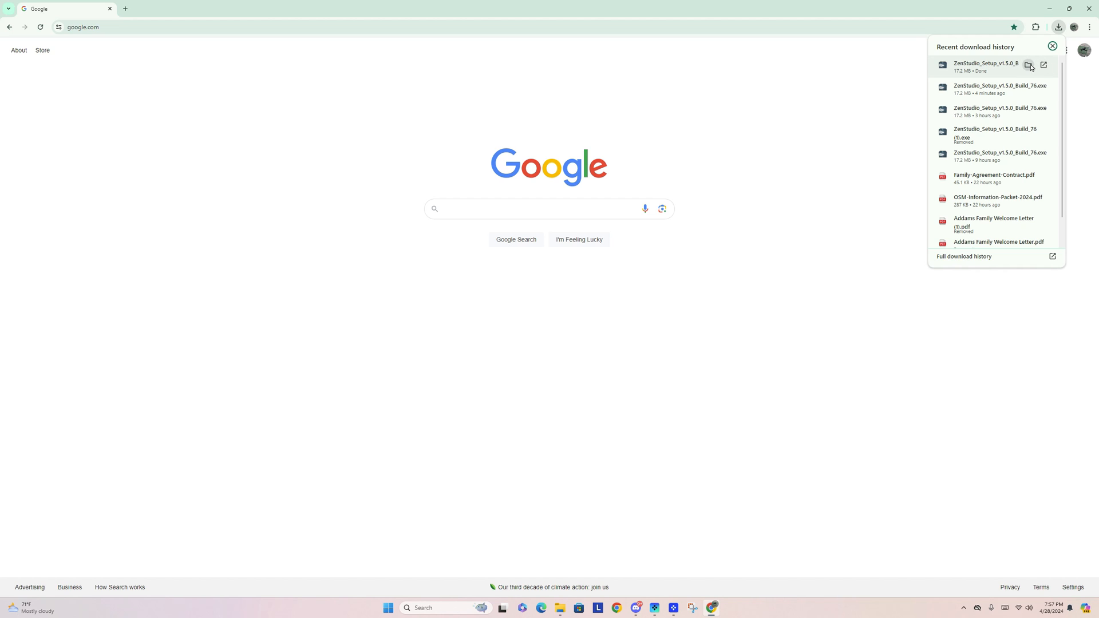
pyautogui.moveTo(1029, 65)
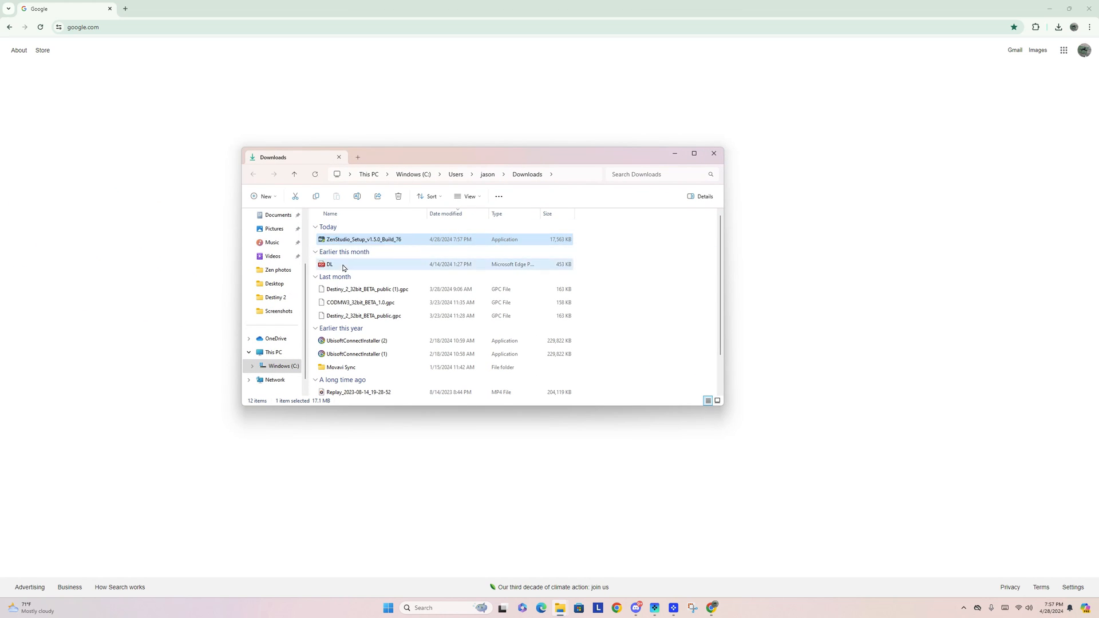
pyautogui.moveTo(713, 153)
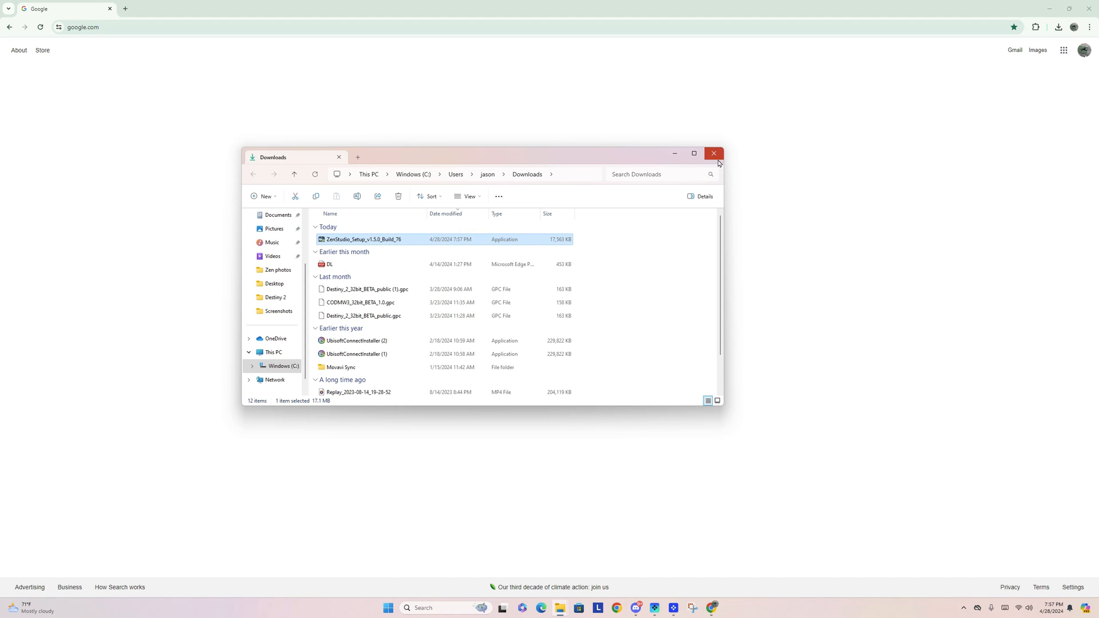
pyautogui.click(712, 153)
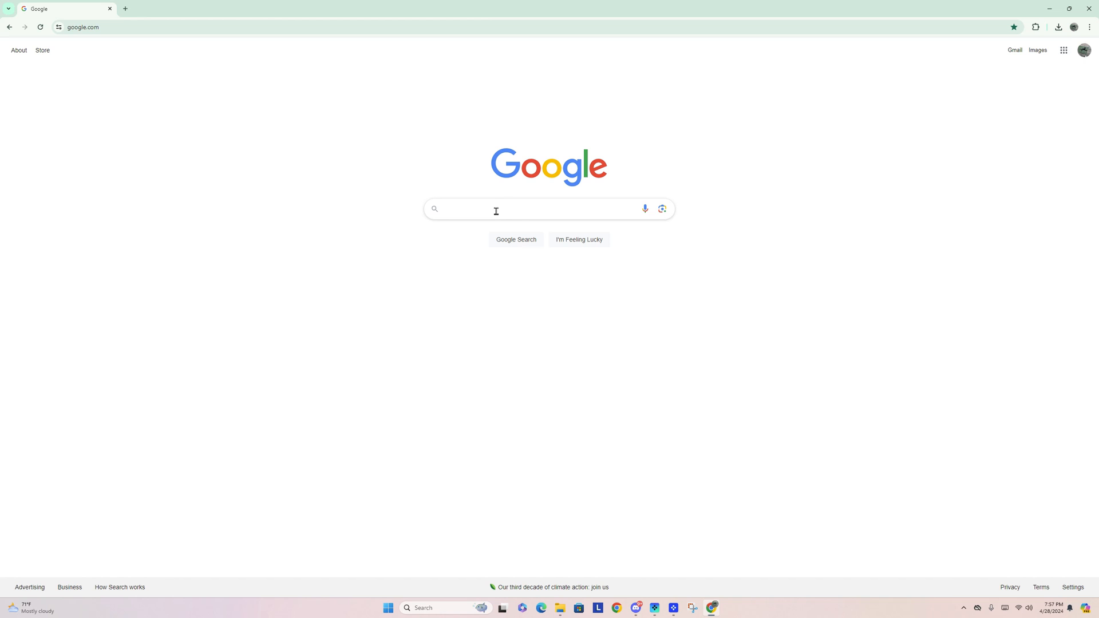
pyautogui.moveTo(505, 230)
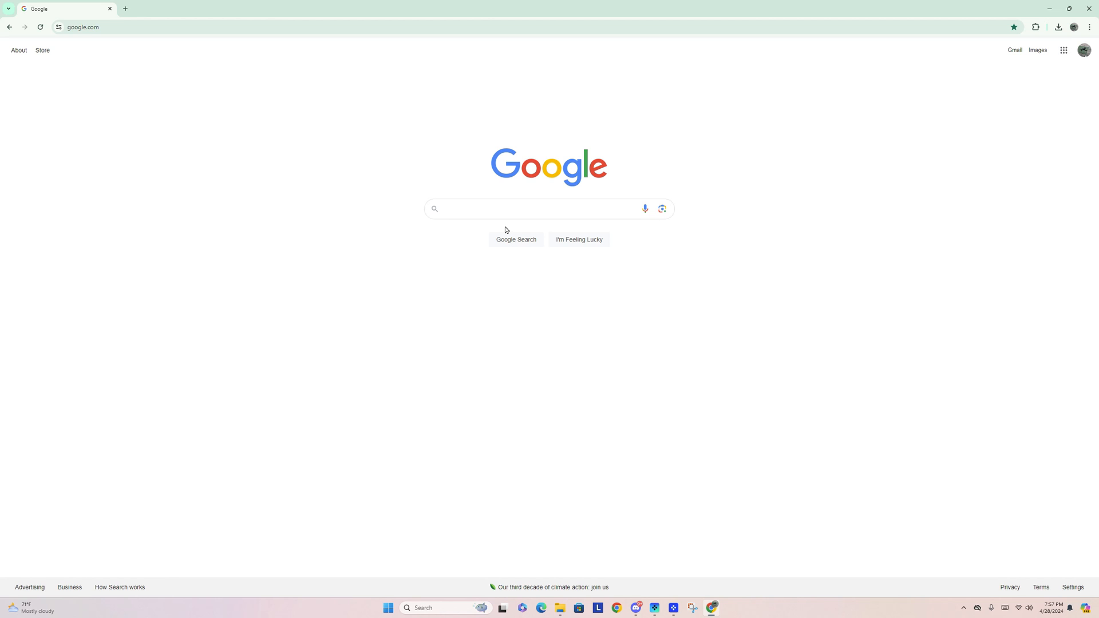
# Step: Google "cronus zen download" and open the 'STEP 1: Install Zen Studio' result
pyautogui.click(515, 208)
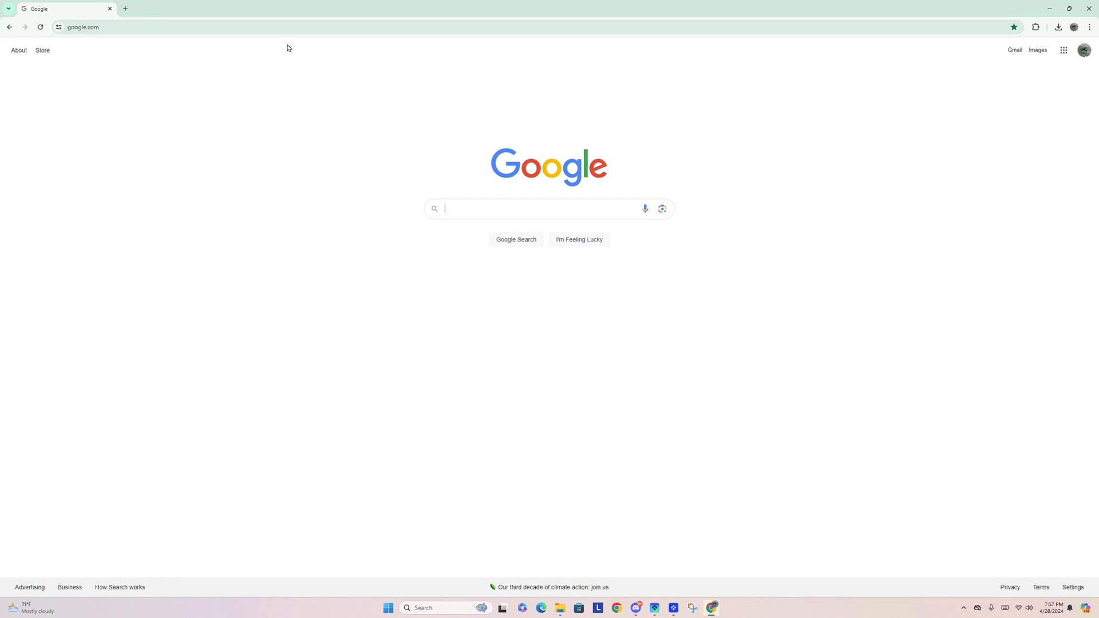
pyautogui.write('cr')
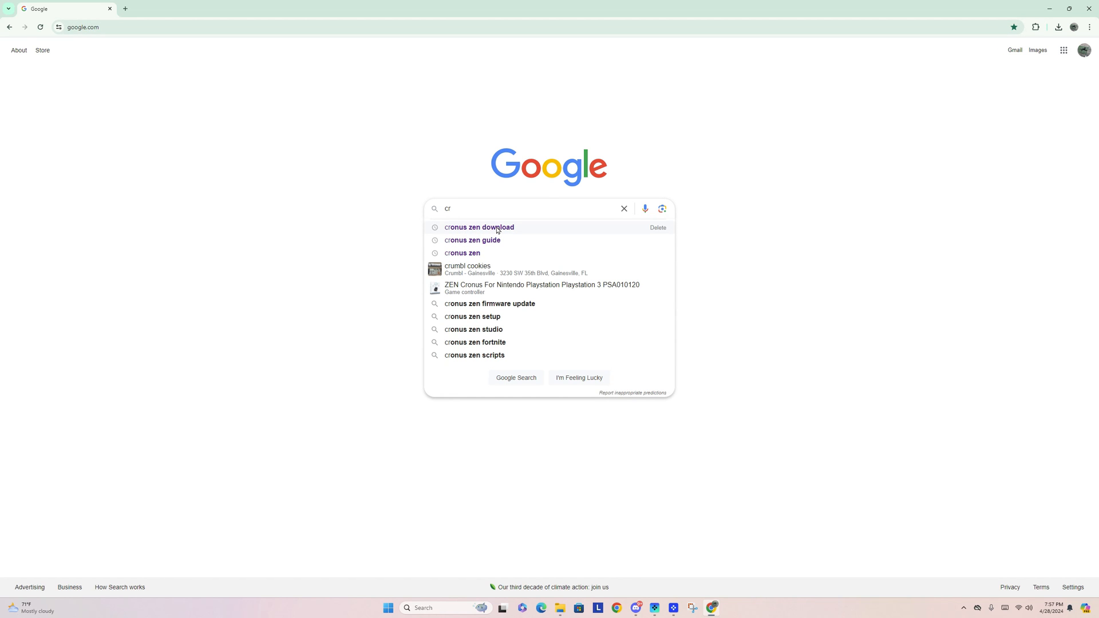
pyautogui.click(479, 227)
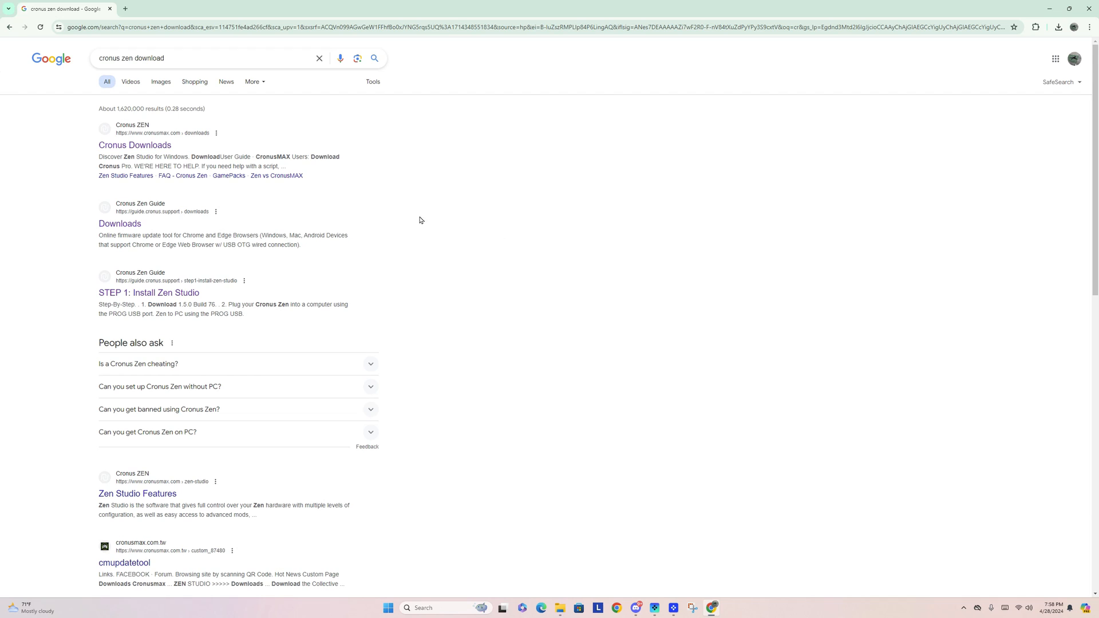
pyautogui.moveTo(149, 292)
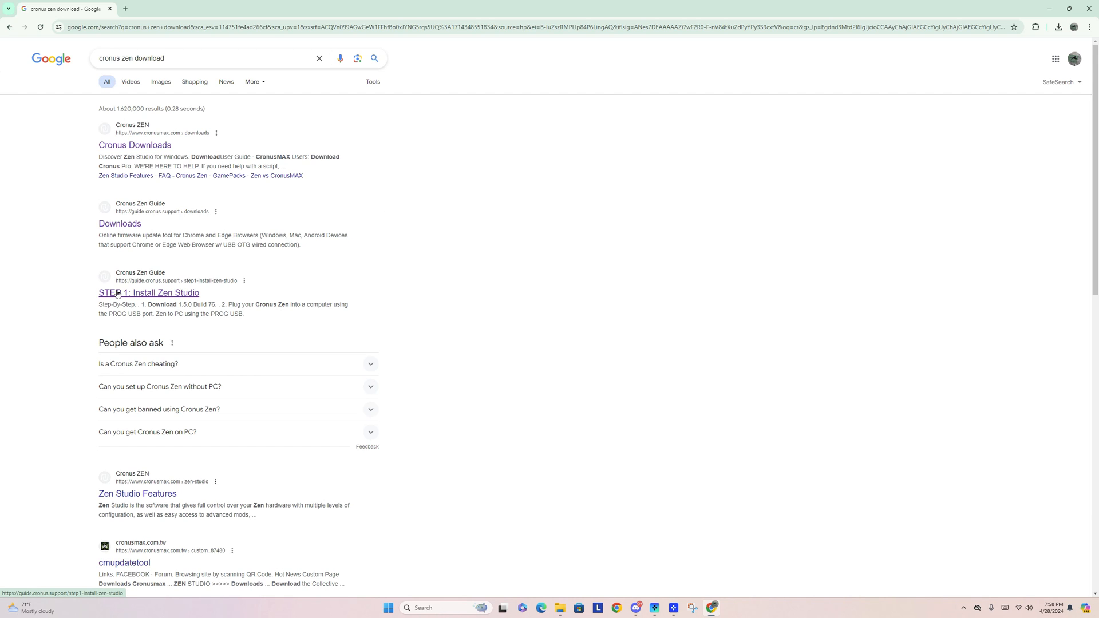
pyautogui.moveTo(122, 274)
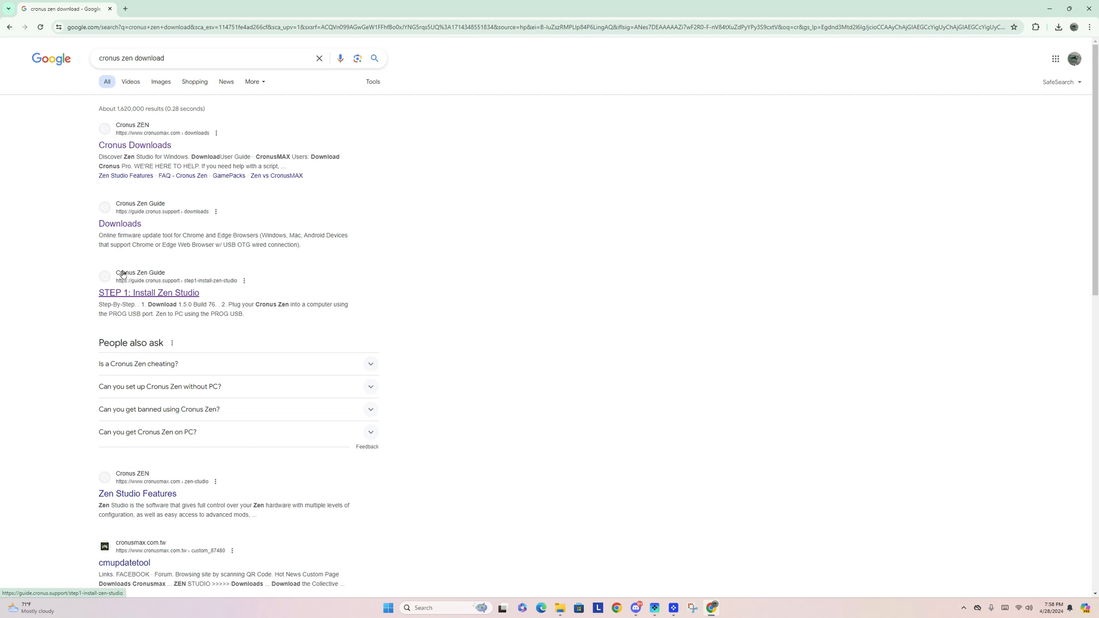
pyautogui.moveTo(174, 293)
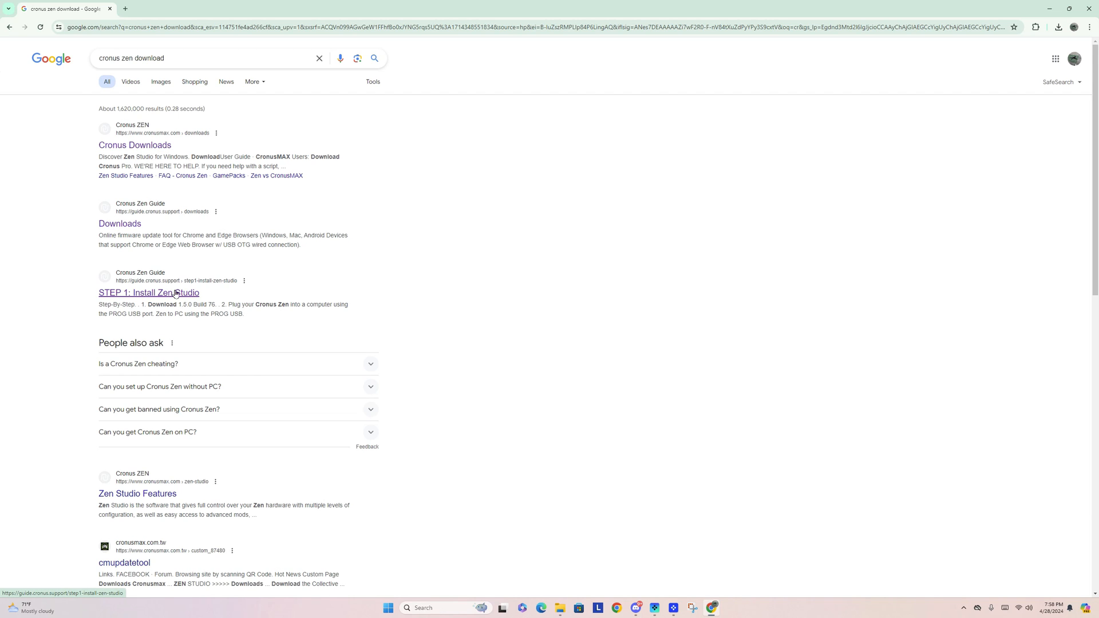
pyautogui.moveTo(141, 294)
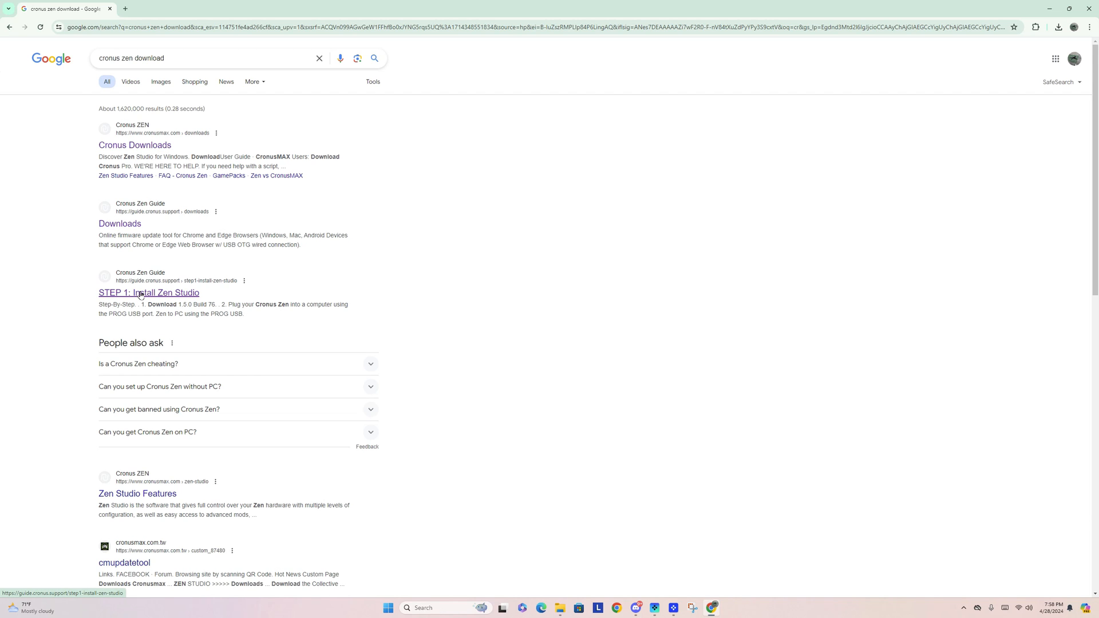
pyautogui.click(149, 293)
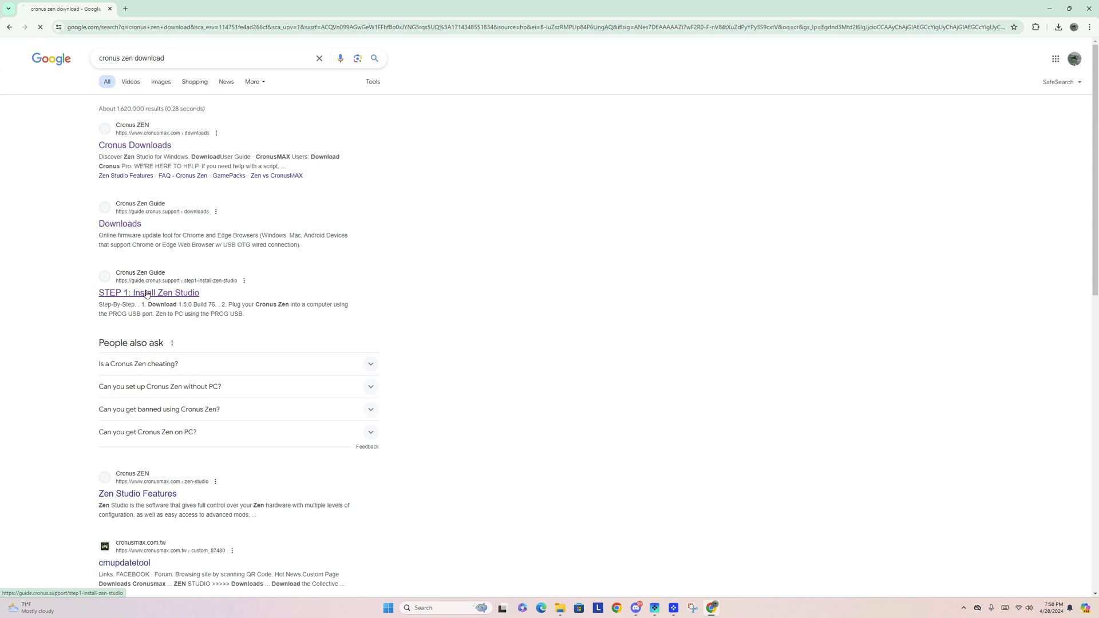
# Step: Download the 1.5.0 Build 76 installer from the guide and show it in Downloads
pyautogui.click(148, 294)
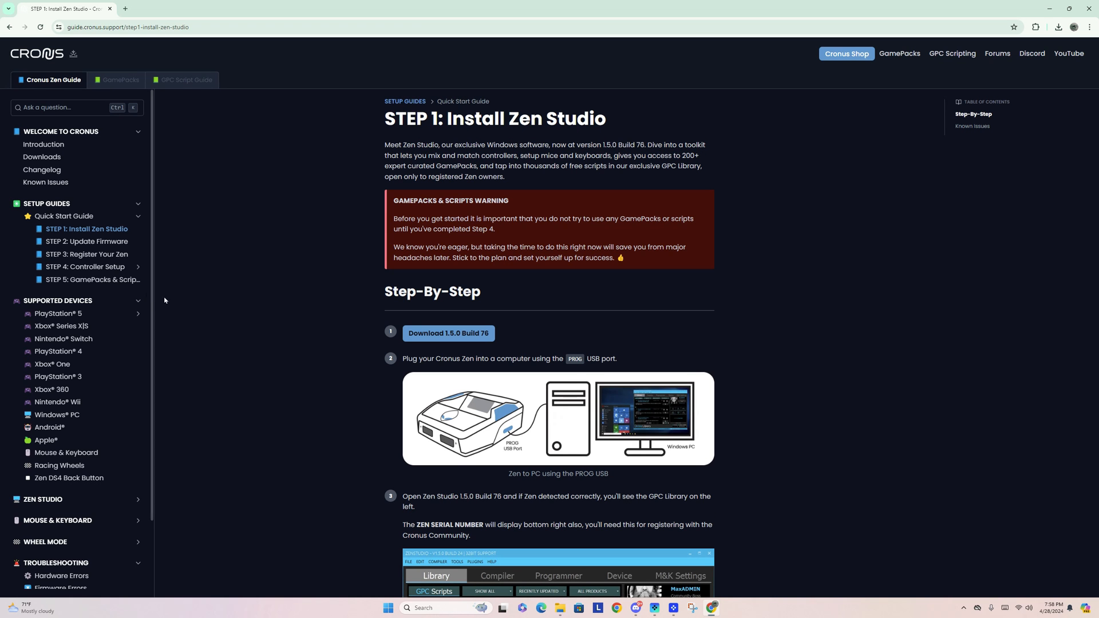
pyautogui.moveTo(462, 362)
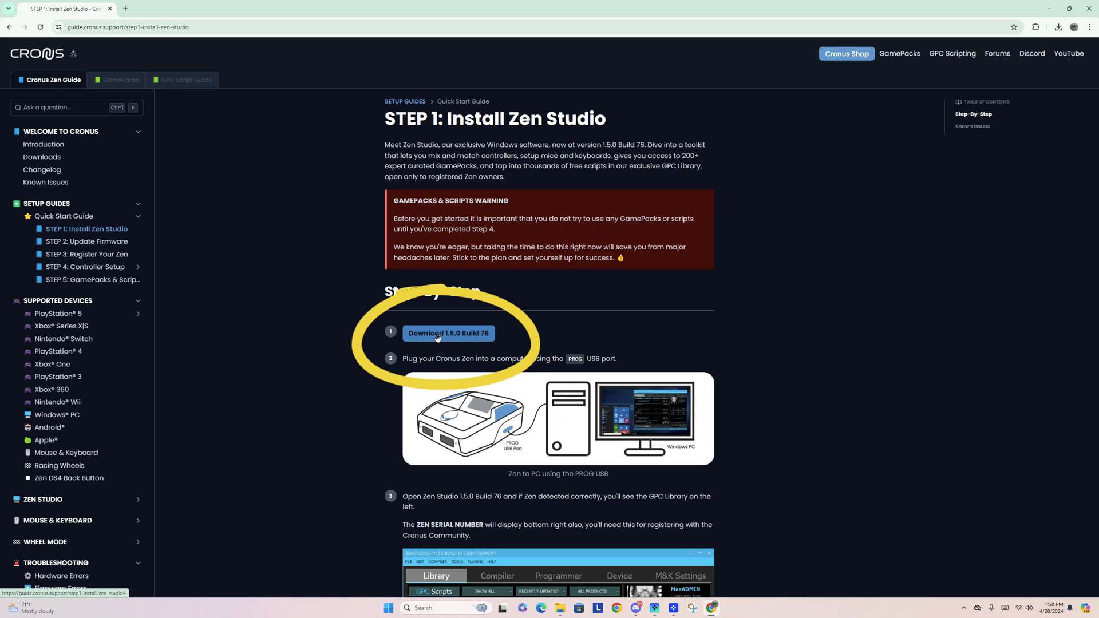
pyautogui.click(449, 333)
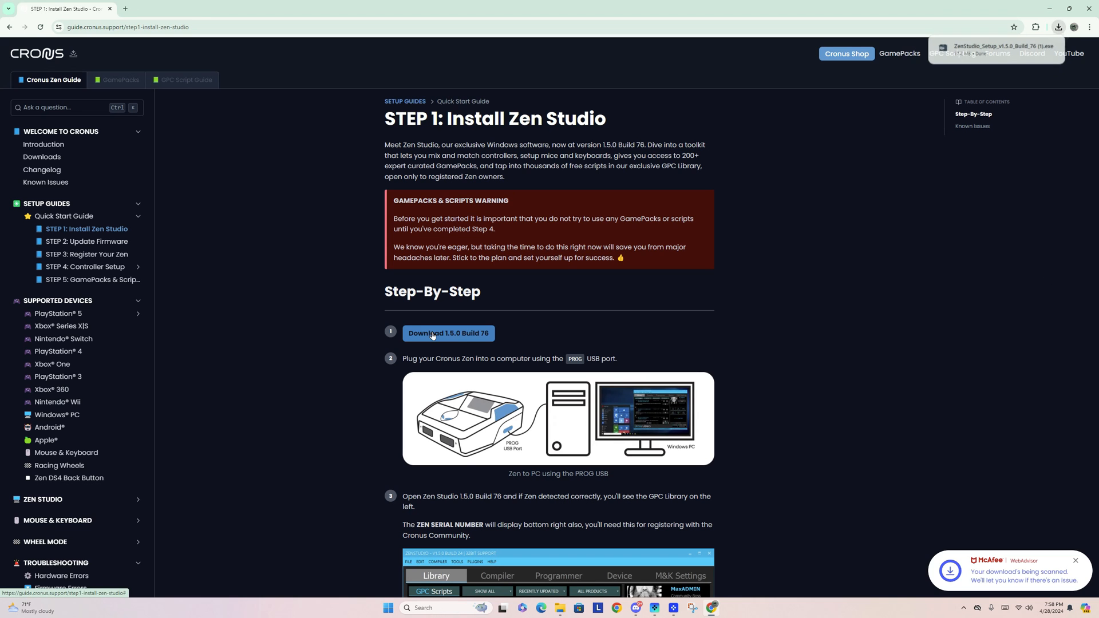
pyautogui.moveTo(839, 396)
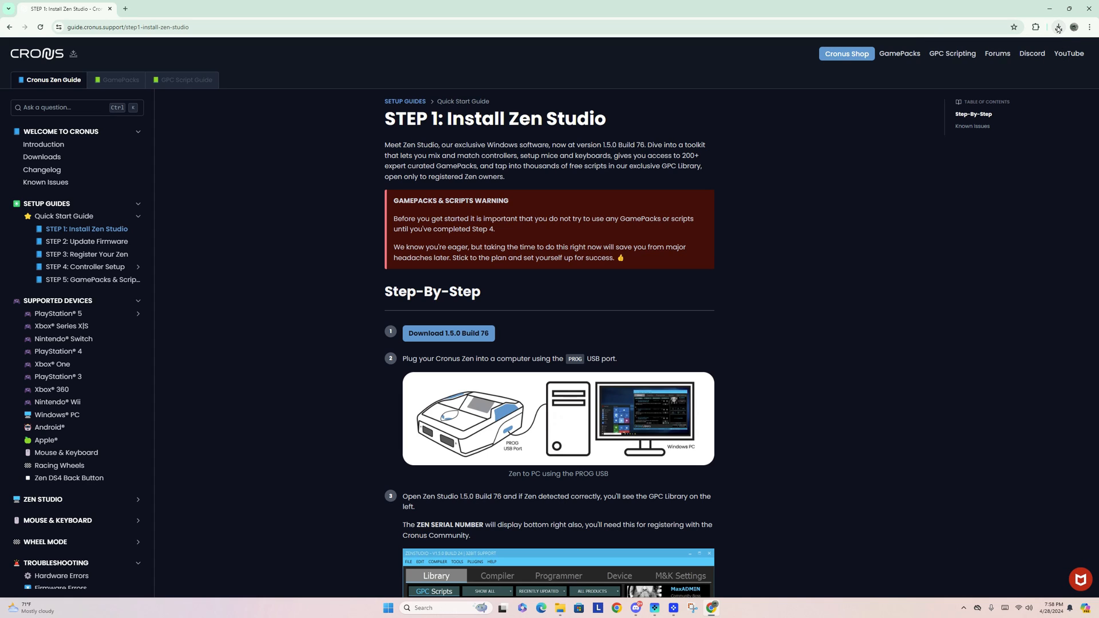
pyautogui.click(1057, 27)
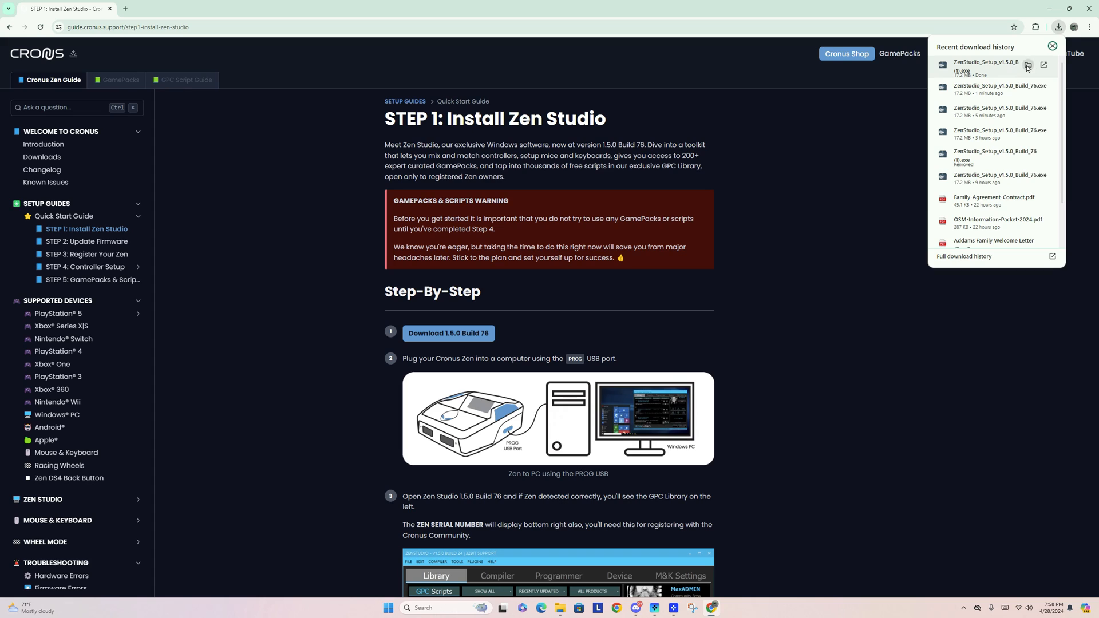
pyautogui.click(1028, 66)
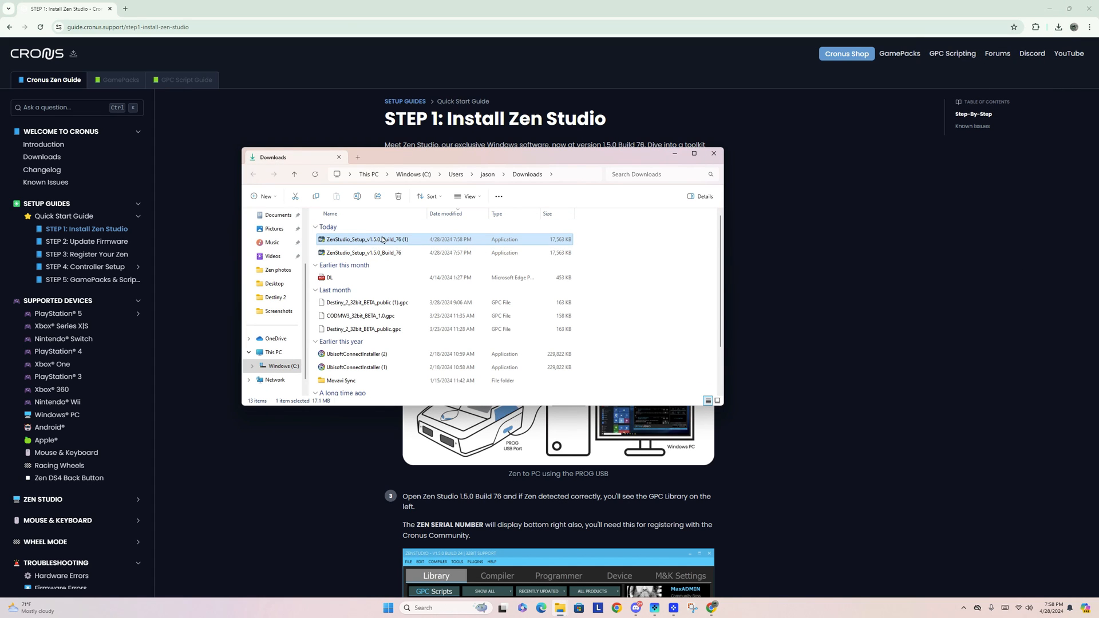
pyautogui.moveTo(378, 252)
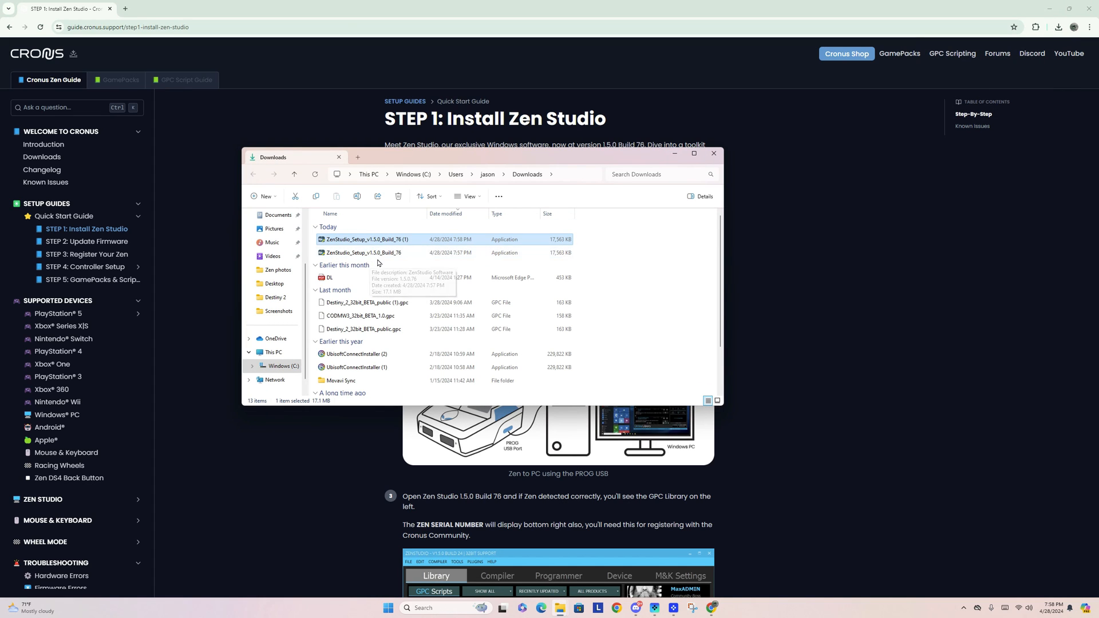
pyautogui.moveTo(468, 241)
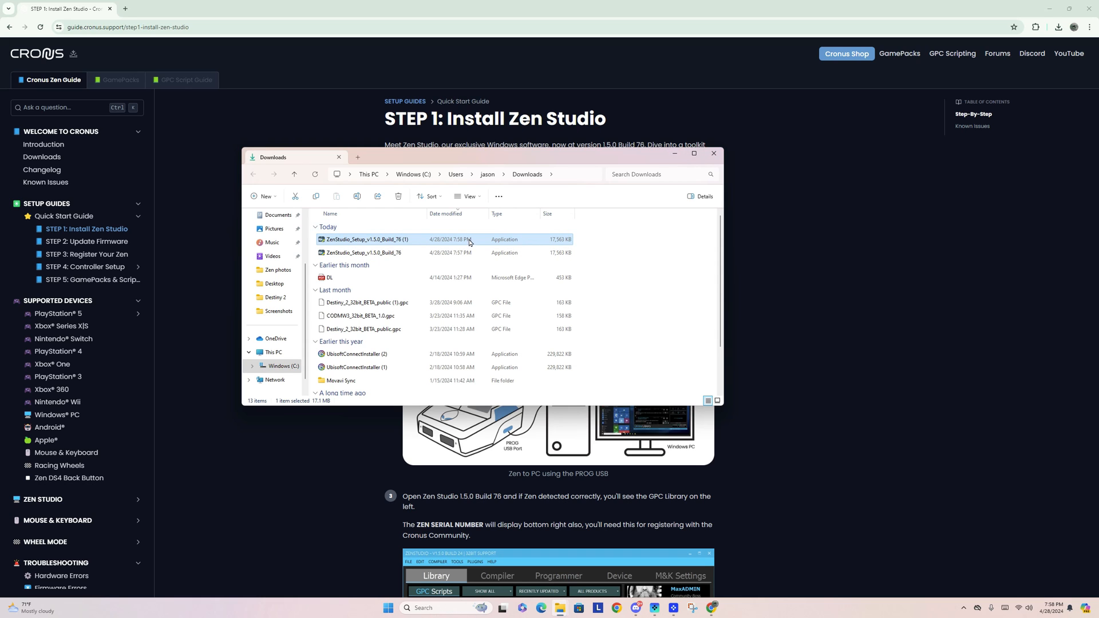
pyautogui.click(714, 153)
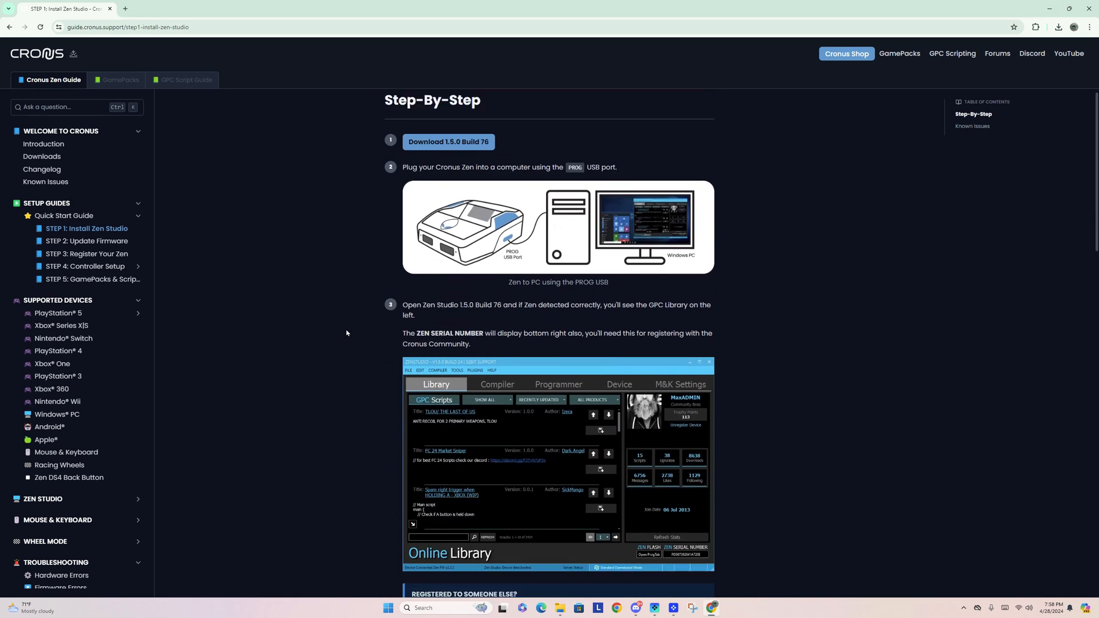
pyautogui.scroll(-3)
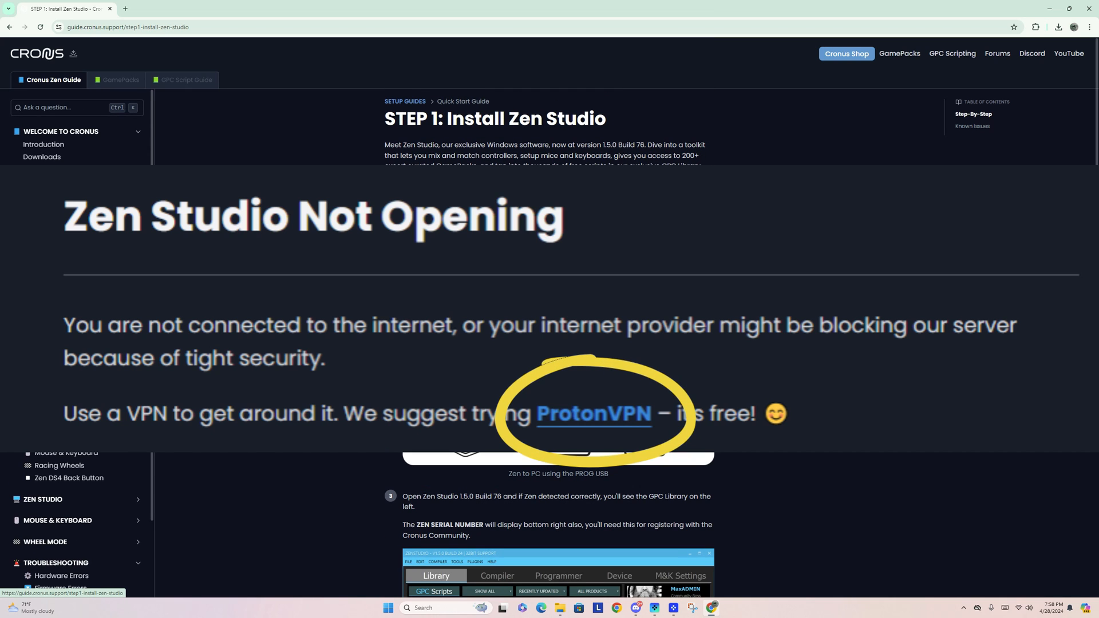
pyautogui.scroll(3)
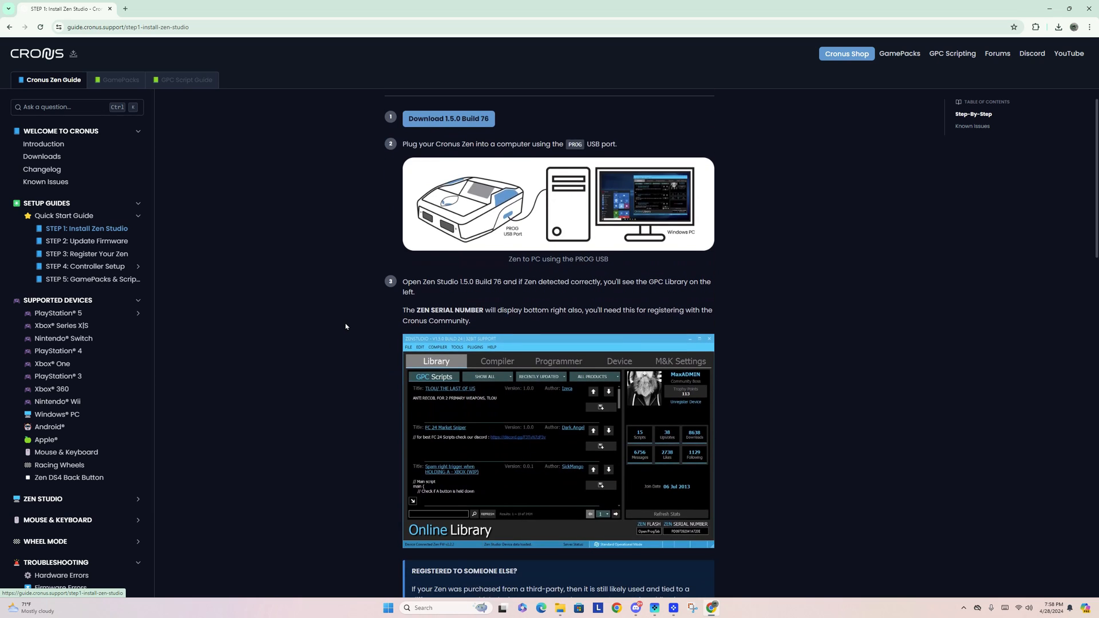
pyautogui.scroll(-3)
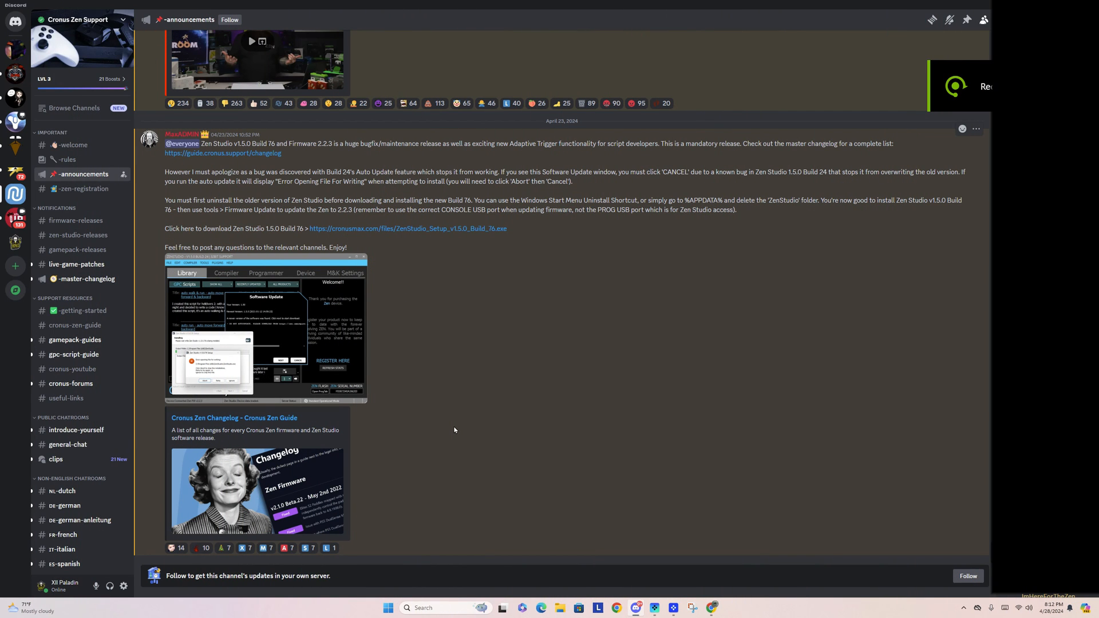
pyautogui.moveTo(341, 334)
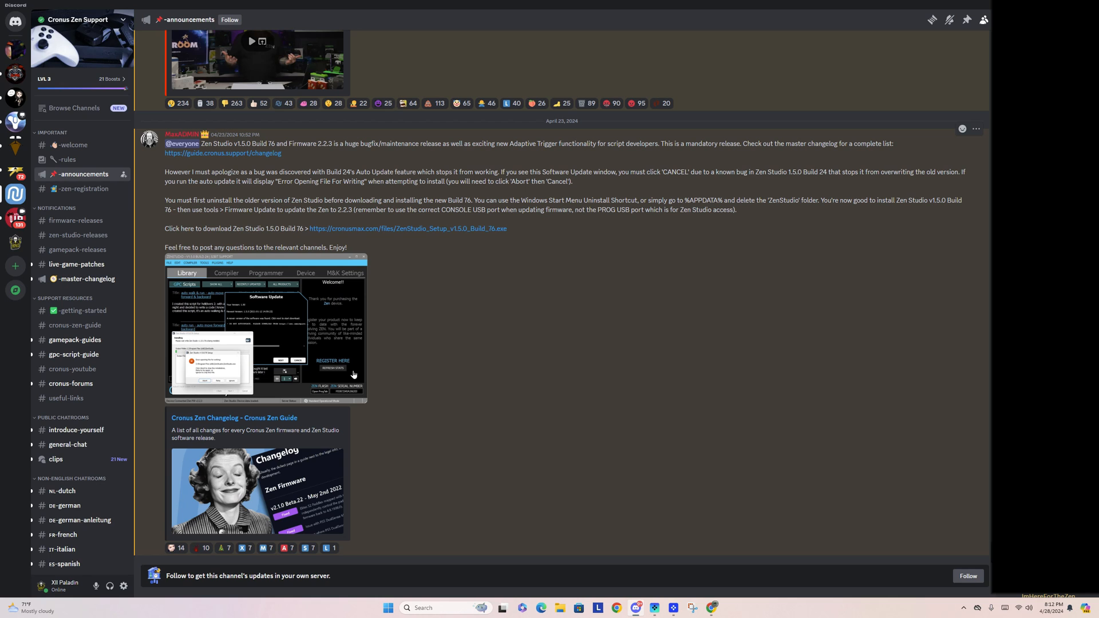
# Step: Enlarge the Build 76 announcement screenshot showing the Software Update and installer error
pyautogui.click(265, 327)
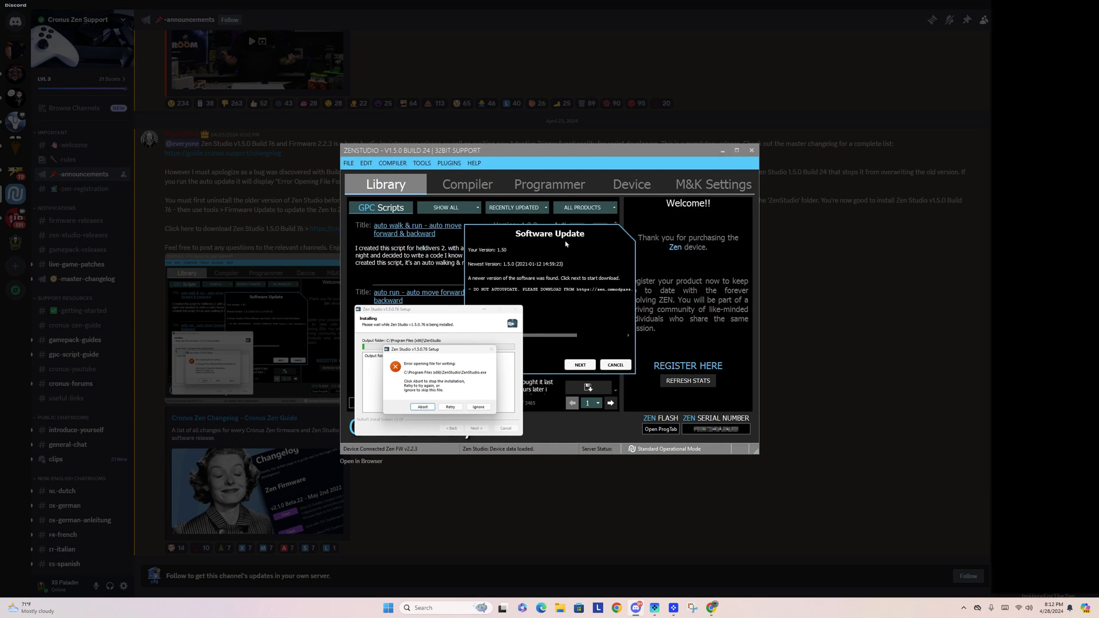
pyautogui.moveTo(581, 291)
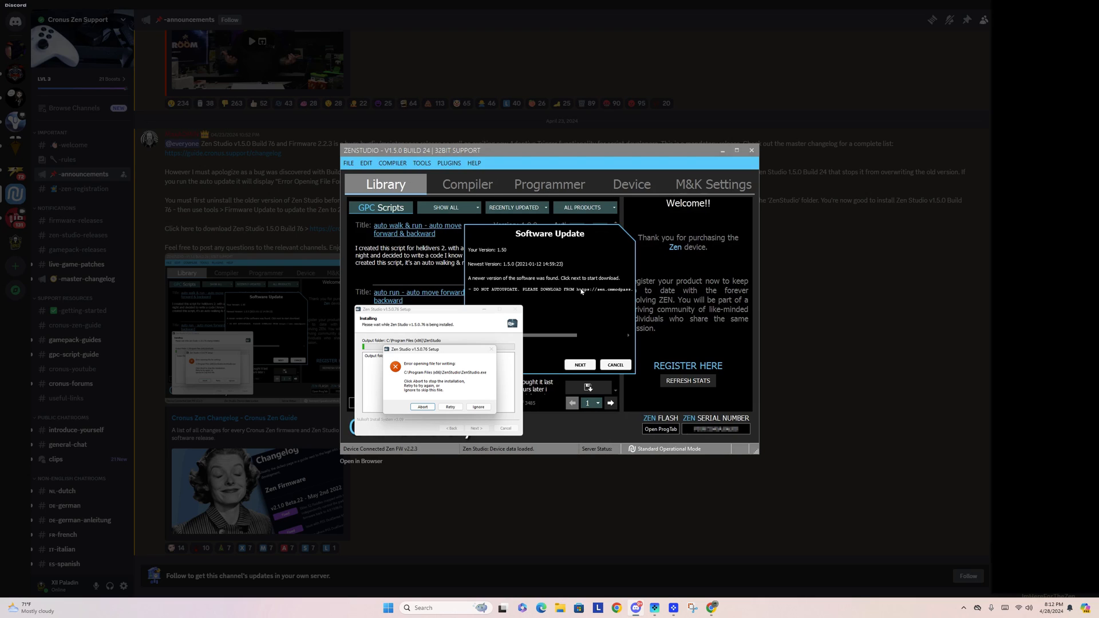
pyautogui.moveTo(611, 310)
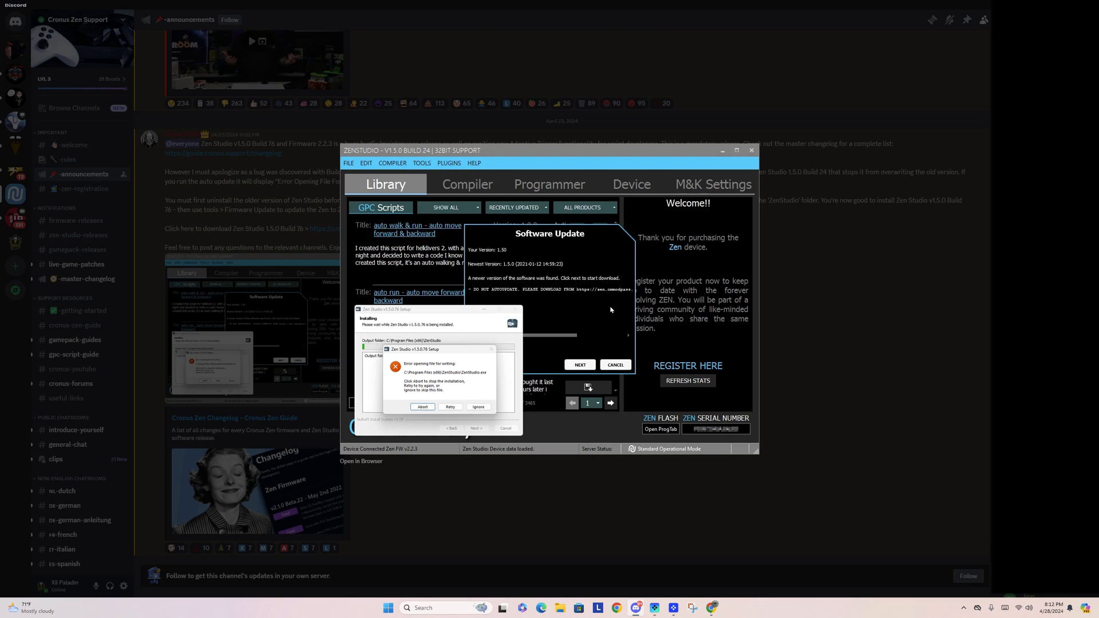
pyautogui.moveTo(600, 309)
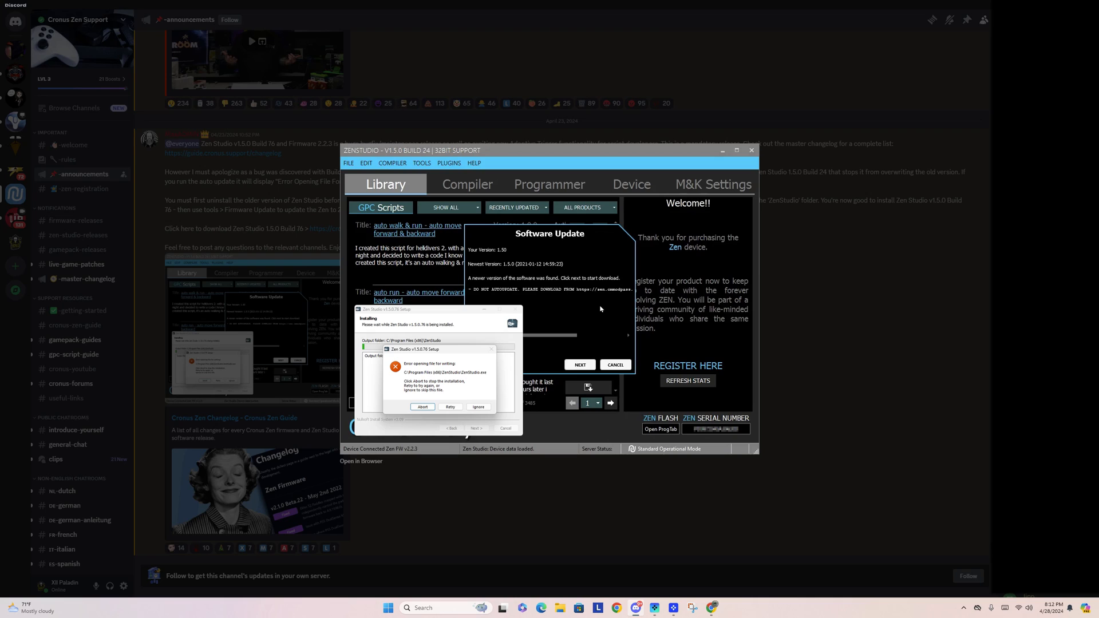
pyautogui.moveTo(424, 368)
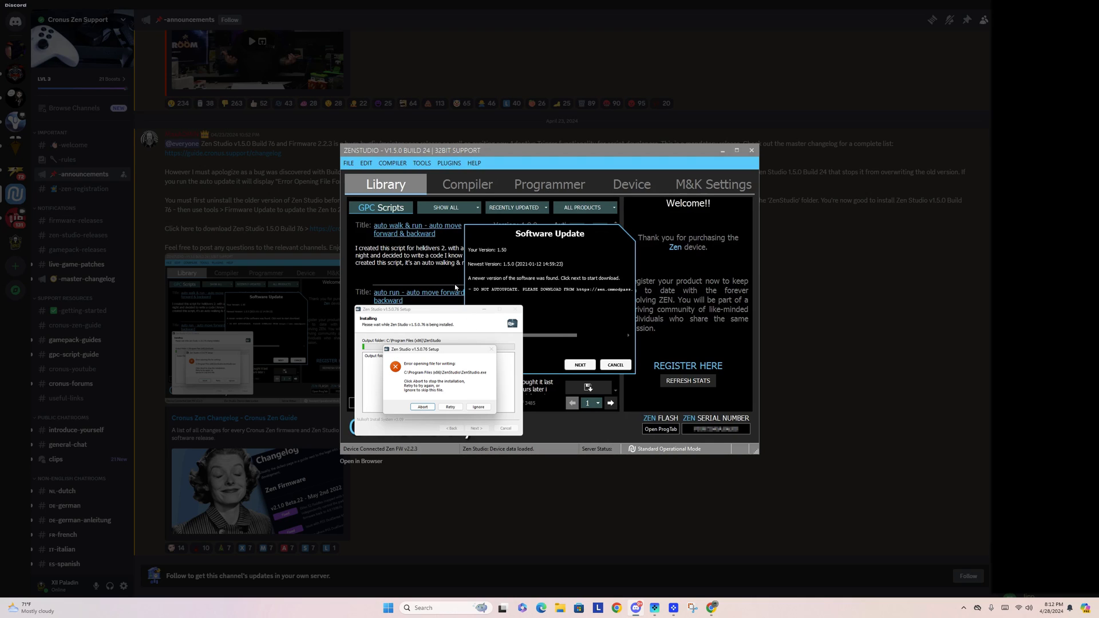
pyautogui.moveTo(584, 347)
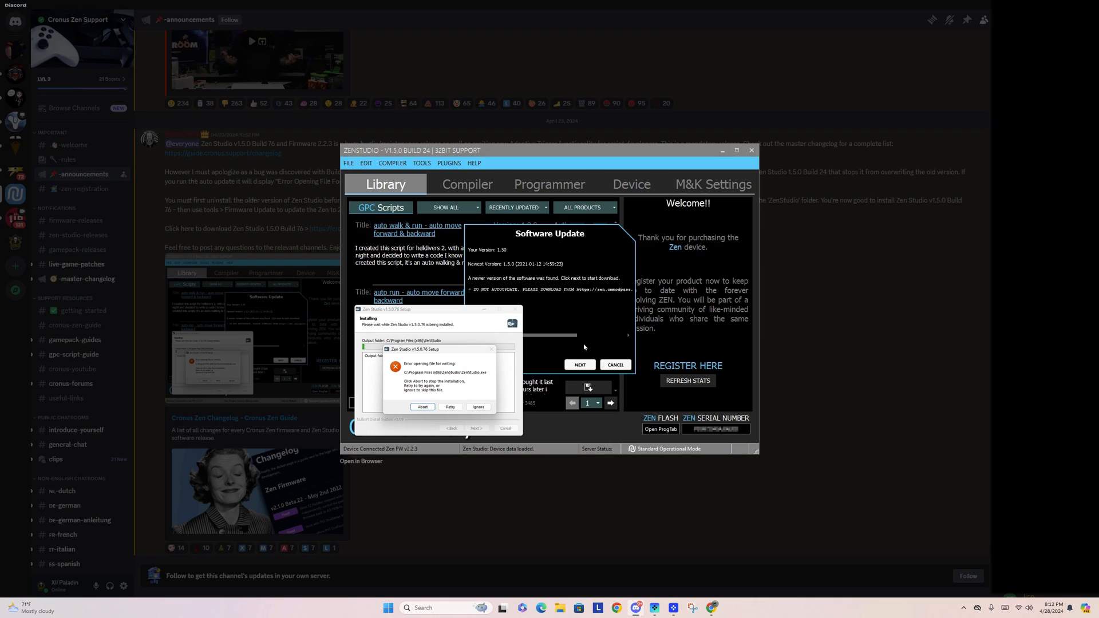
pyautogui.moveTo(788, 371)
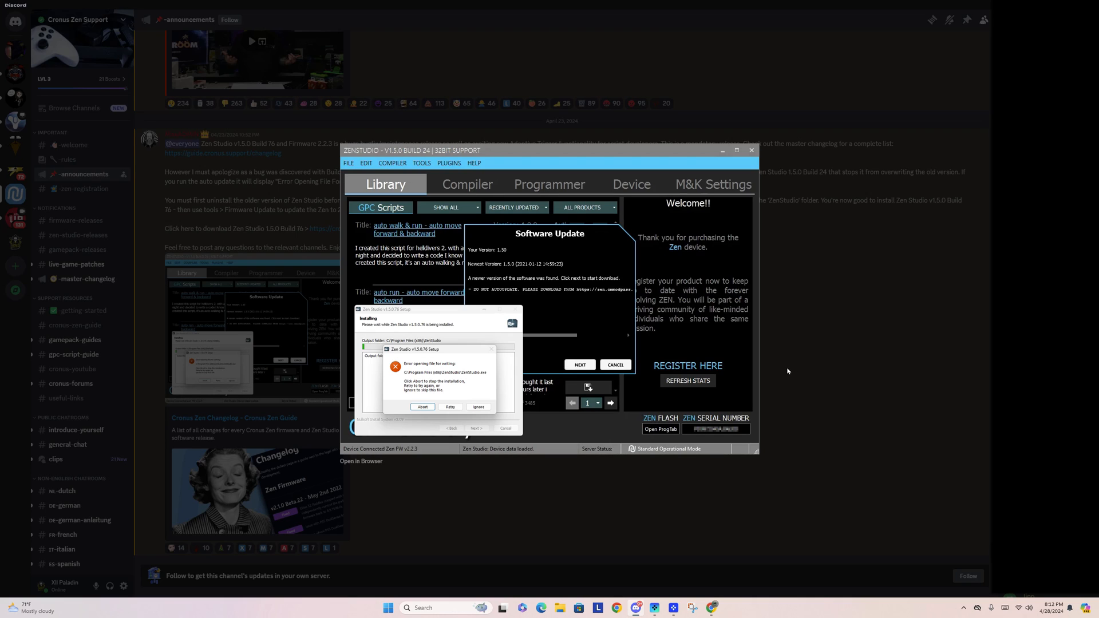
pyautogui.moveTo(787, 371)
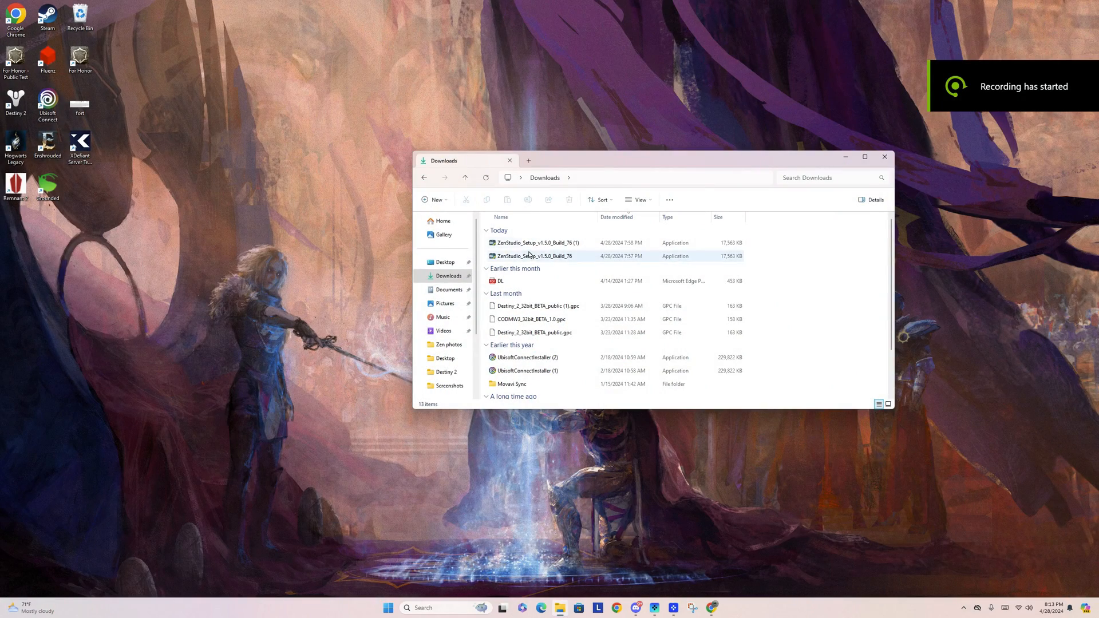
pyautogui.moveTo(536, 243)
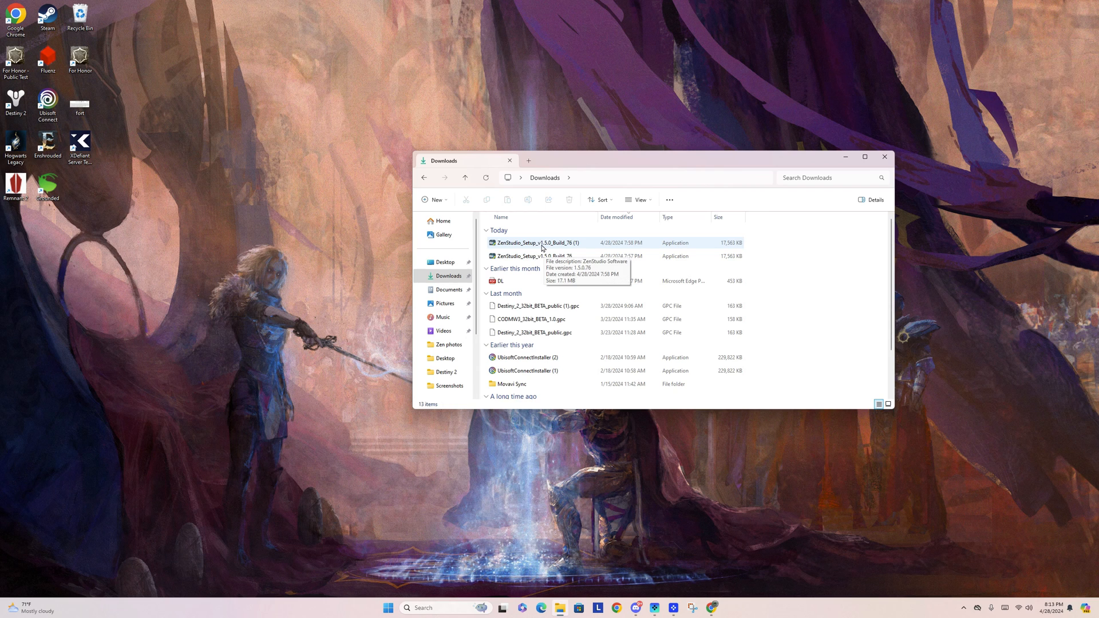
pyautogui.moveTo(511, 252)
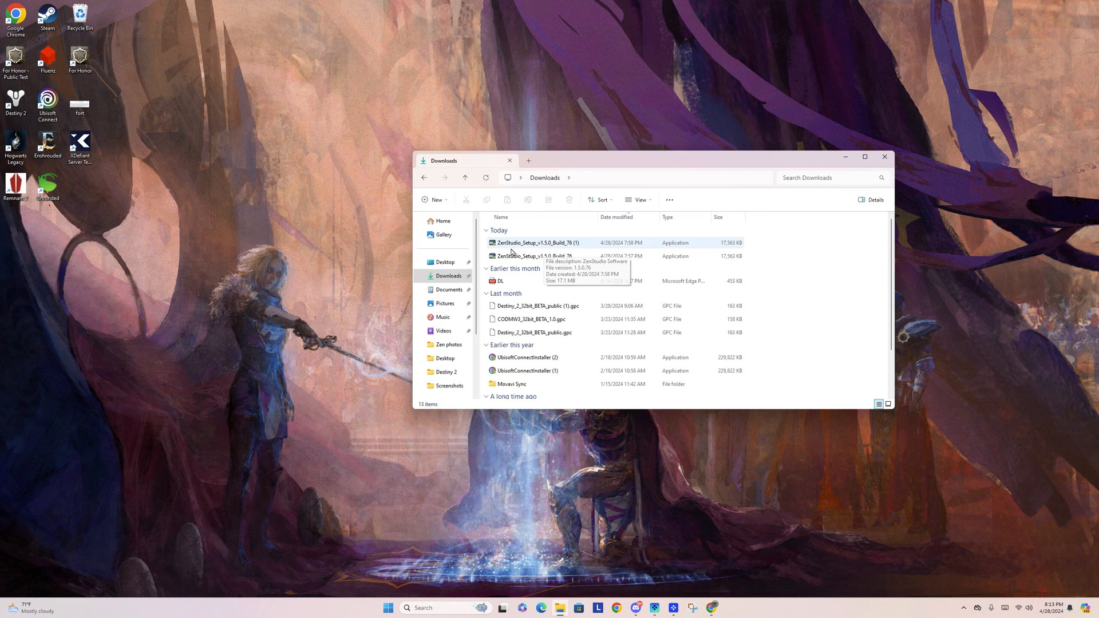
# Step: Run ZenStudio_Setup_v1.5.0_Build_76 (1) and complete the installation wizard
pyautogui.doubleClick(534, 243)
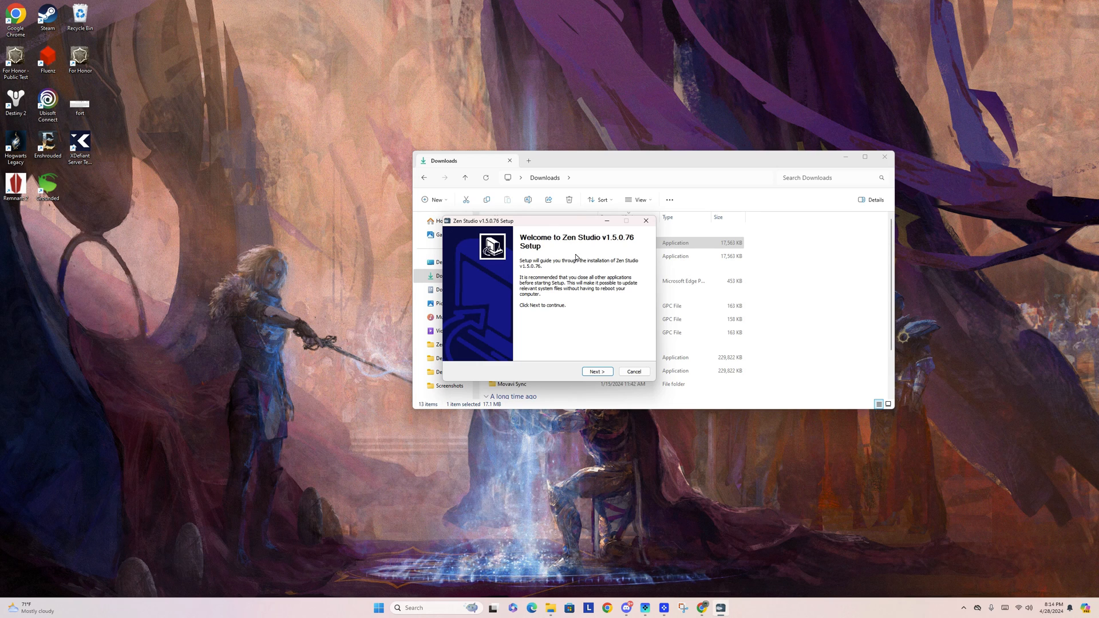
pyautogui.moveTo(597, 371)
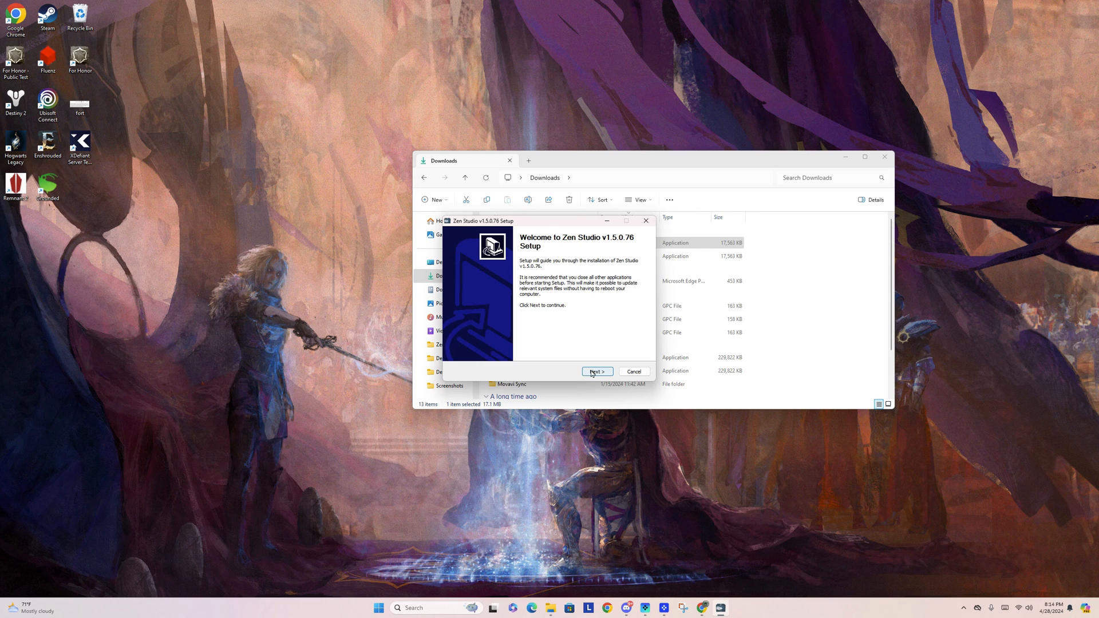
pyautogui.click(596, 372)
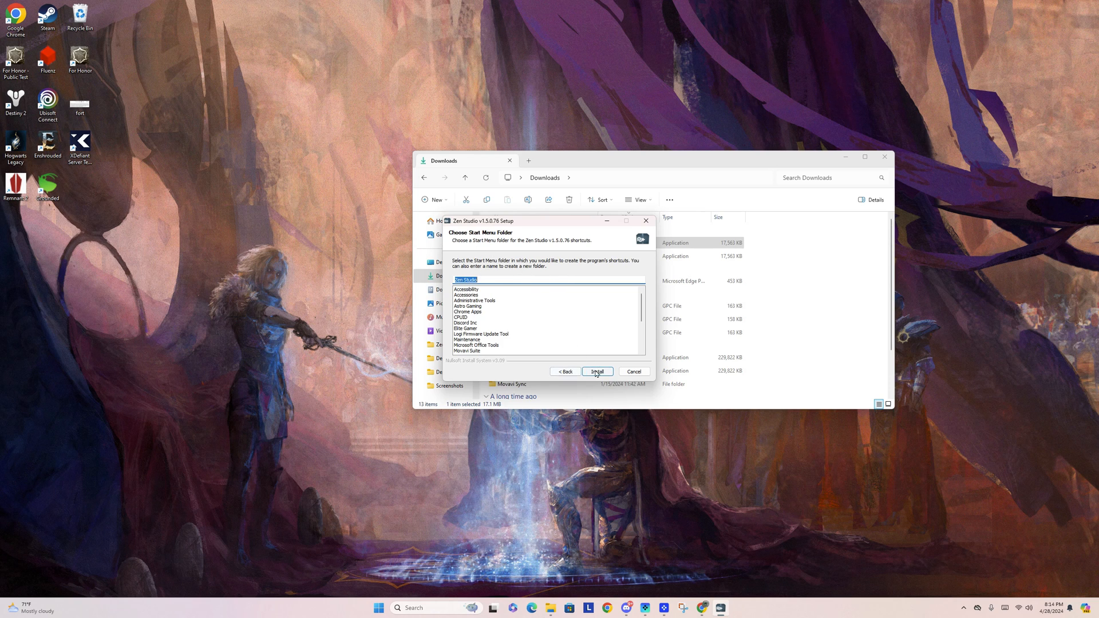
pyautogui.click(596, 371)
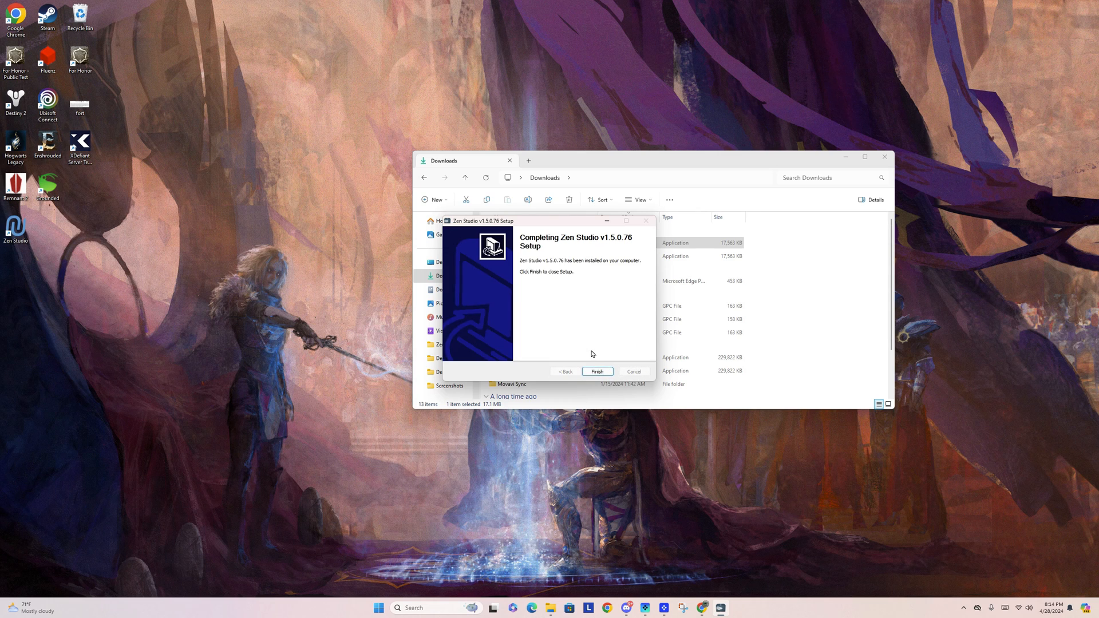
pyautogui.click(596, 371)
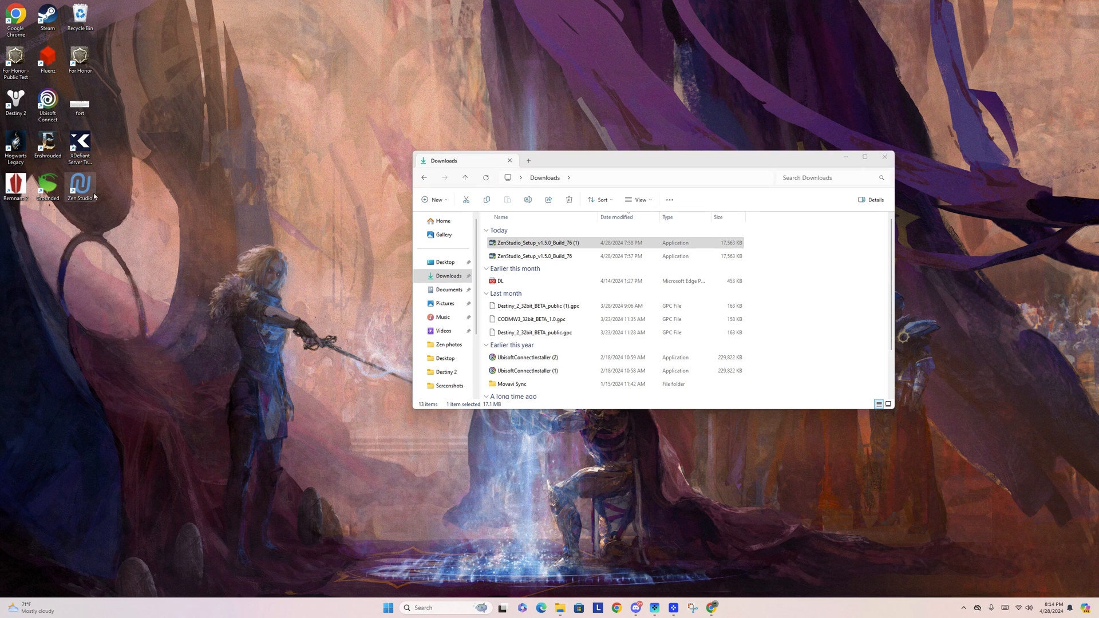
# Step: Close File Explorer and launch Zen Studio from its desktop shortcut
pyautogui.click(884, 156)
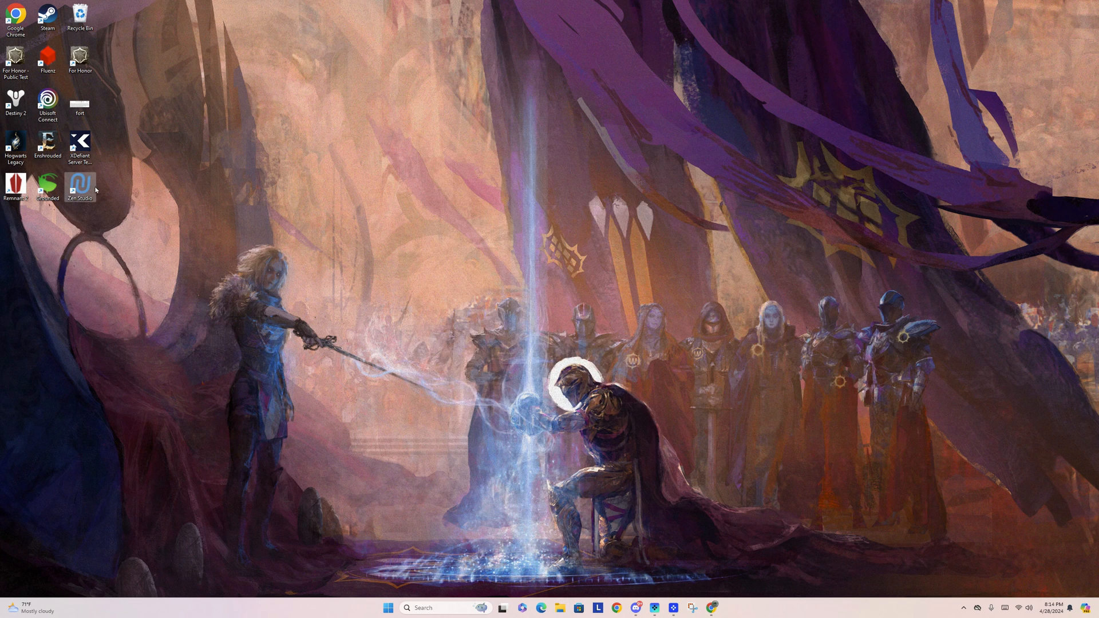
pyautogui.moveTo(112, 218)
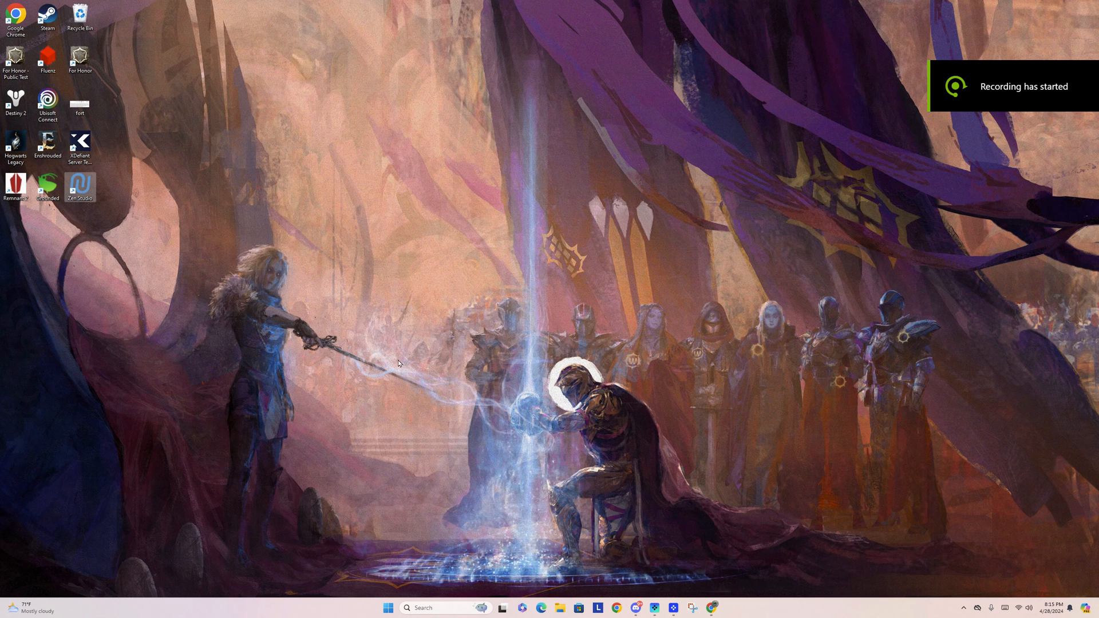
pyautogui.moveTo(80, 184)
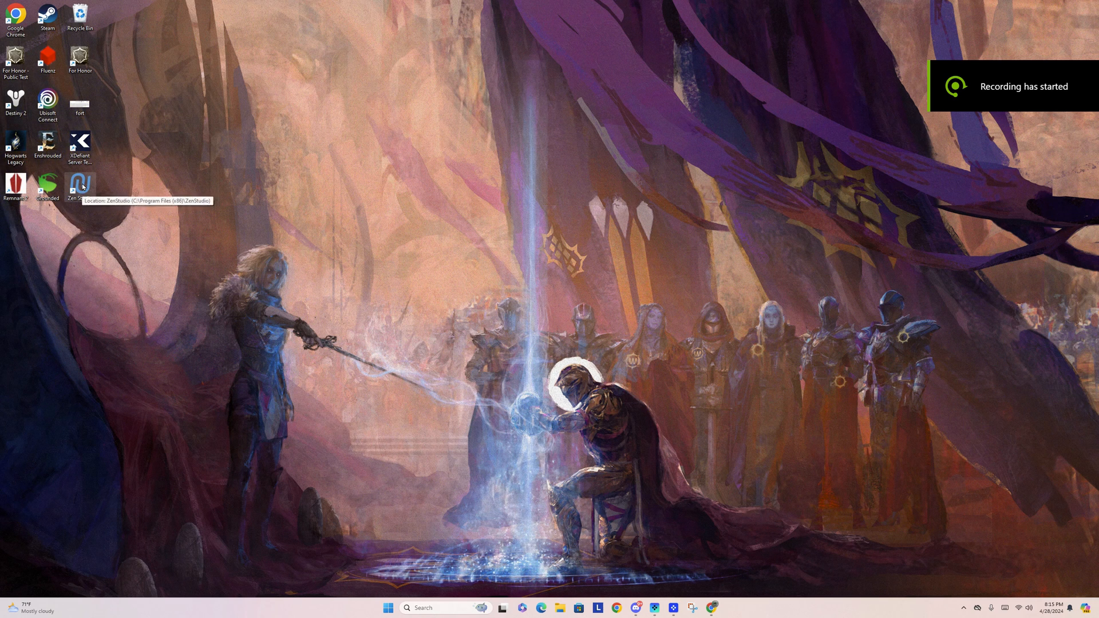
pyautogui.doubleClick(80, 184)
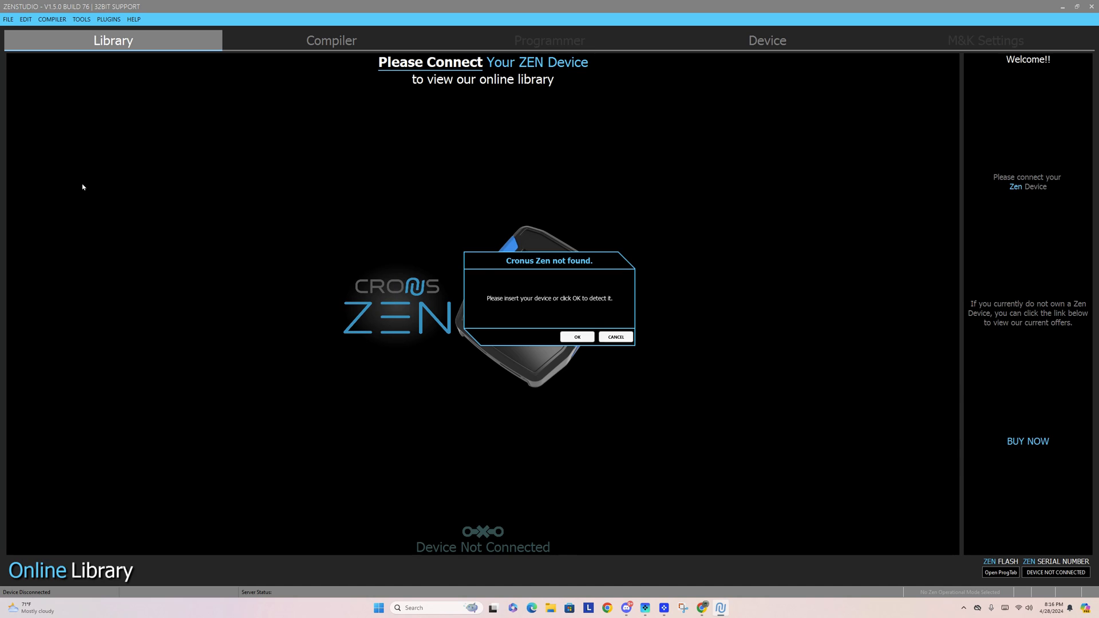
# Step: Retry detecting the Zen device, then dismiss the Firmware Version Incompatible warning
pyautogui.click(575, 337)
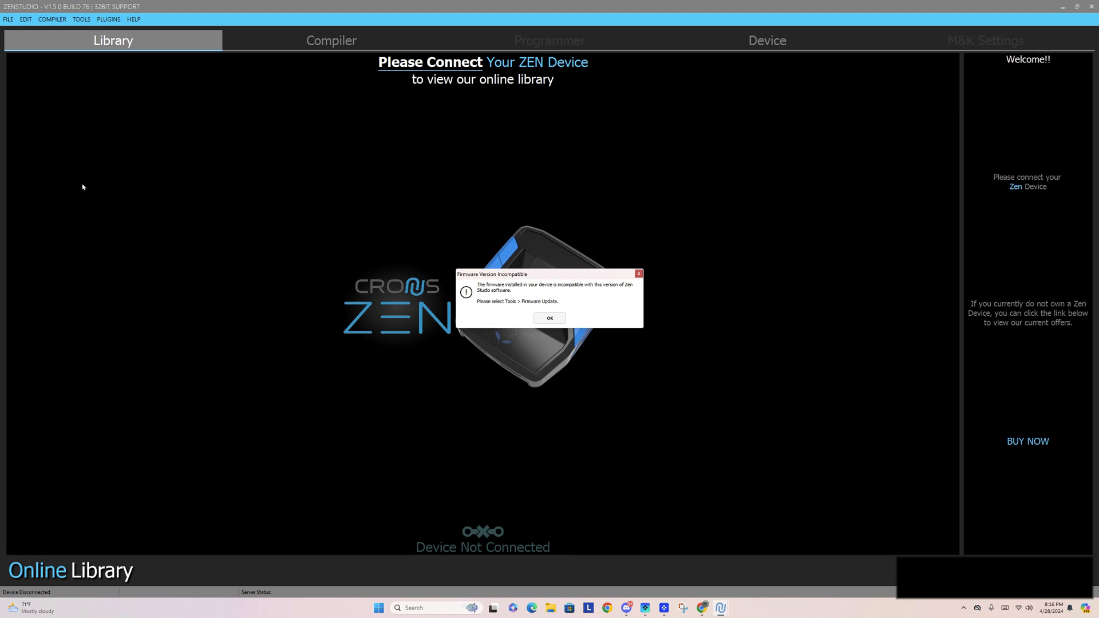
pyautogui.moveTo(268, 287)
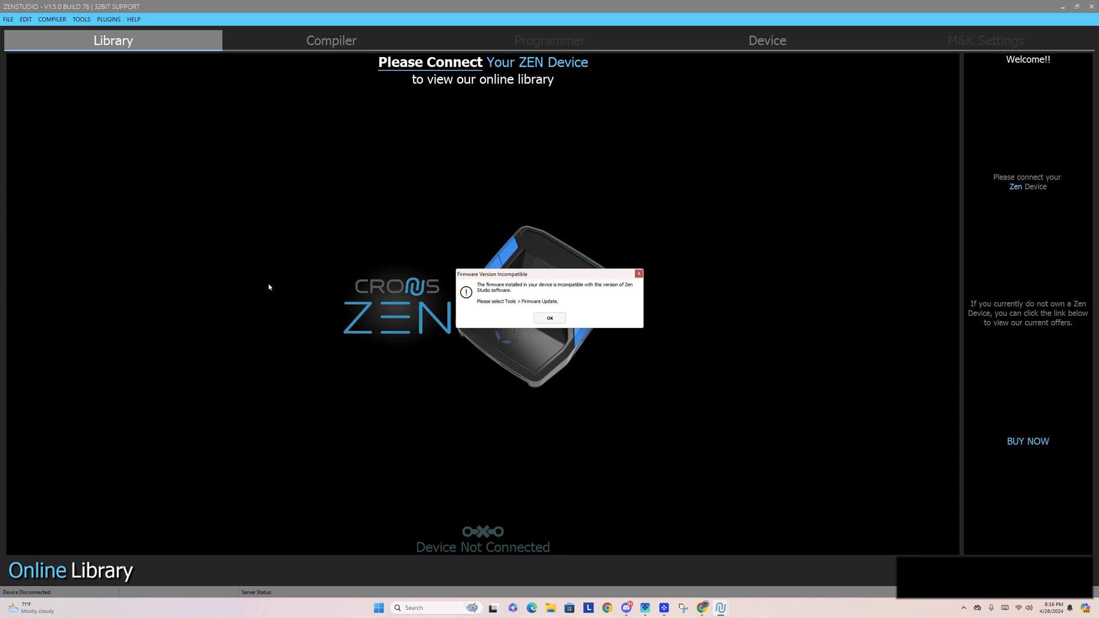
pyautogui.moveTo(548, 293)
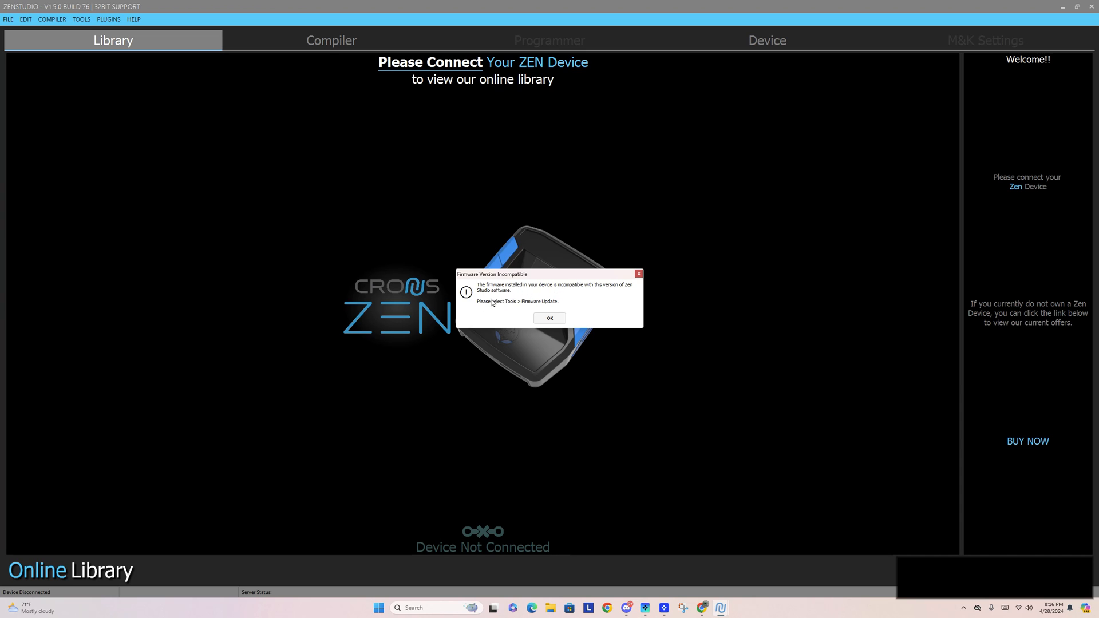
pyautogui.moveTo(496, 299)
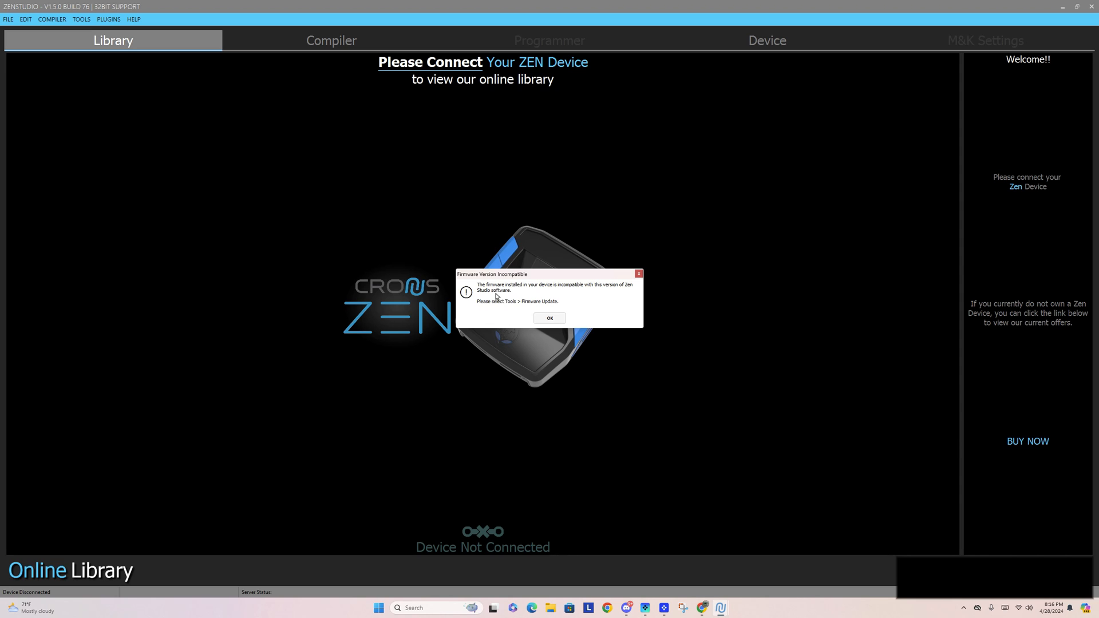
pyautogui.click(549, 318)
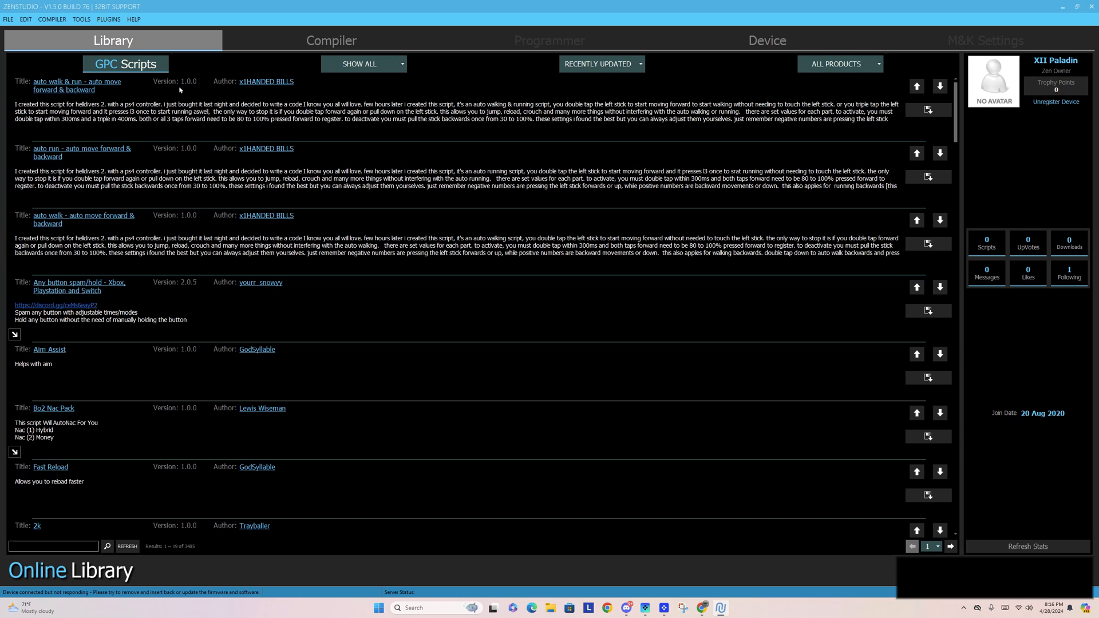
# Step: Launch Tools > Firmware Update and confirm YES to continue
pyautogui.click(81, 19)
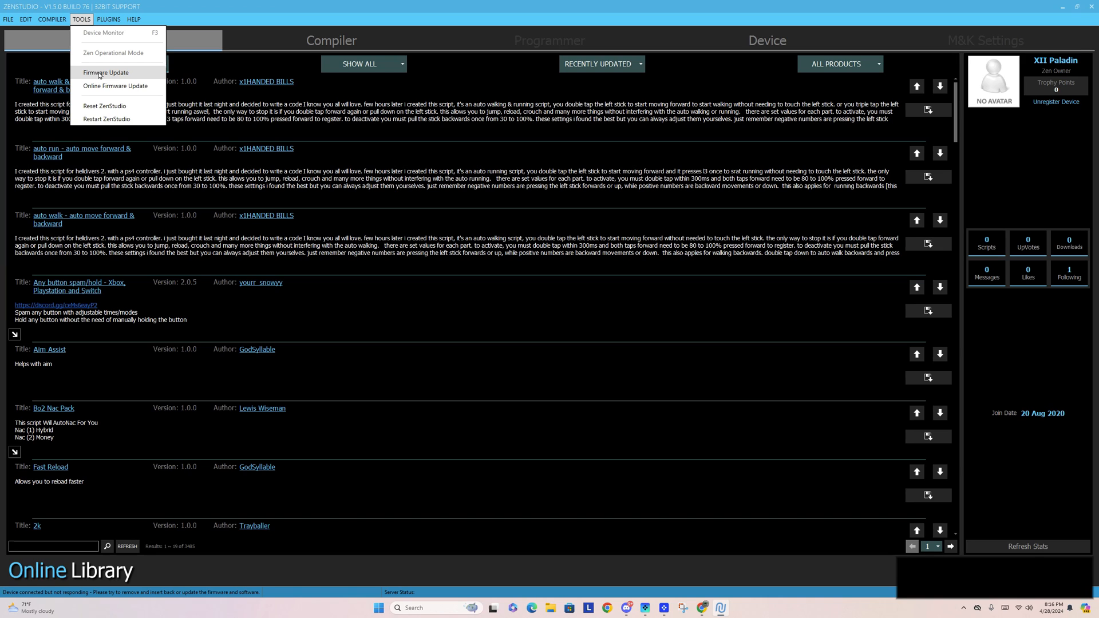
pyautogui.click(106, 73)
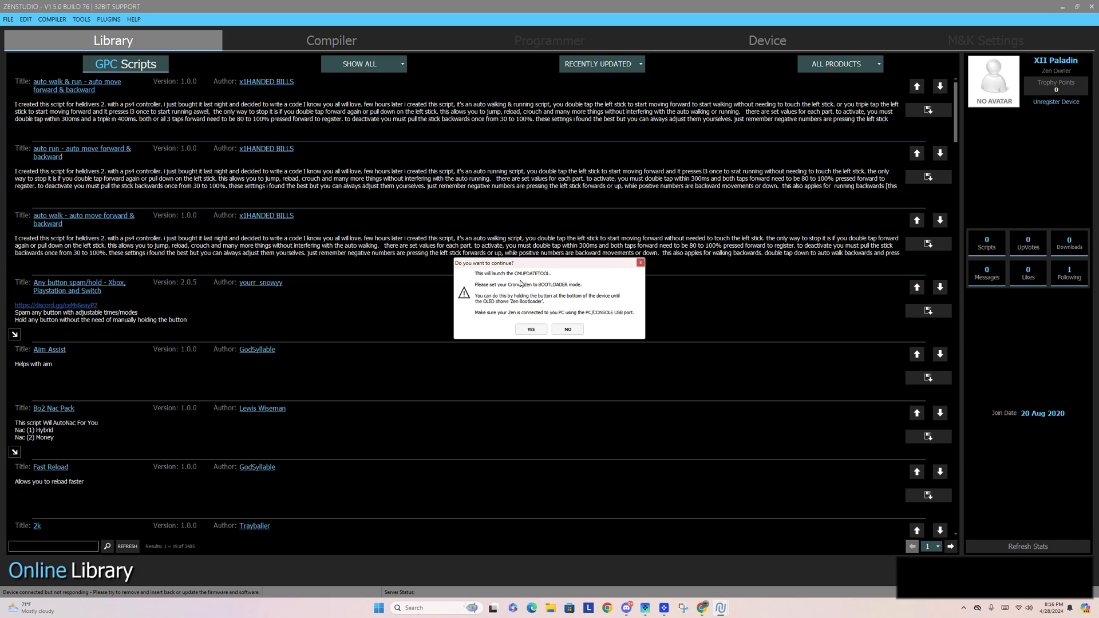
pyautogui.moveTo(483, 309)
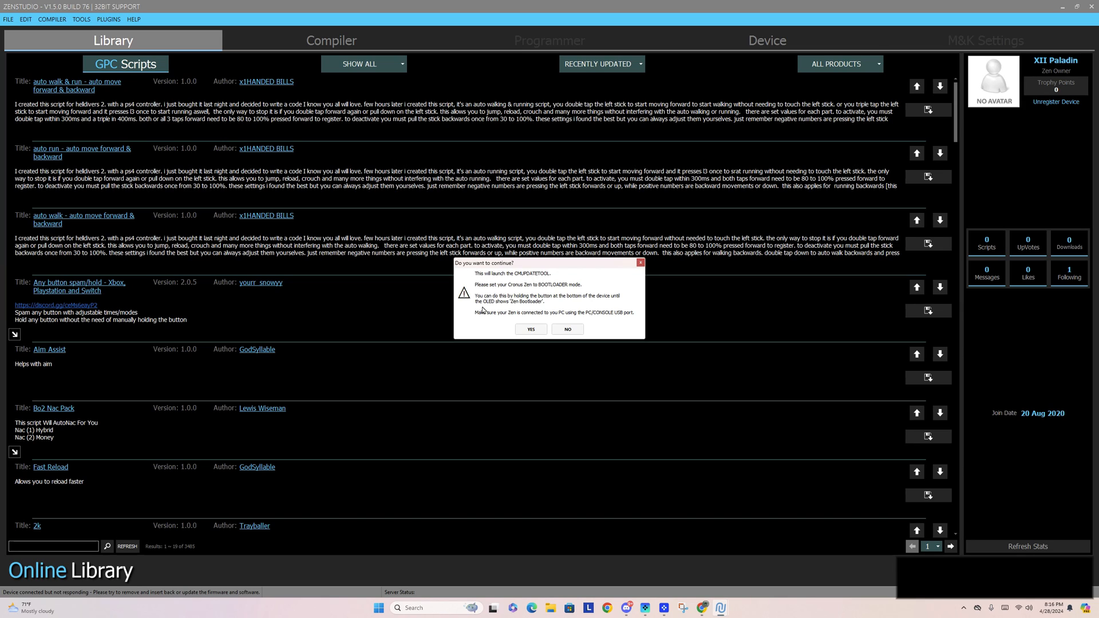
pyautogui.click(567, 330)
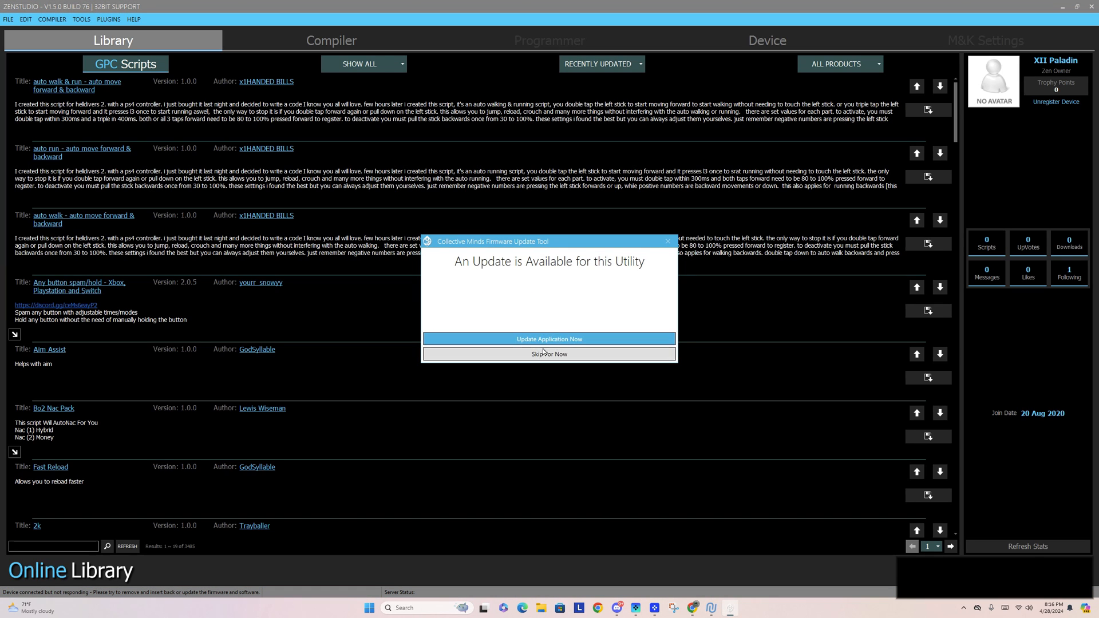
pyautogui.moveTo(548, 338)
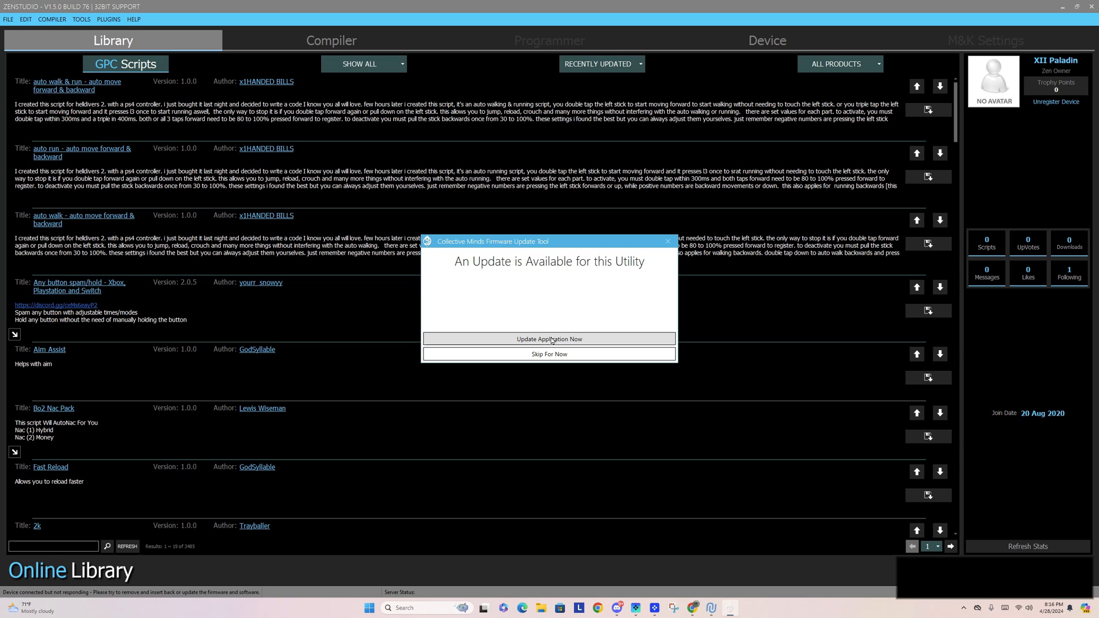
# Step: Update the tool, flash Cronus ZEN firmware 2.2.2 to 2.2.3, then close the tool
pyautogui.click(549, 354)
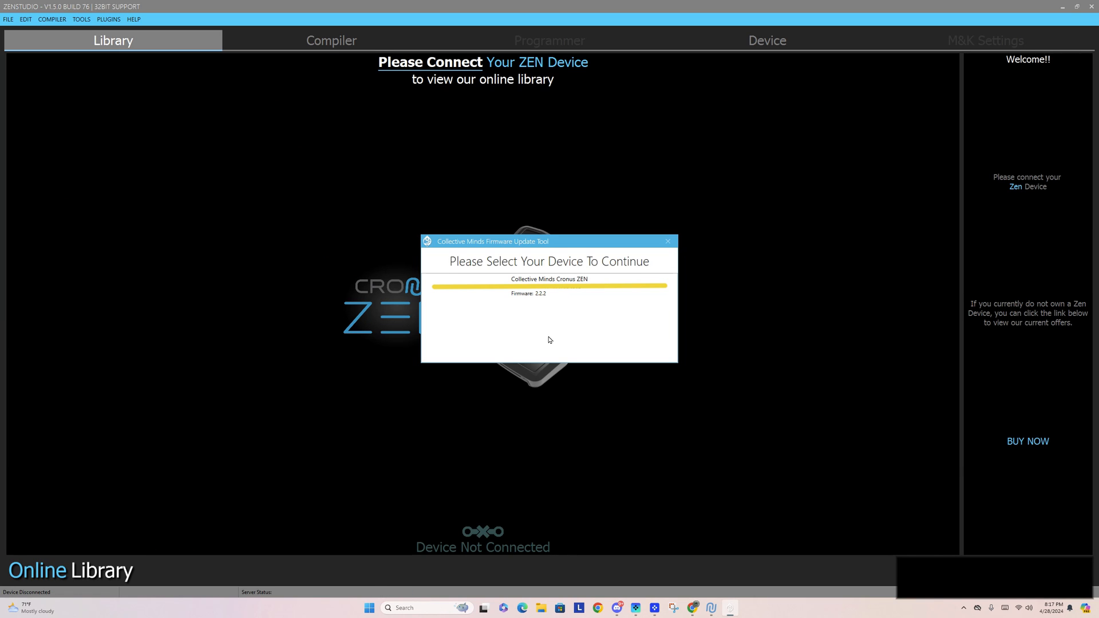
pyautogui.moveTo(520, 342)
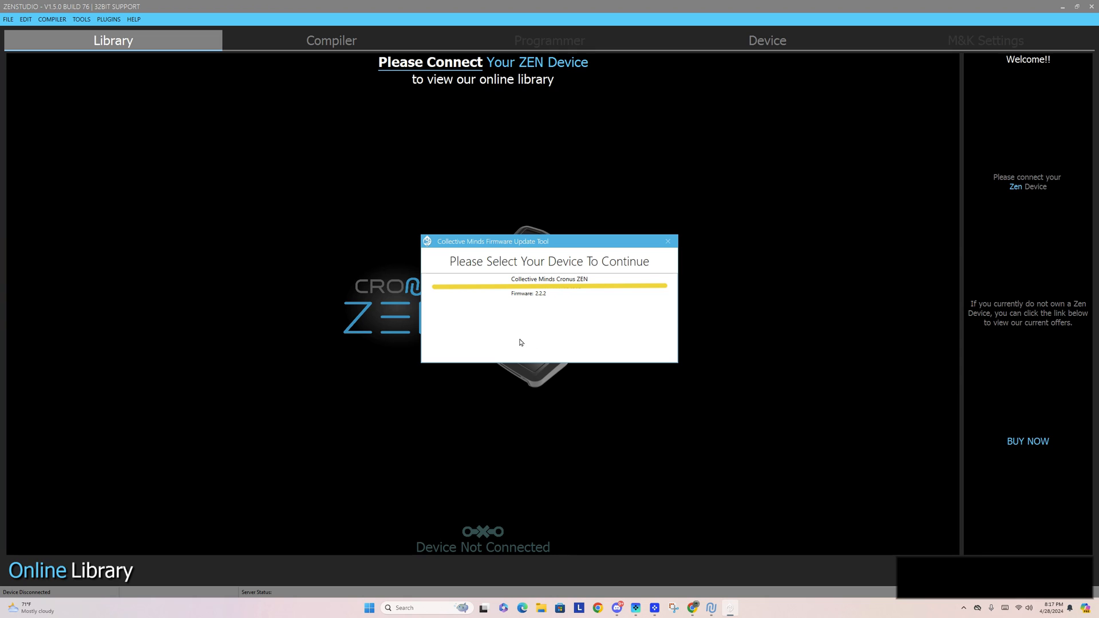
pyautogui.click(549, 285)
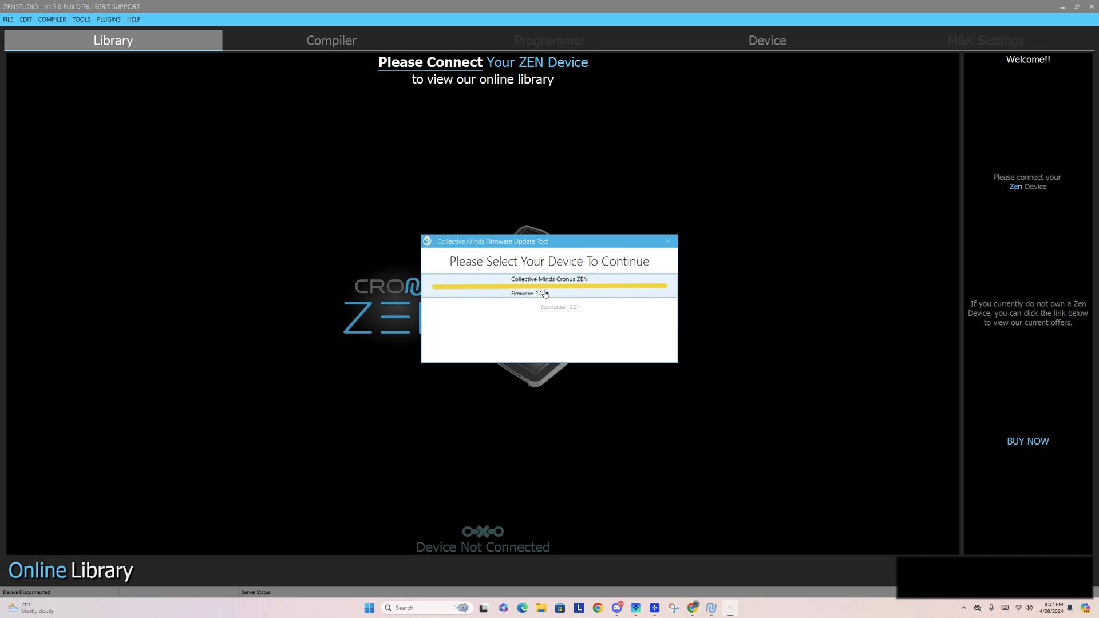
pyautogui.click(549, 285)
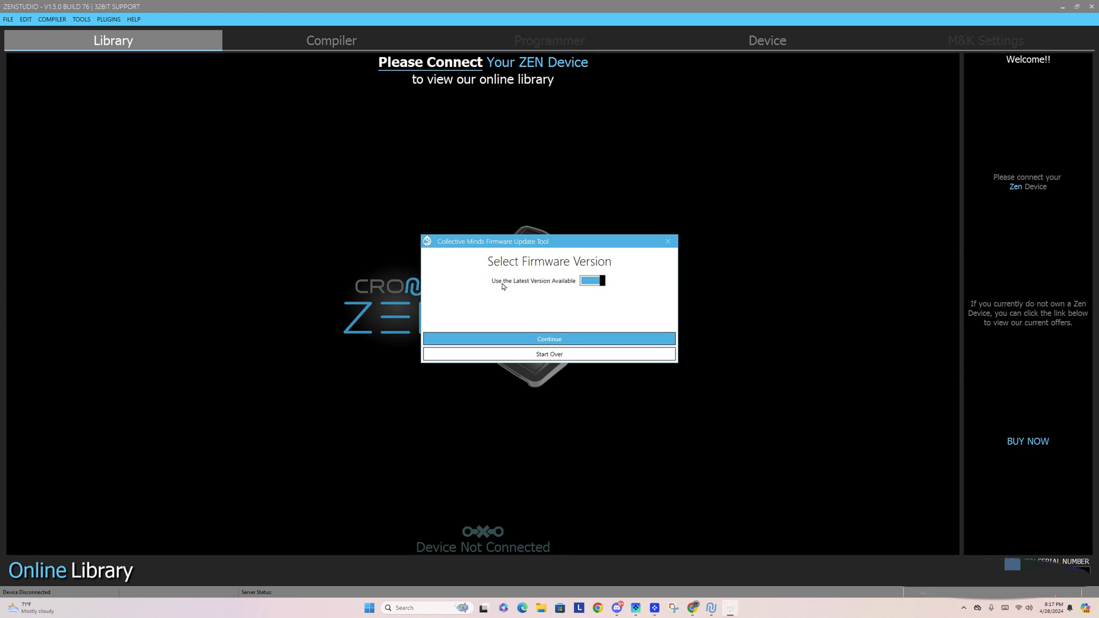
pyautogui.moveTo(561, 318)
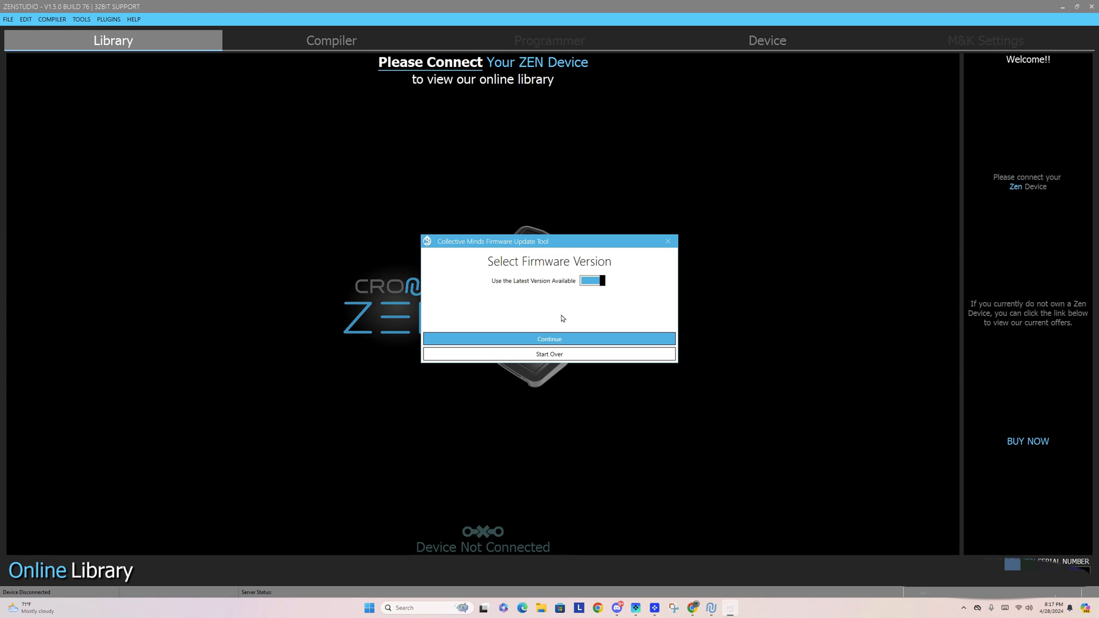
pyautogui.click(549, 338)
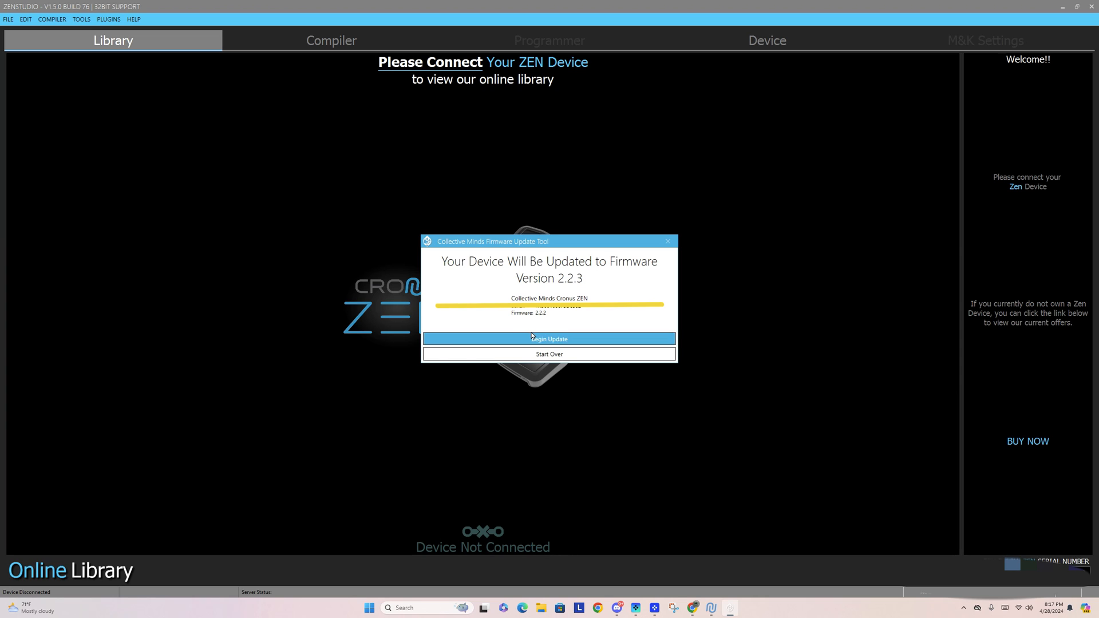
pyautogui.moveTo(585, 288)
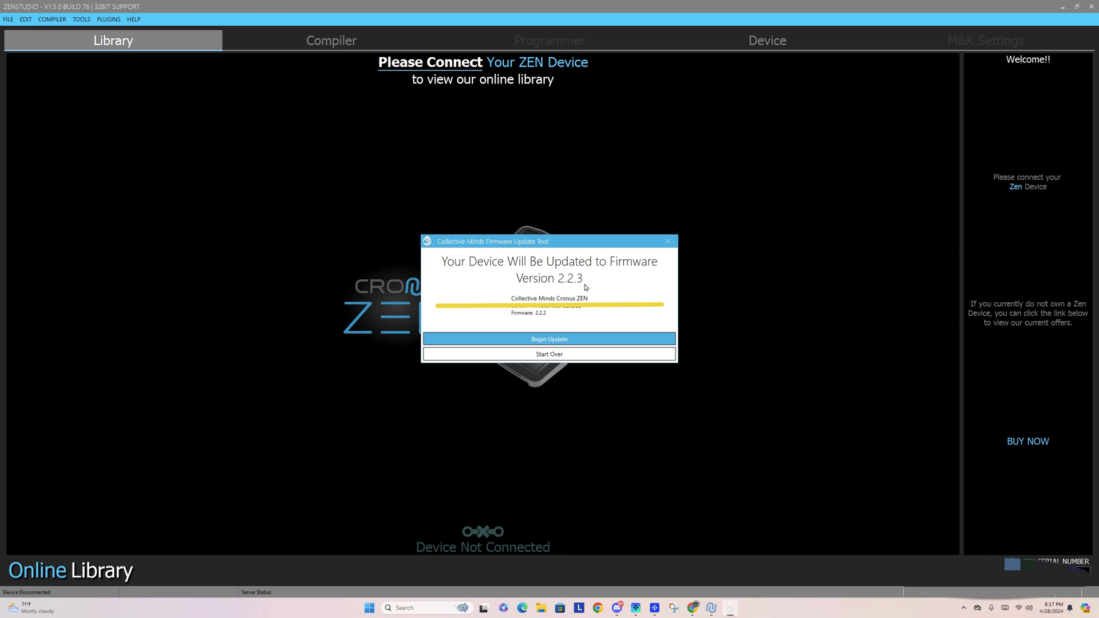
pyautogui.click(549, 338)
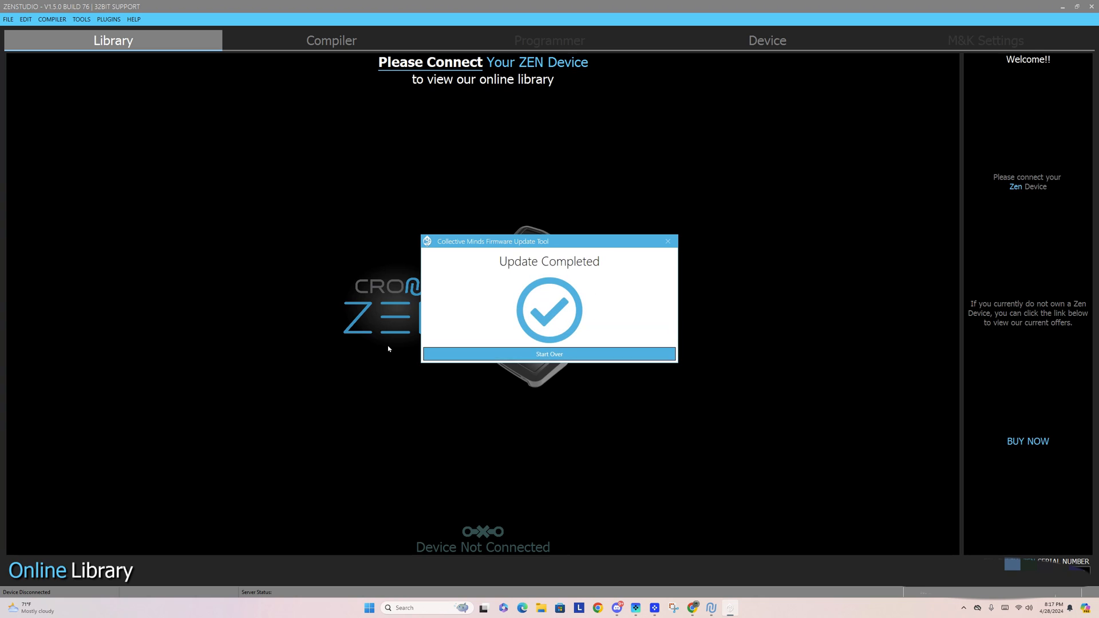
pyautogui.click(549, 354)
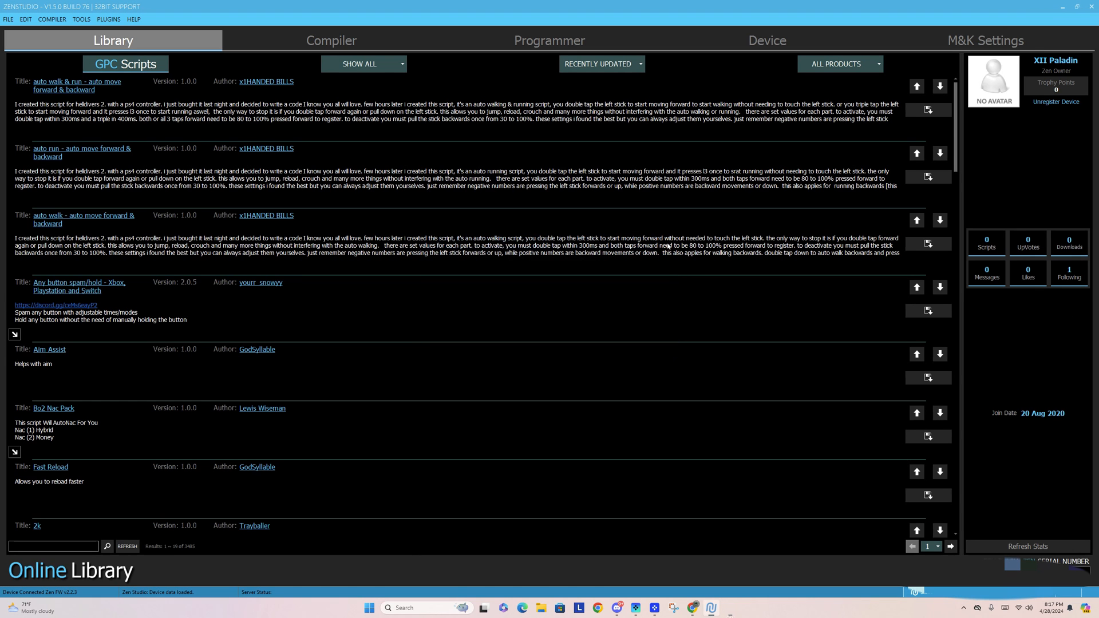
pyautogui.moveTo(438, 323)
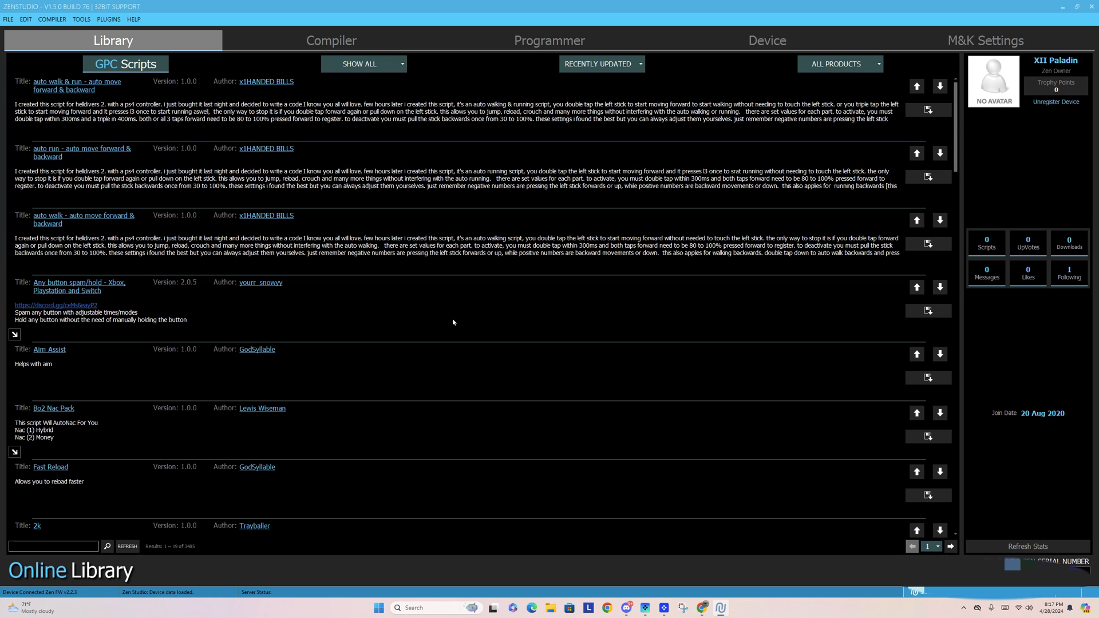
pyautogui.moveTo(552, 414)
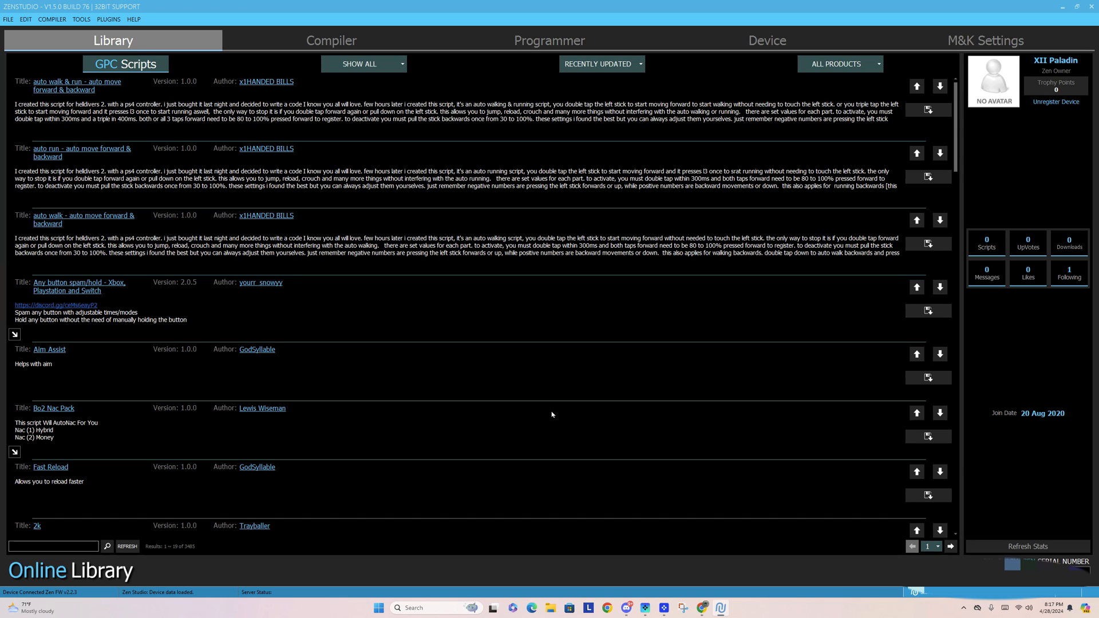
# Step: Switch to the Programmer tab to sync the device and list gamepacks
pyautogui.click(549, 40)
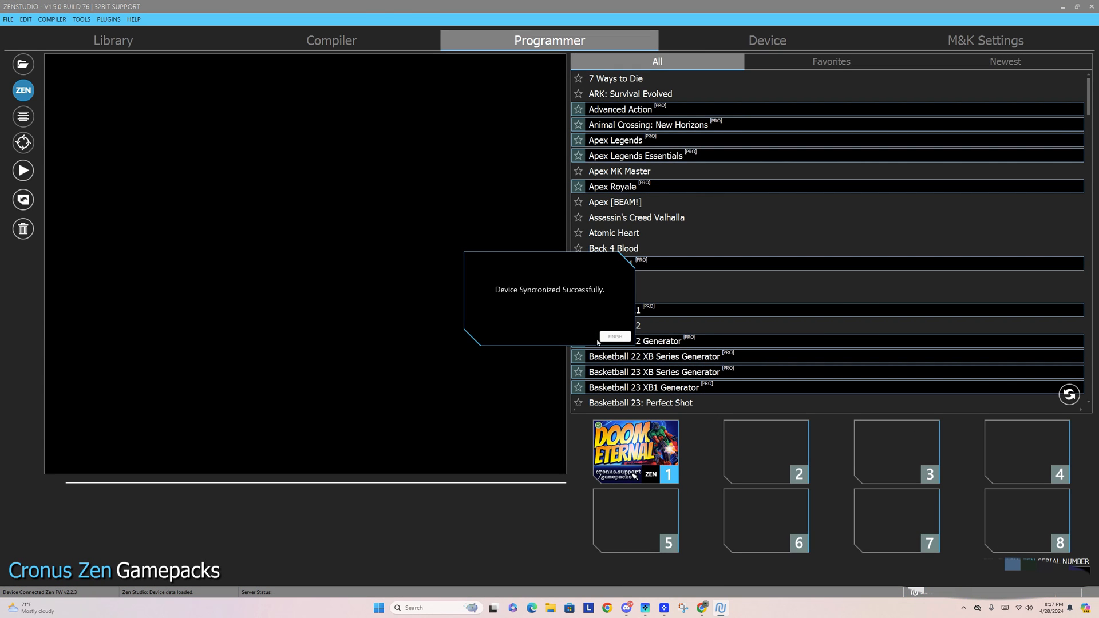
# Step: Acknowledge the sync message, then open and close Doom Eternal's slot 1 configuration
pyautogui.click(614, 338)
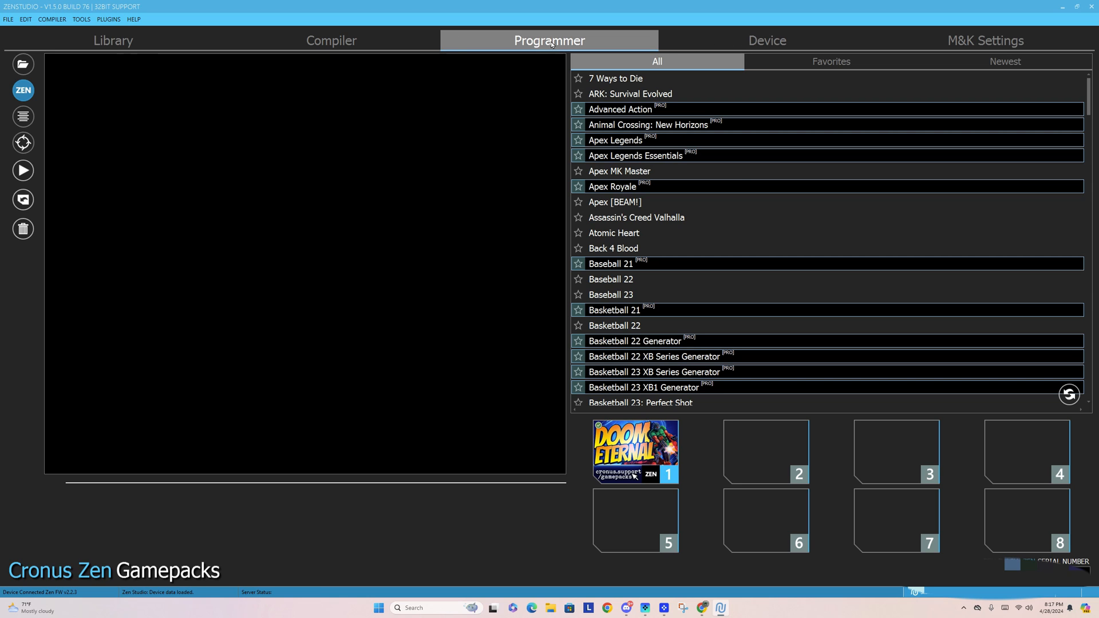
pyautogui.scroll(-3)
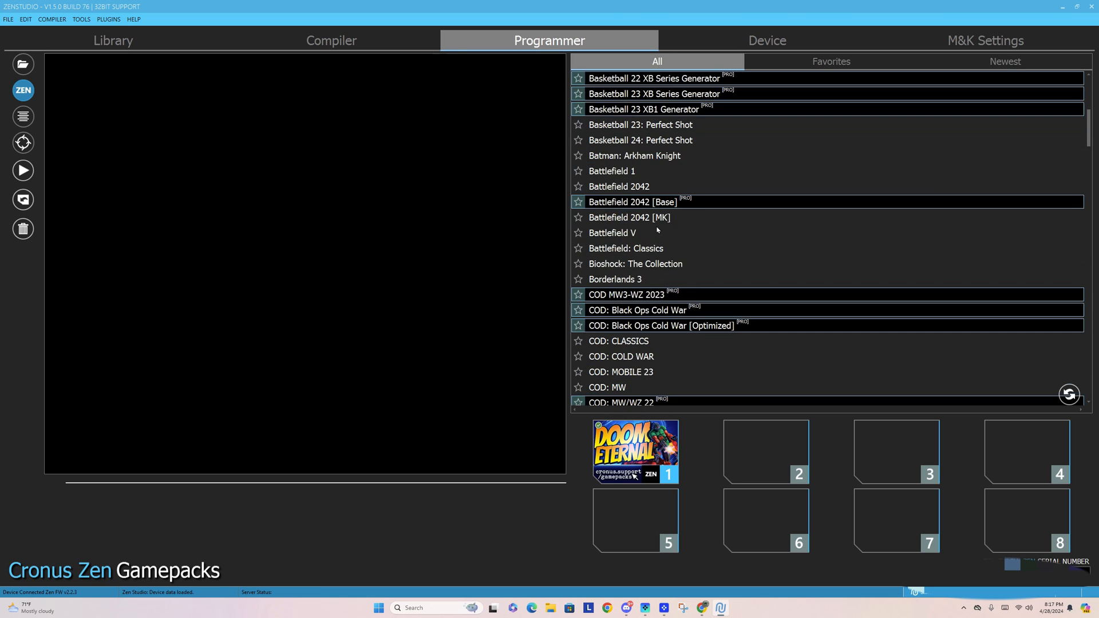
pyautogui.scroll(-3)
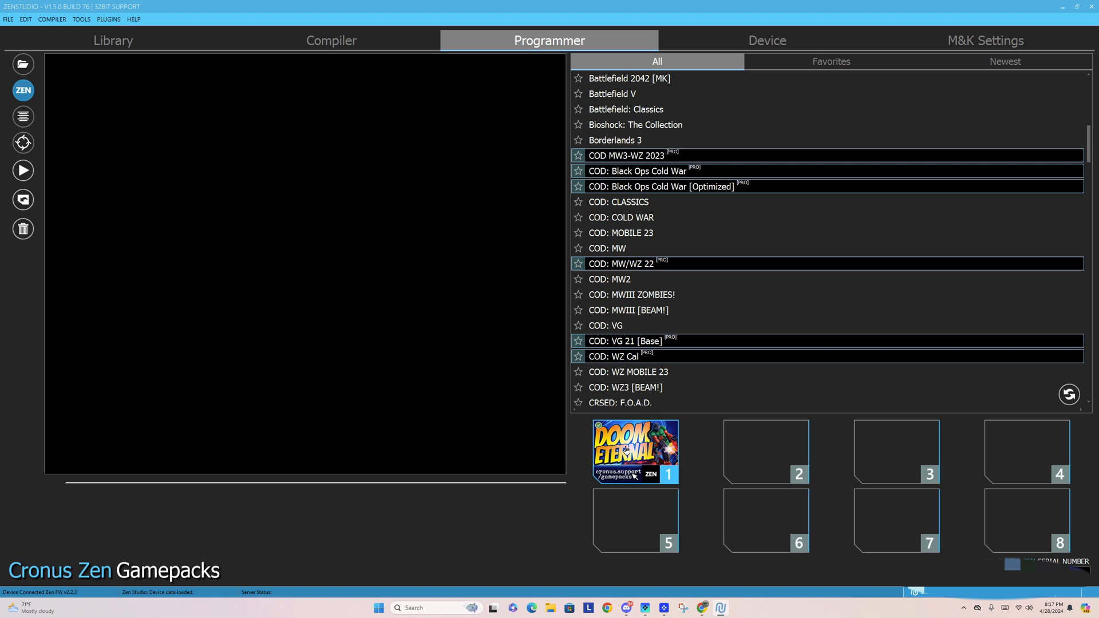
pyautogui.click(634, 452)
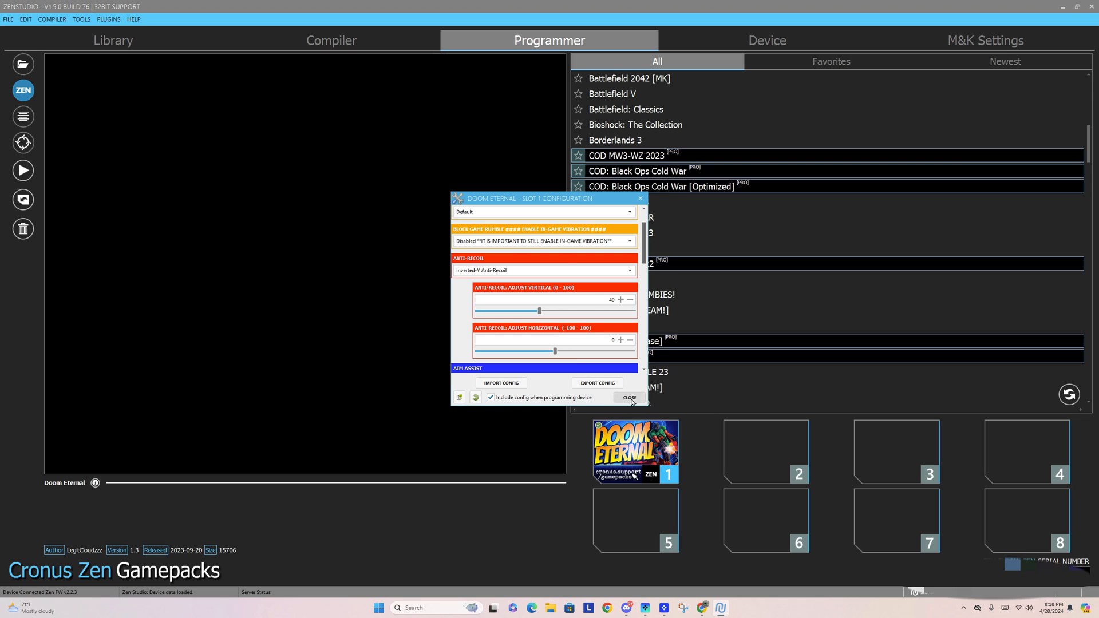
pyautogui.click(629, 397)
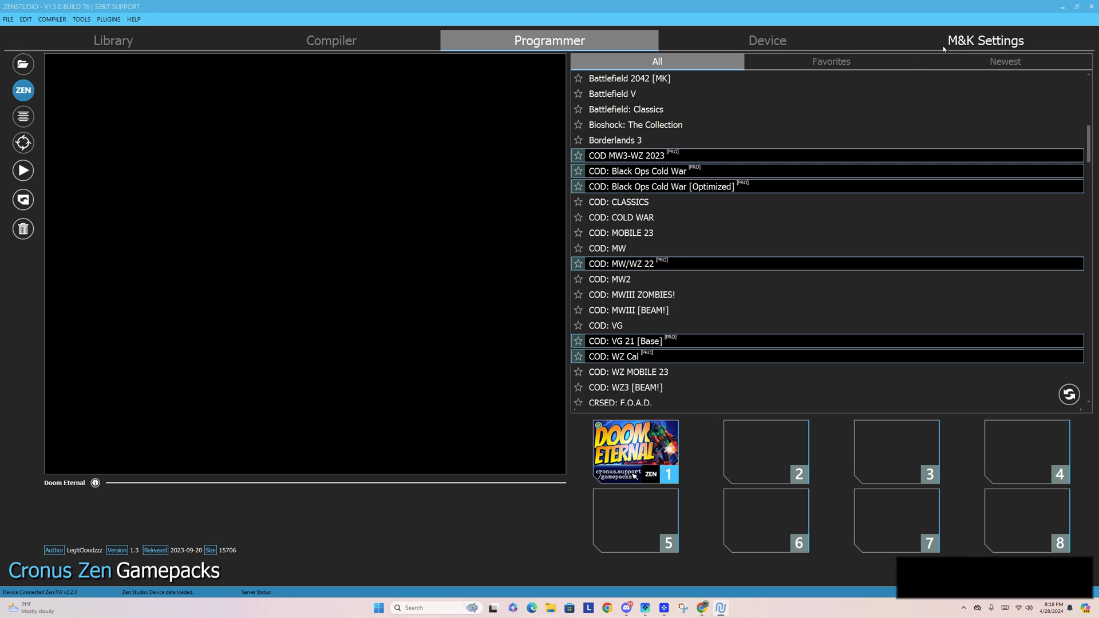